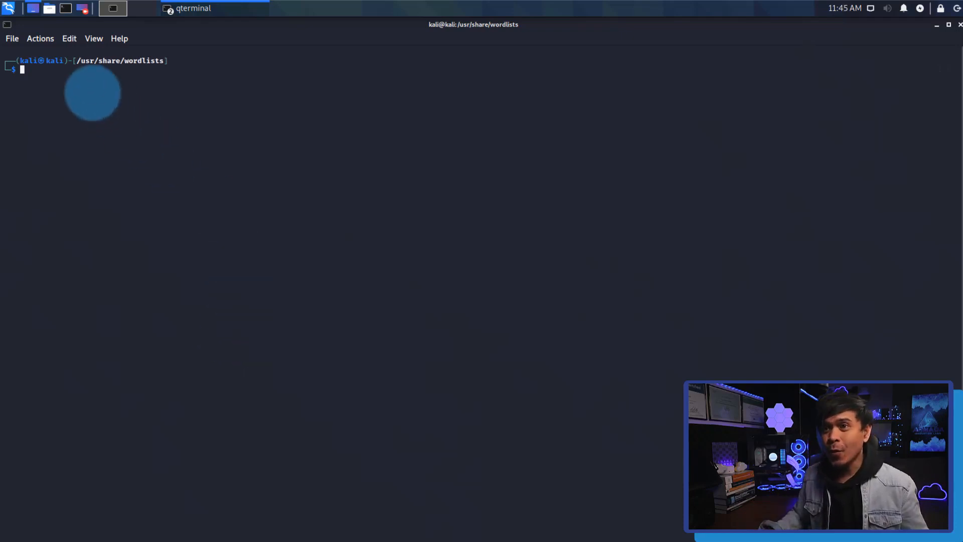
# Step: Launch Firefox and load the PHPAuction site at 192.168.254.70
pyautogui.click(9, 8)
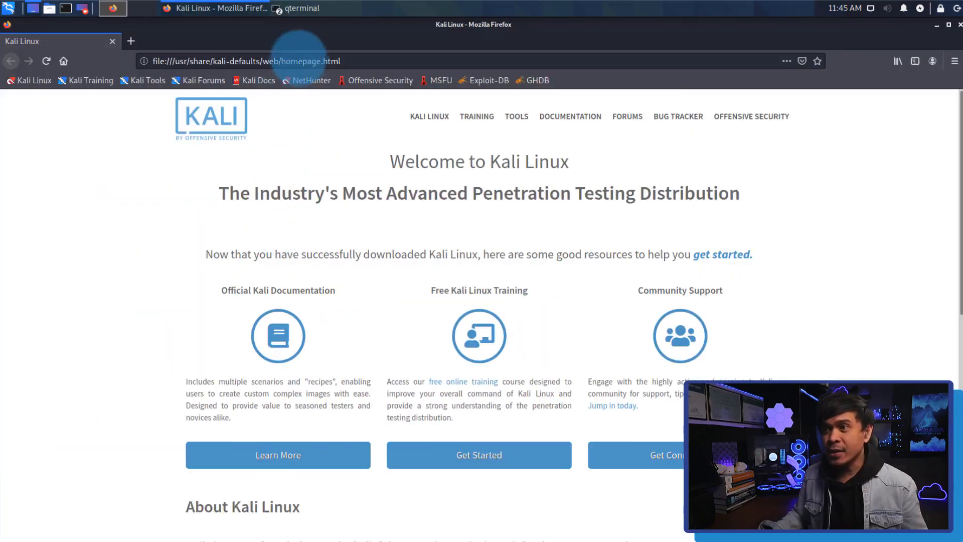
pyautogui.click(246, 61)
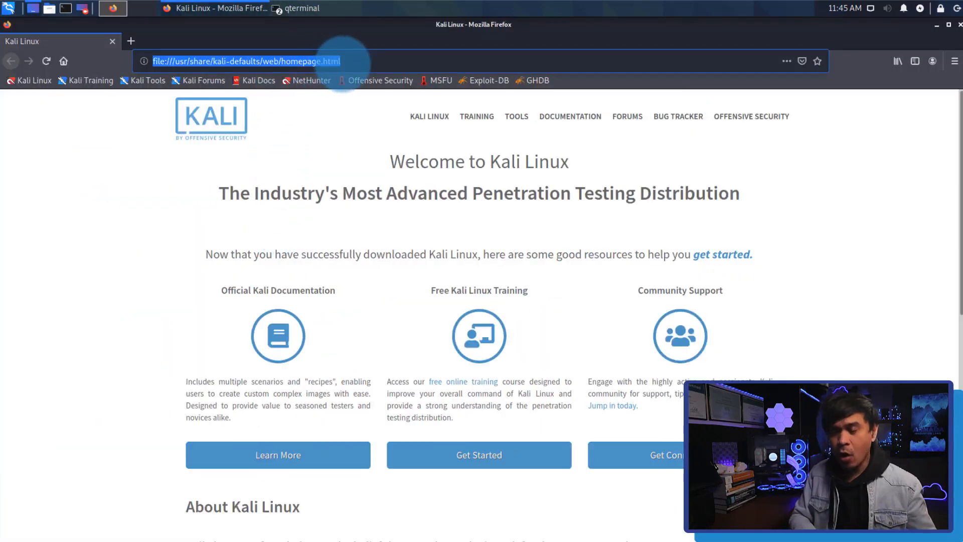
pyautogui.write('192.168.254.70')
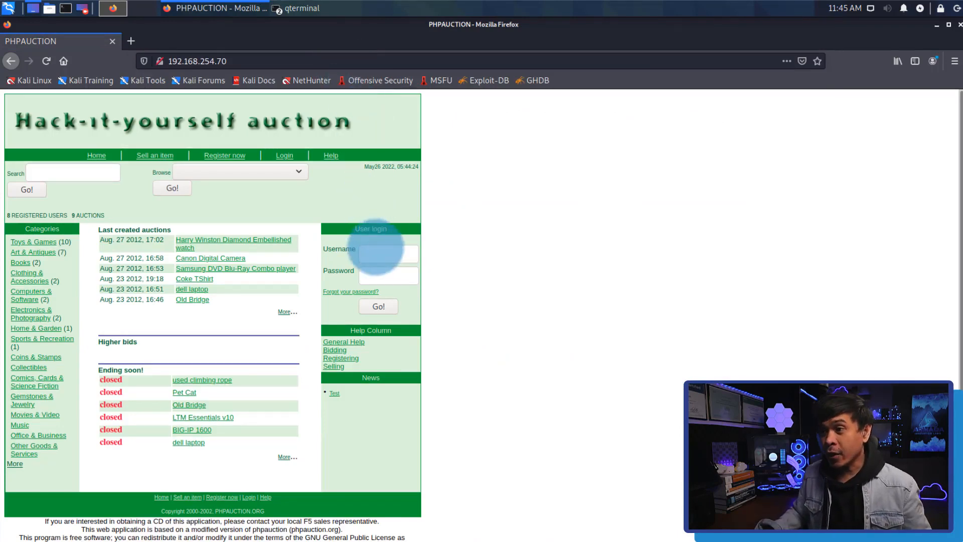
# Step: Log in to PHPAuction as student1 with its password
pyautogui.click(388, 254)
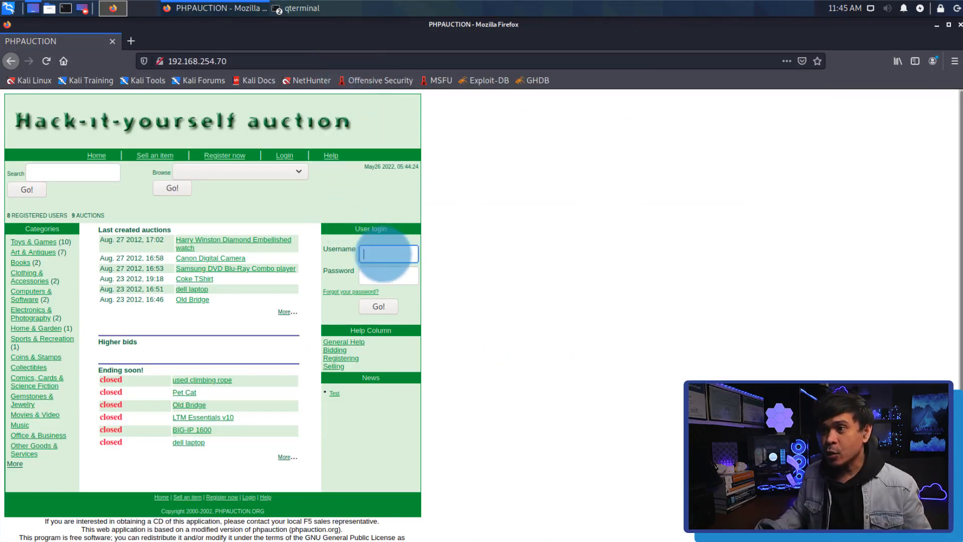
pyautogui.write('student1')
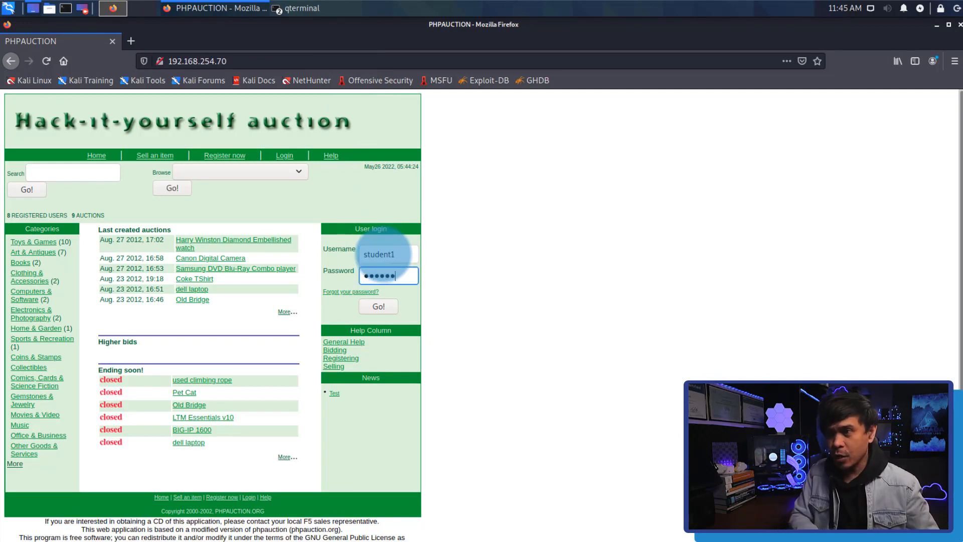
pyautogui.click(378, 306)
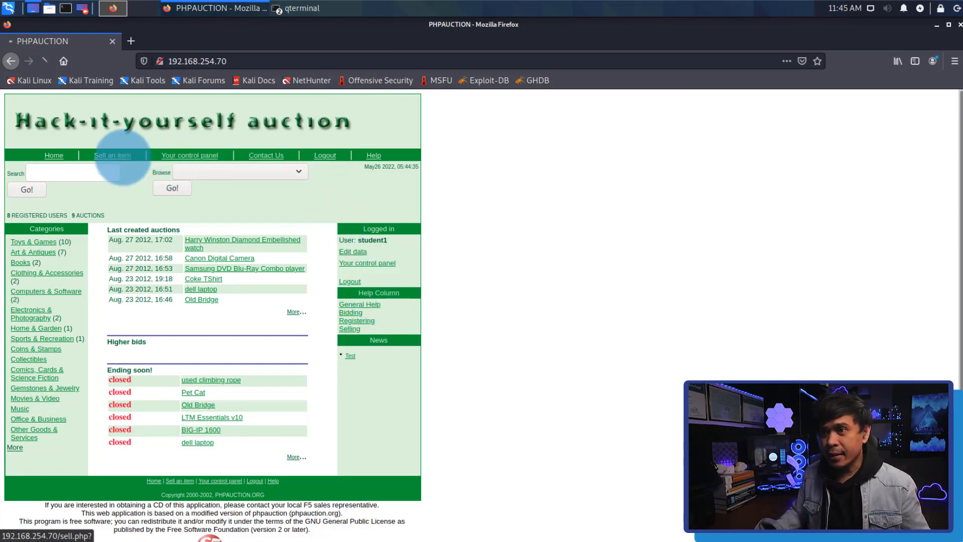
# Step: Browse Sell an item, Edit data and the Canon camera listing, then open student1's control panel
pyautogui.click(112, 155)
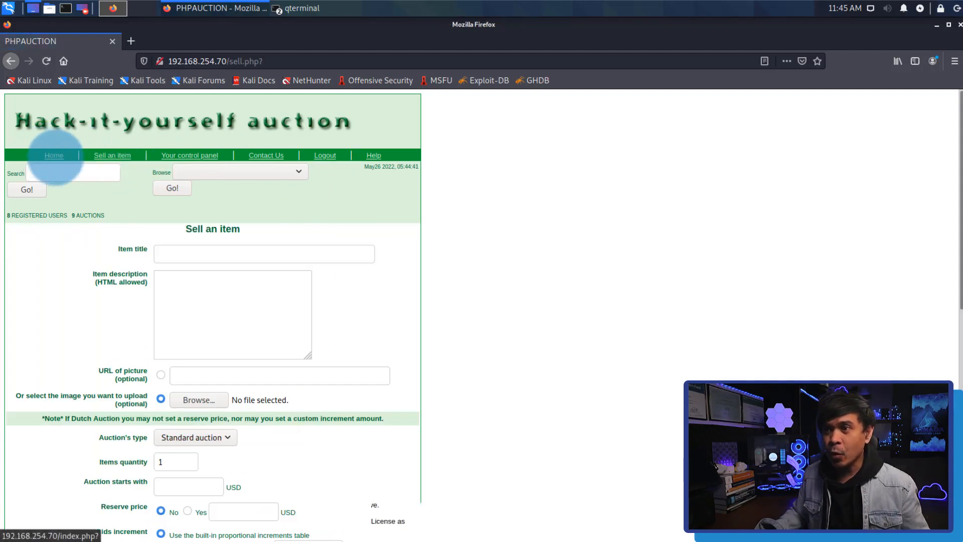
pyautogui.click(189, 155)
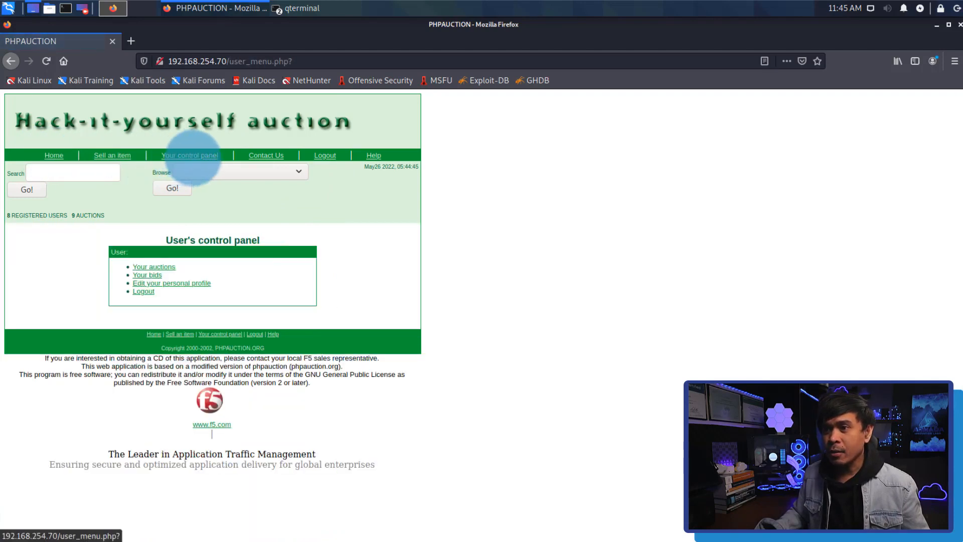
pyautogui.click(171, 283)
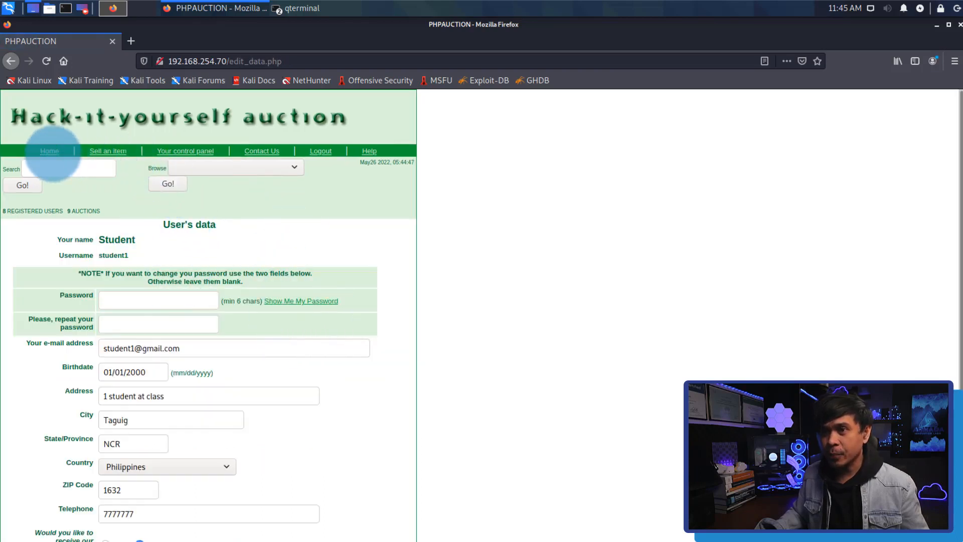
pyautogui.click(49, 150)
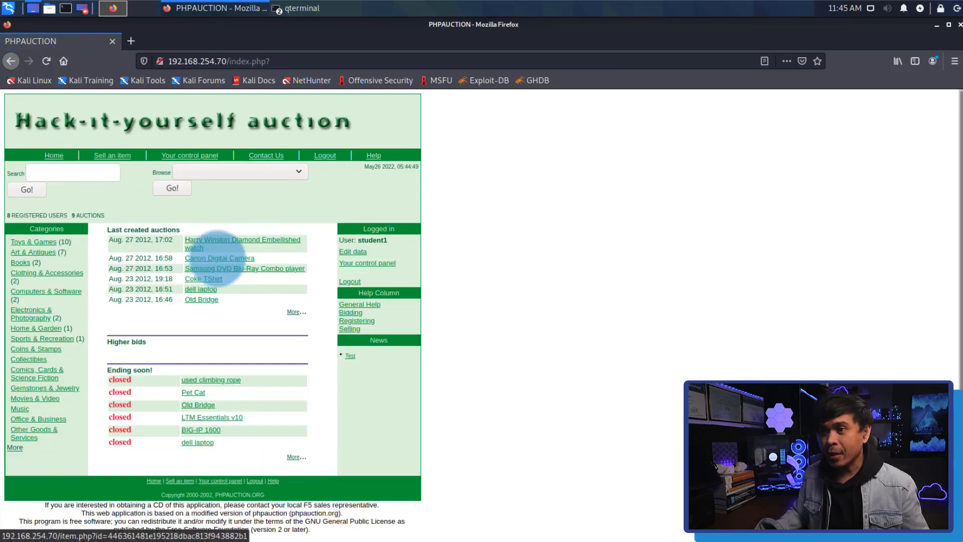
pyautogui.click(220, 257)
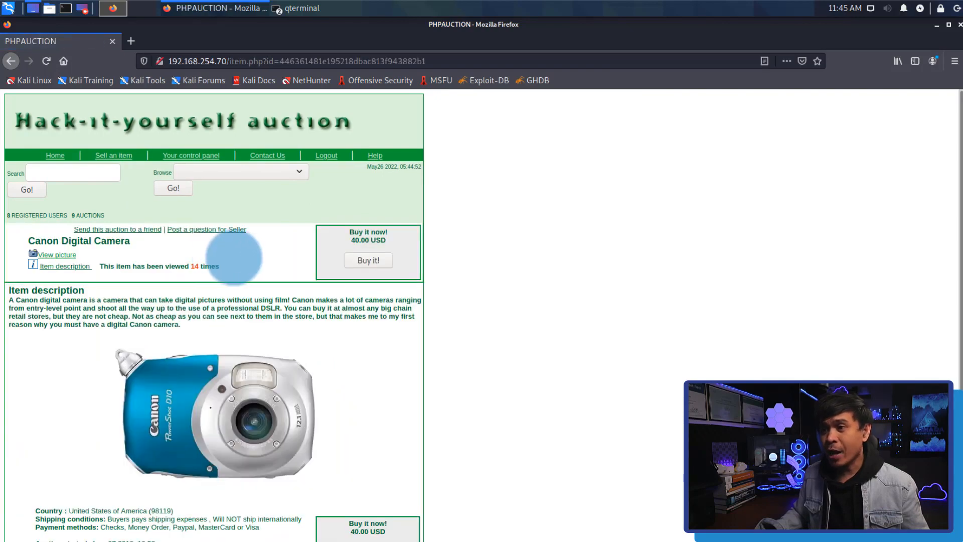
pyautogui.click(54, 155)
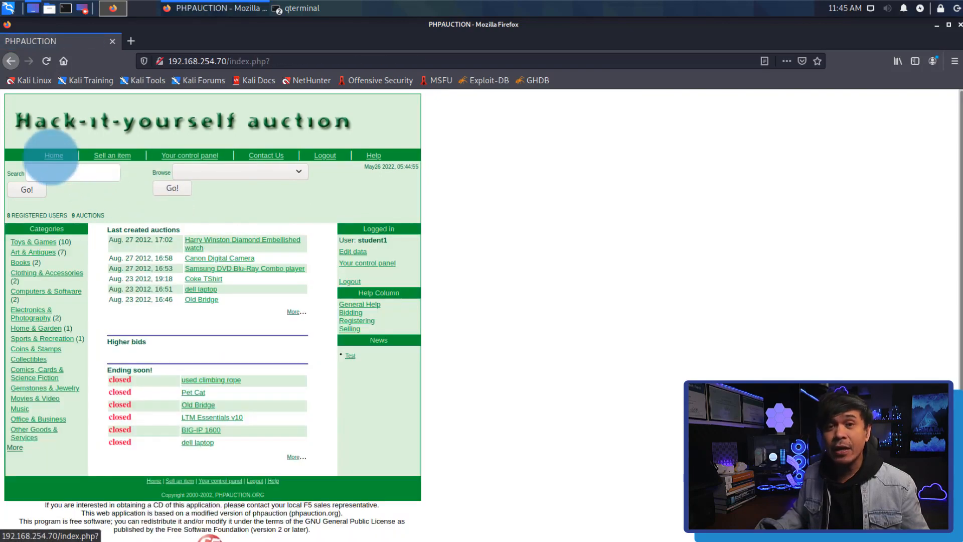
pyautogui.moveTo(378, 276)
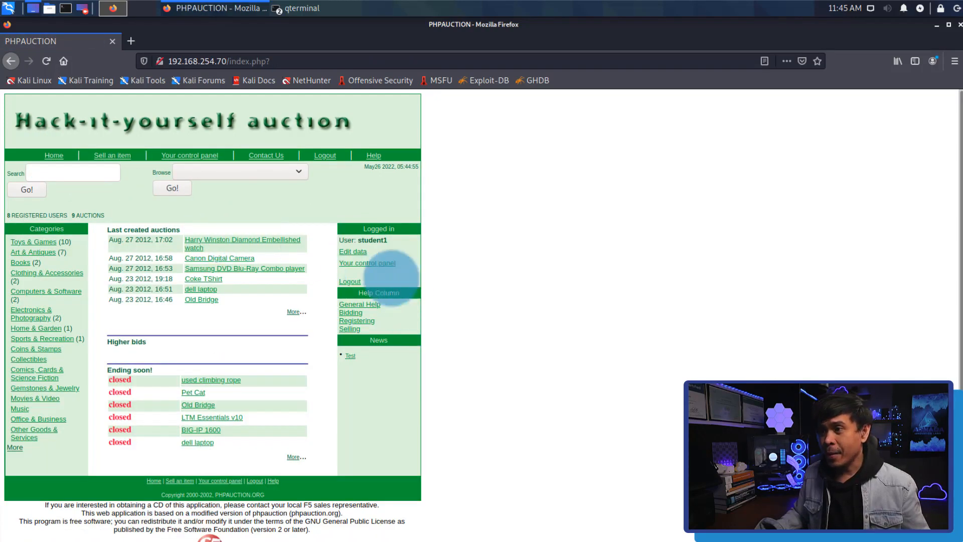
pyautogui.click(367, 262)
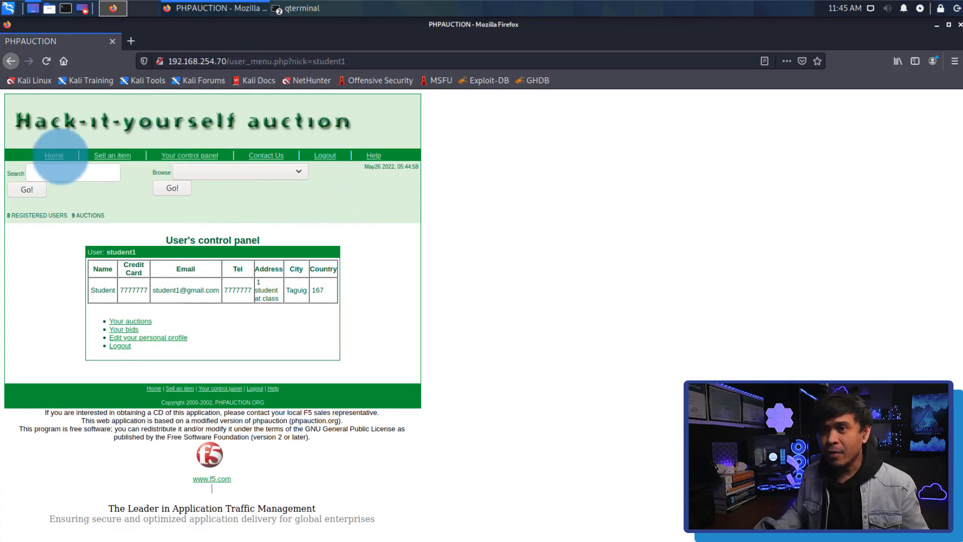
# Step: Reopen student1's control panel, select the 'nick' URL parameter, and switch to the terminal
pyautogui.click(54, 155)
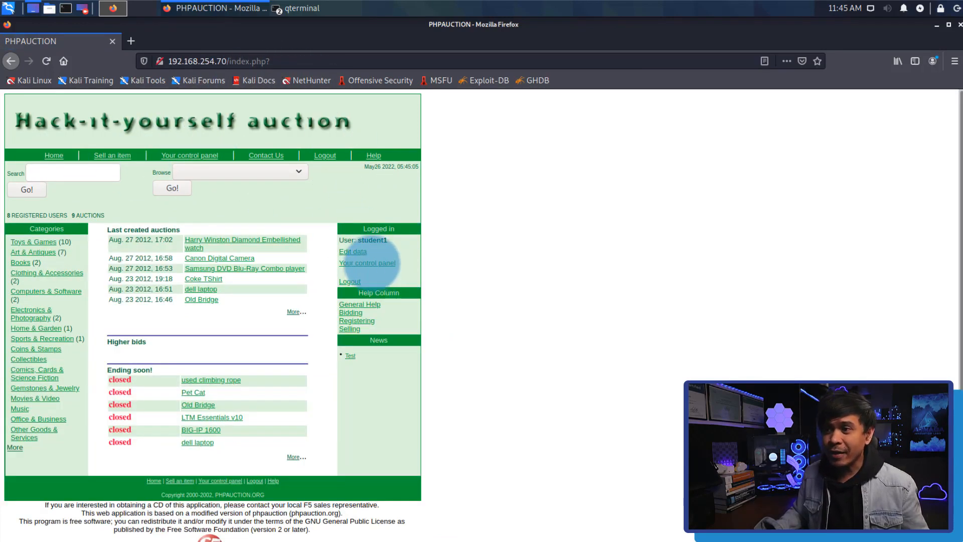
pyautogui.click(367, 263)
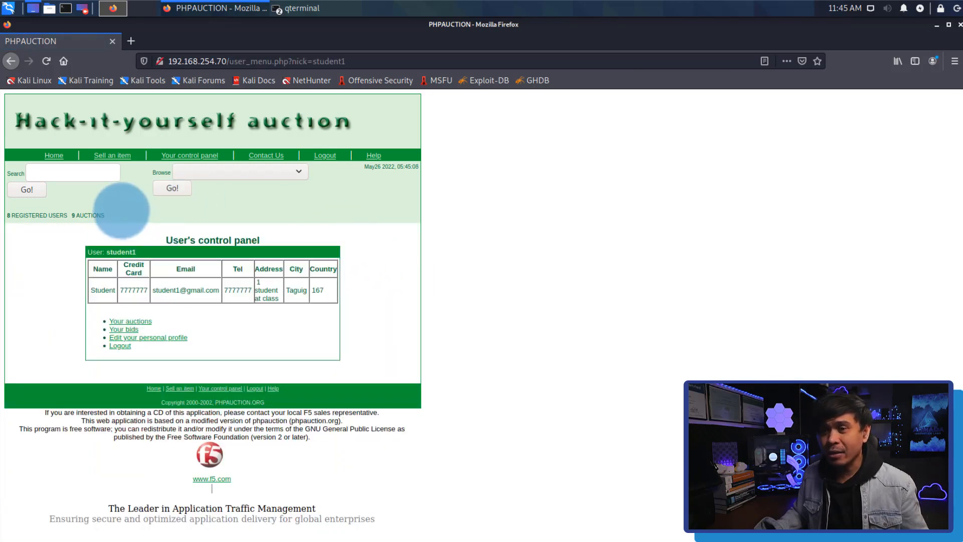
pyautogui.moveTo(334, 229)
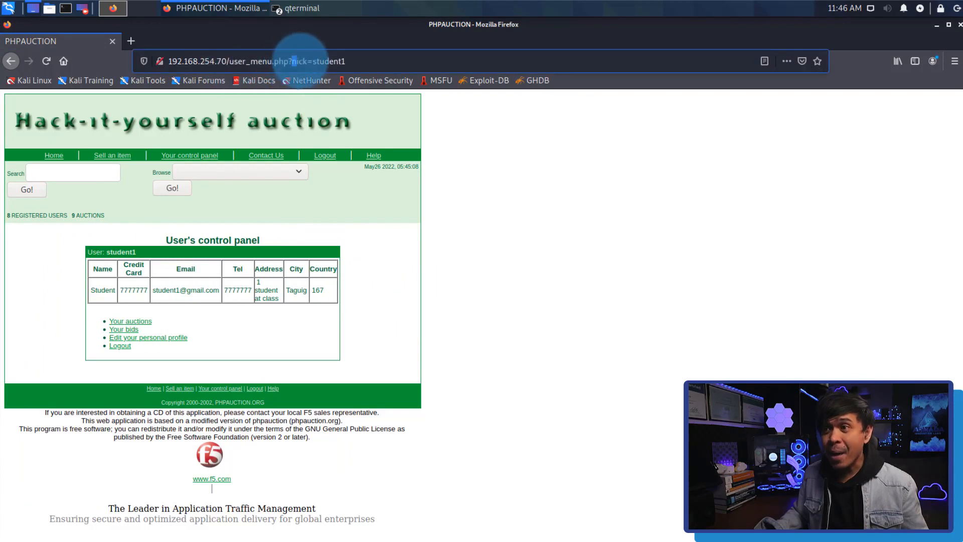
pyautogui.doubleClick(299, 61)
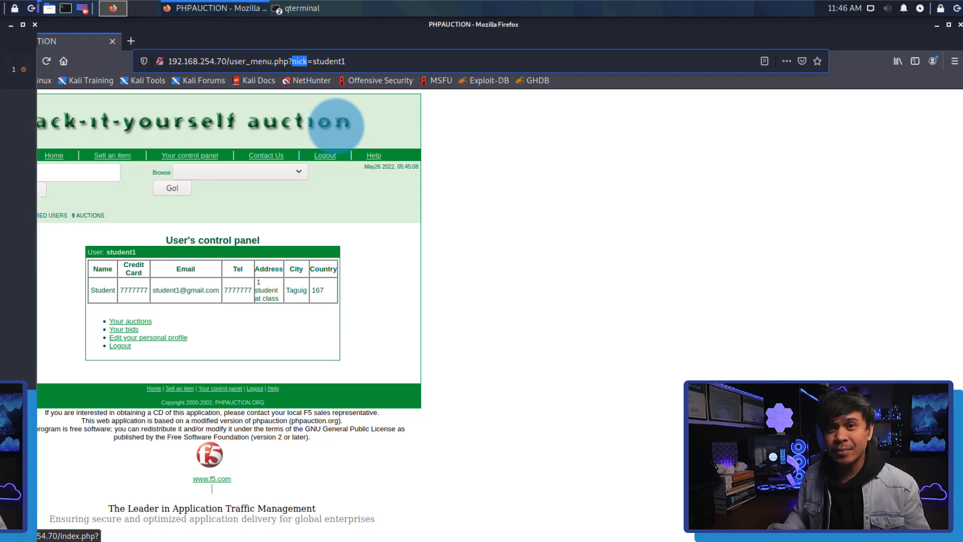
pyautogui.click(301, 8)
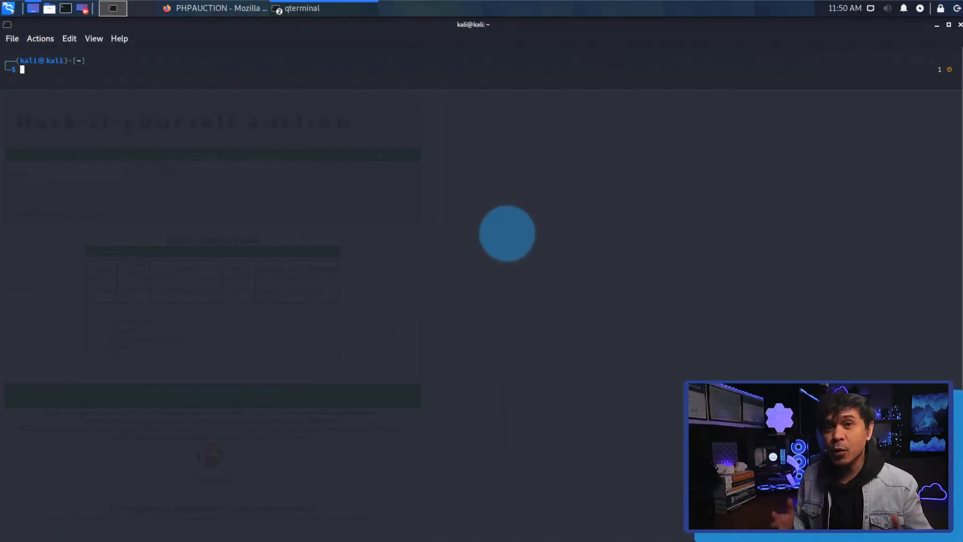
# Step: Confirm ffuf is missing, run sudo apt-get update, then install ffuf with apt-get -y
pyautogui.write('ffu')
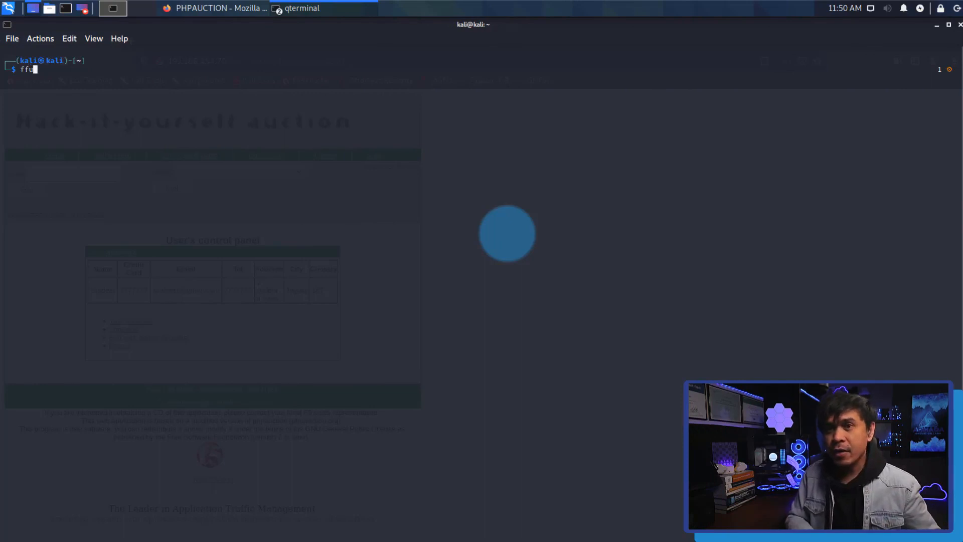
pyautogui.press('Return')
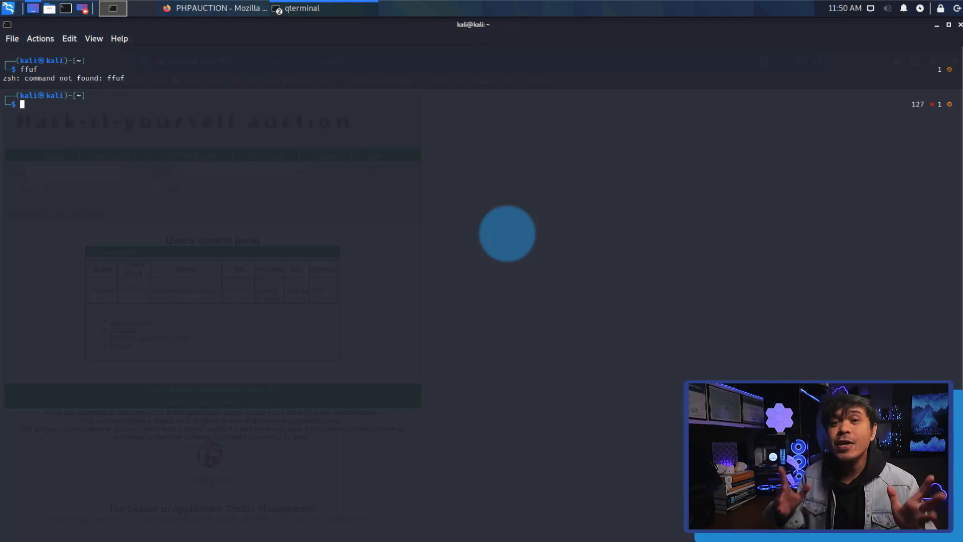
pyautogui.write('sudo apt-get upda')
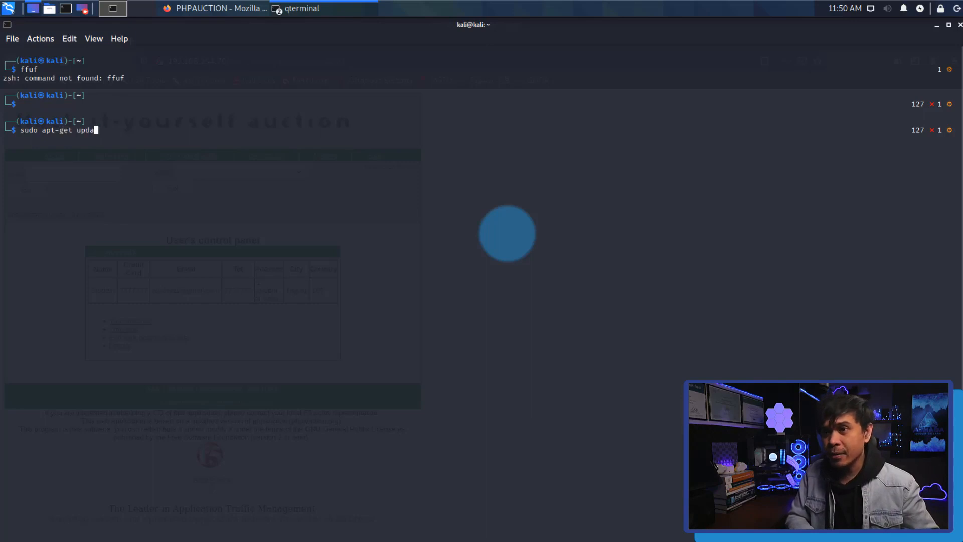
pyautogui.press('Return')
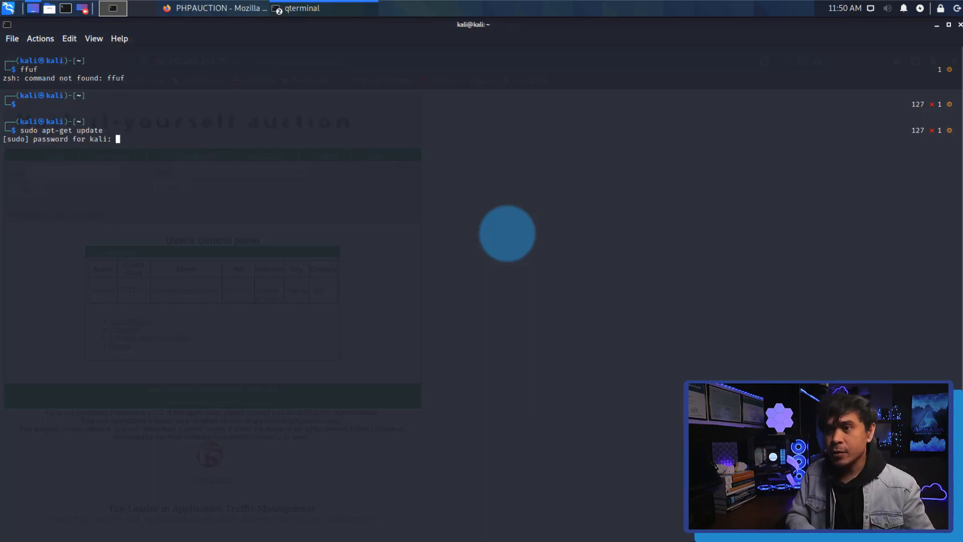
pyautogui.press('Return')
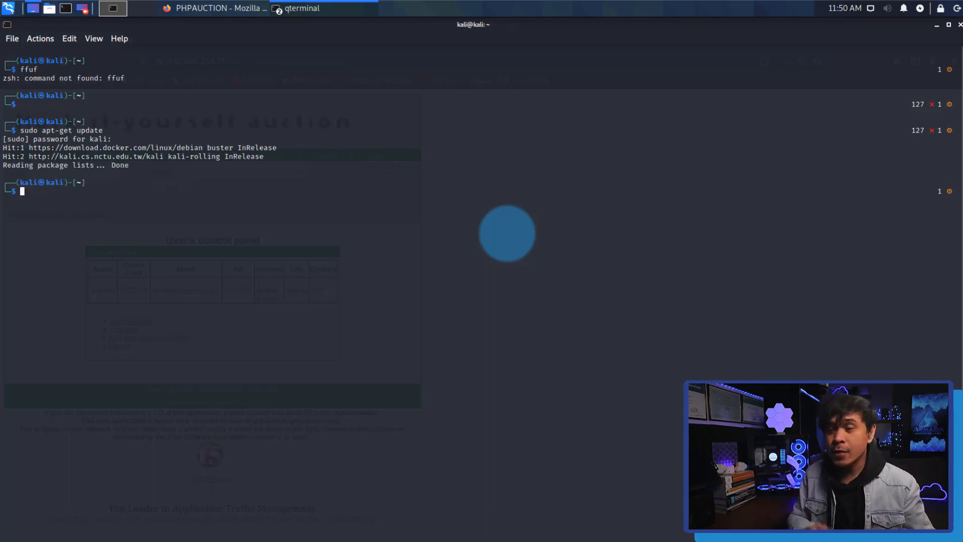
pyautogui.write('sudo apt-get -')
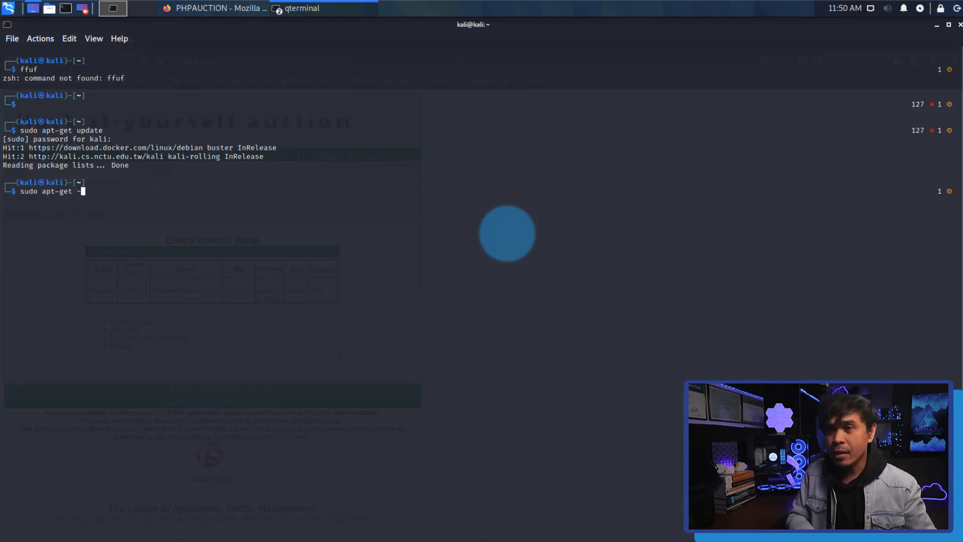
pyautogui.write('y install f')
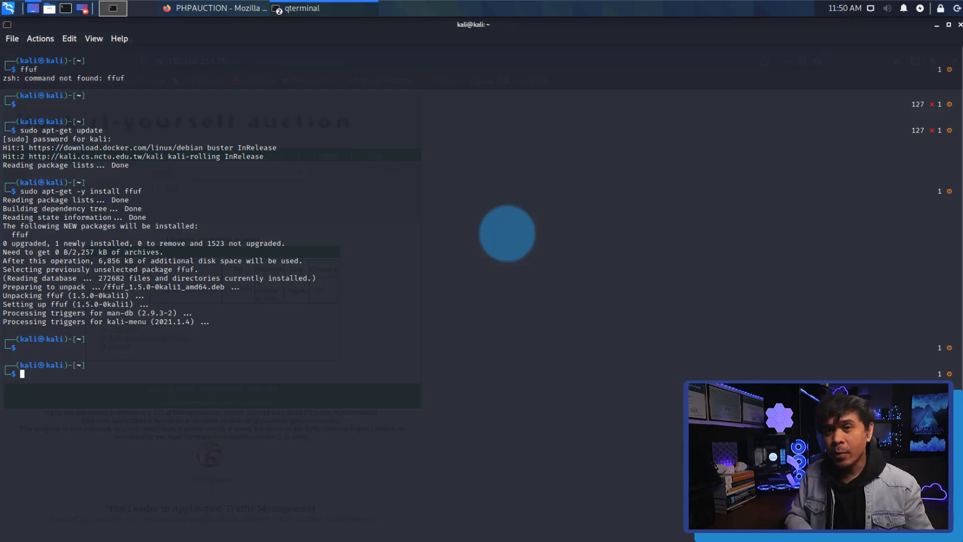
# Step: Run ffuf to print its usage help and scroll through the options
pyautogui.write('fu')
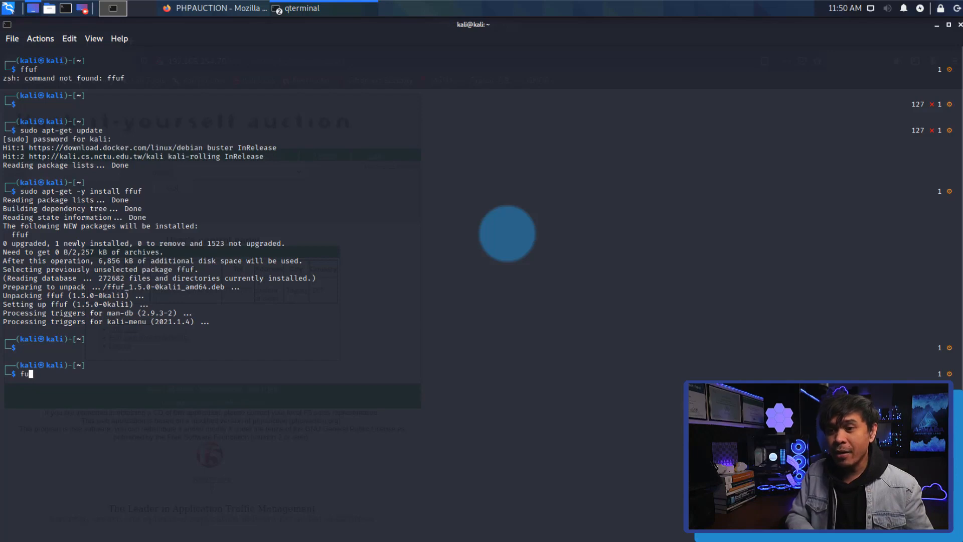
pyautogui.write('fuf')
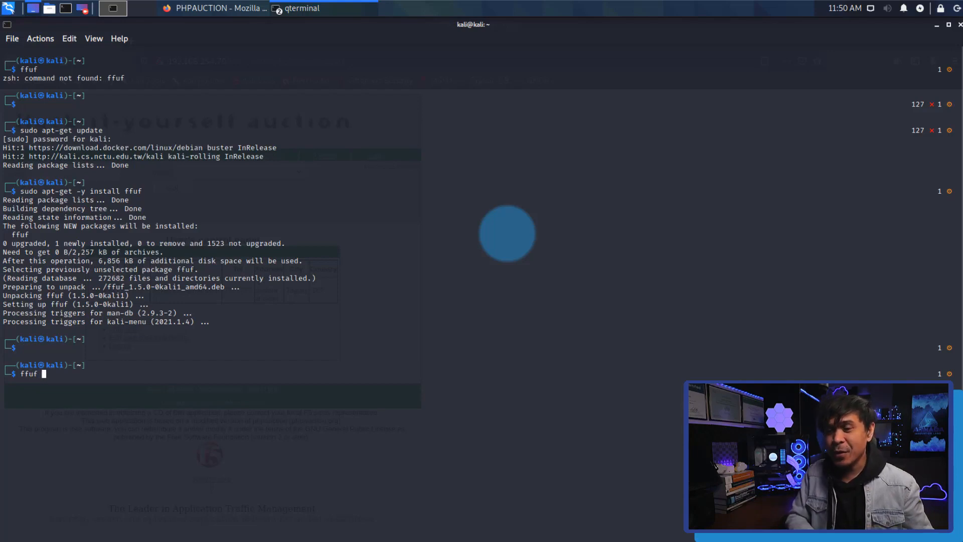
pyautogui.press('Return')
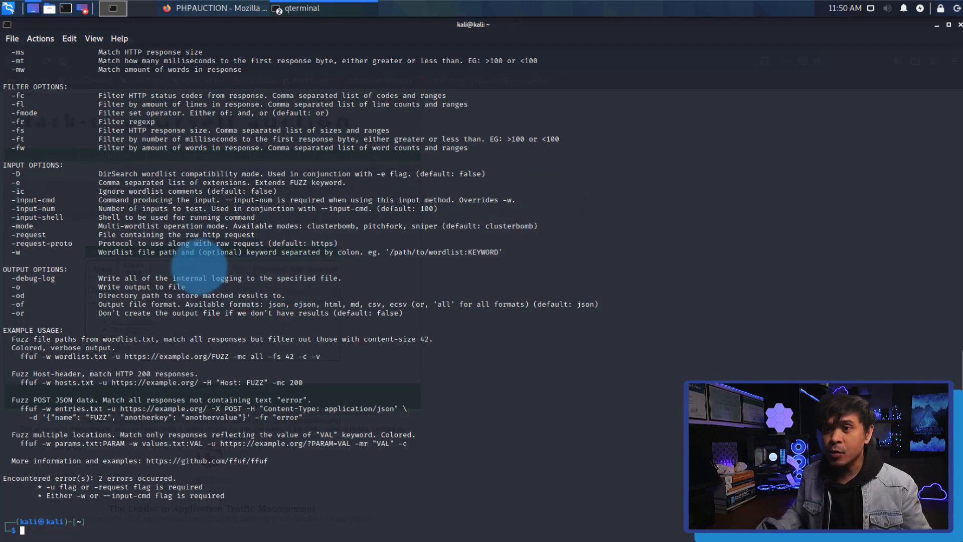
pyautogui.scroll(3)
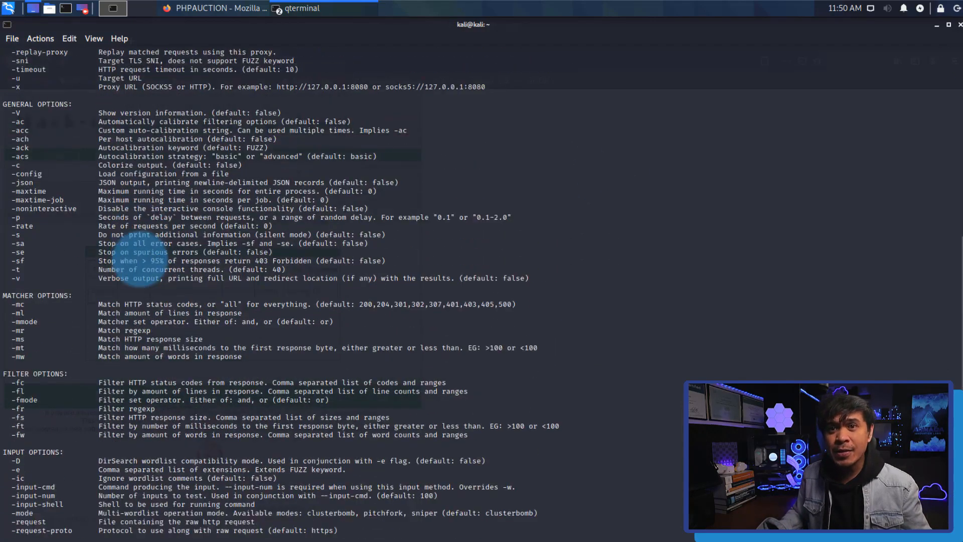
pyautogui.scroll(-3)
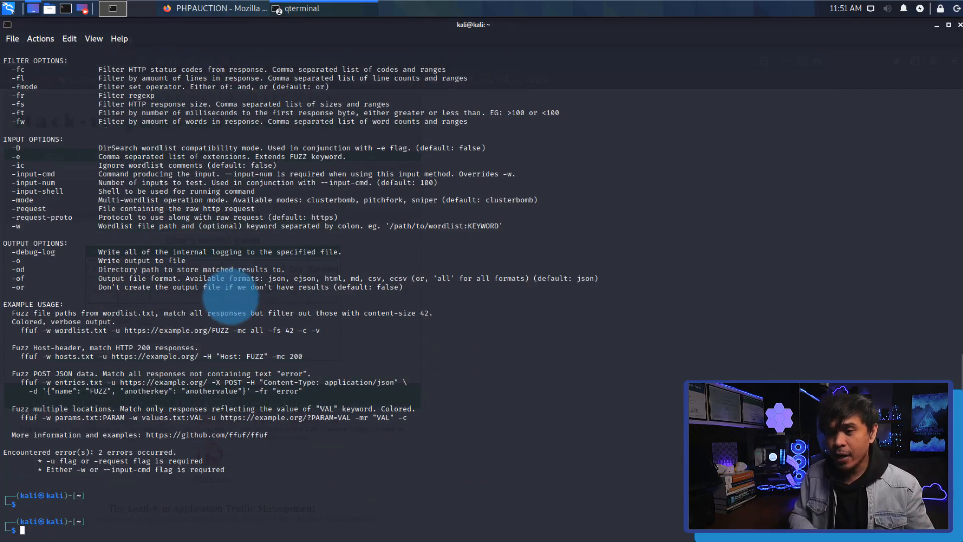
# Step: Start an 'ffuf -' command while rechecking the help, then list open terminal windows
pyautogui.write('ffuf -')
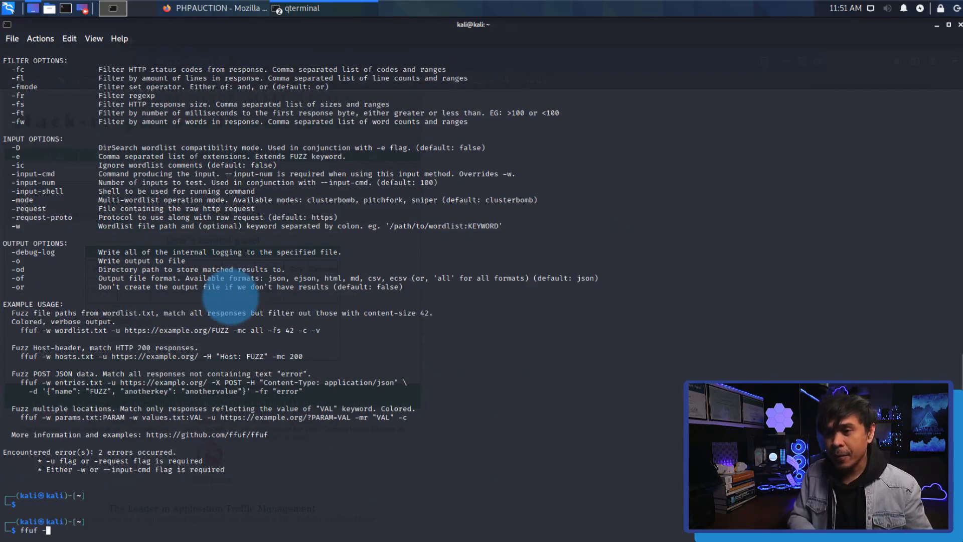
pyautogui.scroll(3)
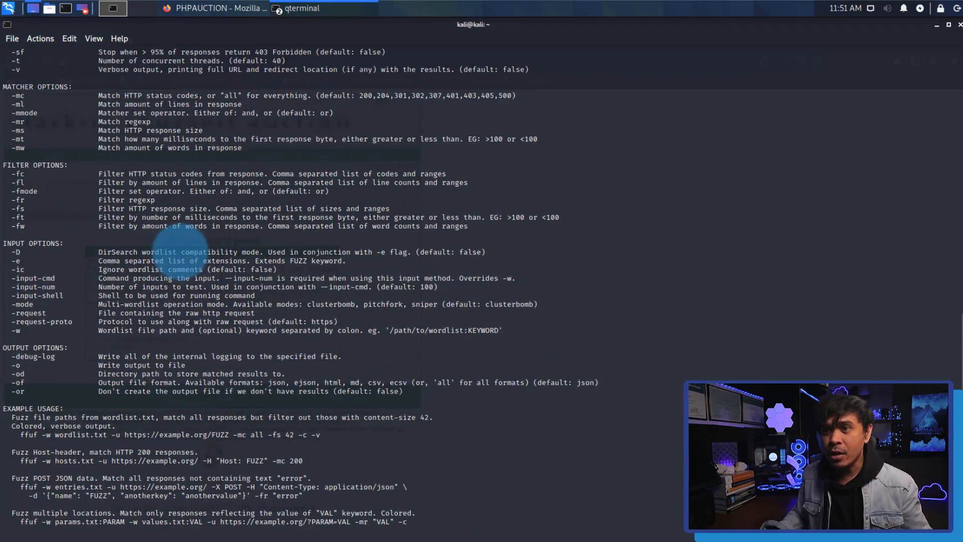
pyautogui.scroll(3)
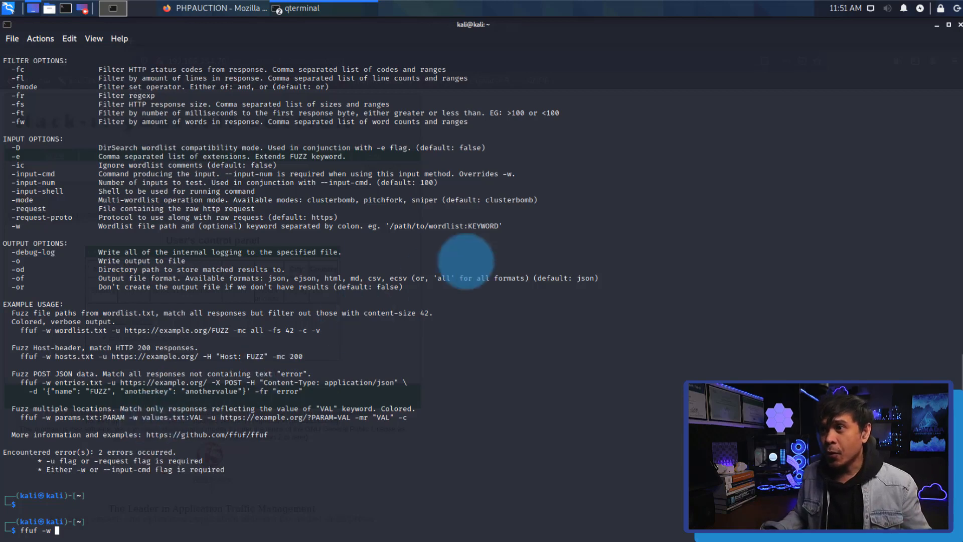
pyautogui.click(301, 9)
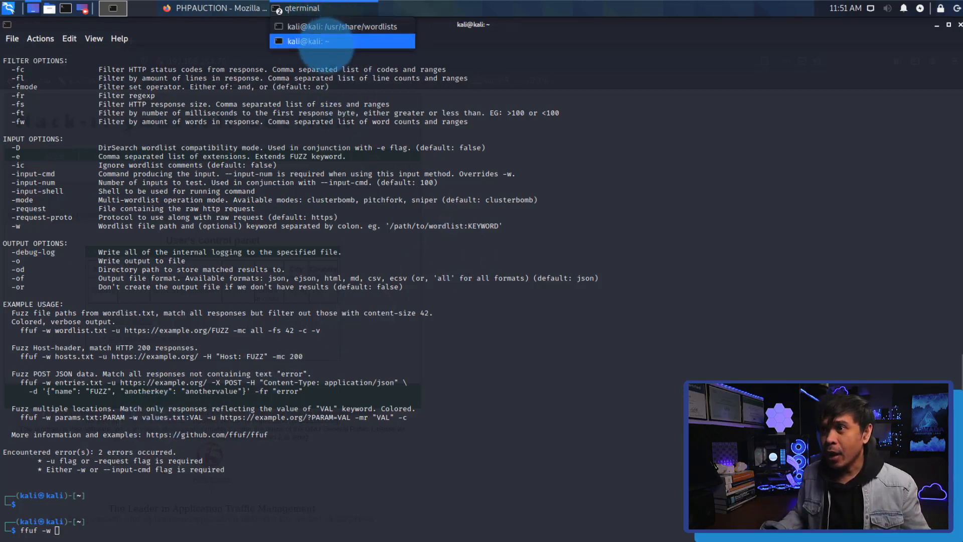
# Step: In the wordlists terminal, list files, view usernames.txt, and copy the folder path
pyautogui.click(342, 26)
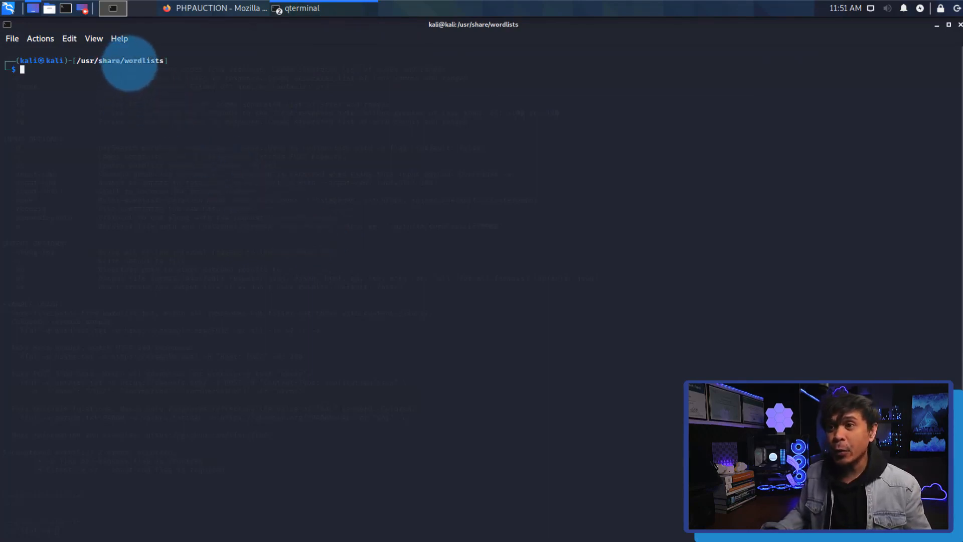
pyautogui.write('ls')
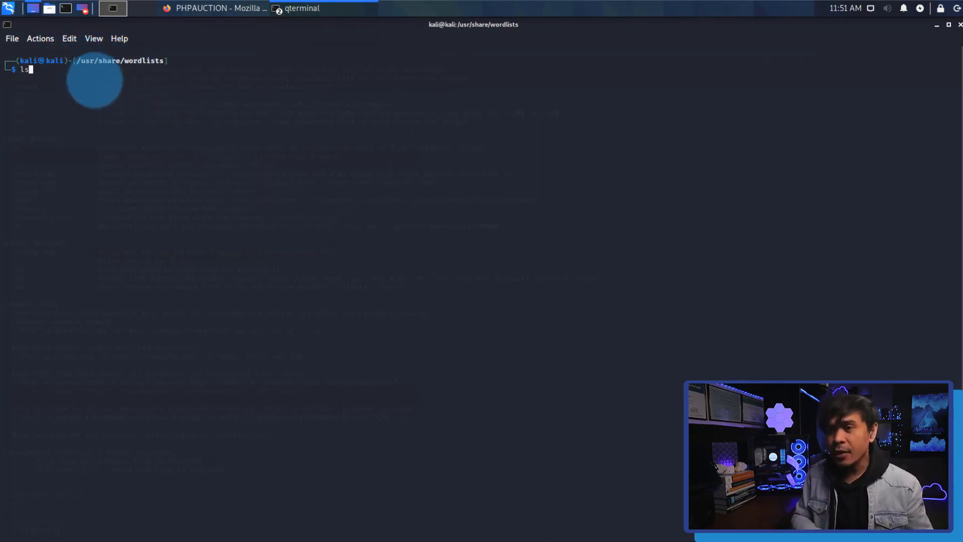
pyautogui.press('Return')
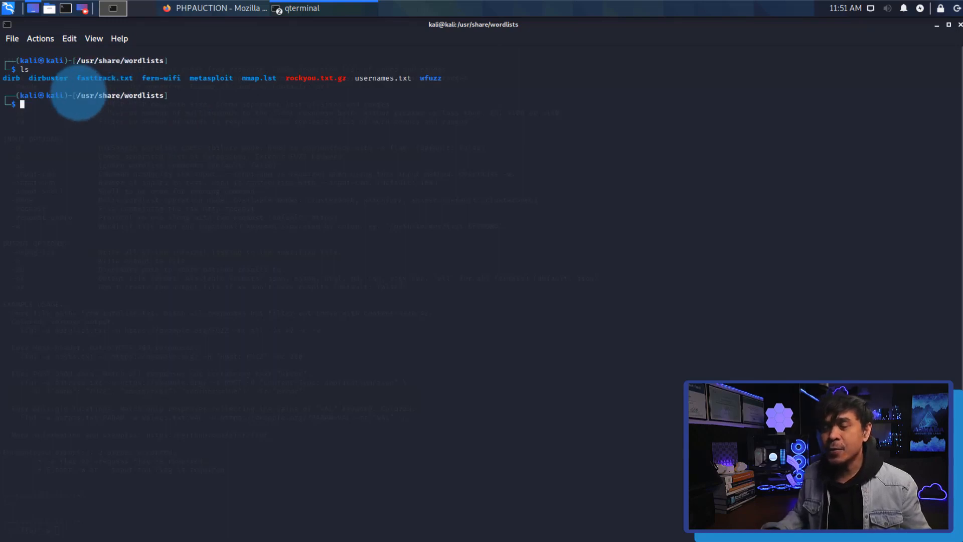
pyautogui.moveTo(21, 105)
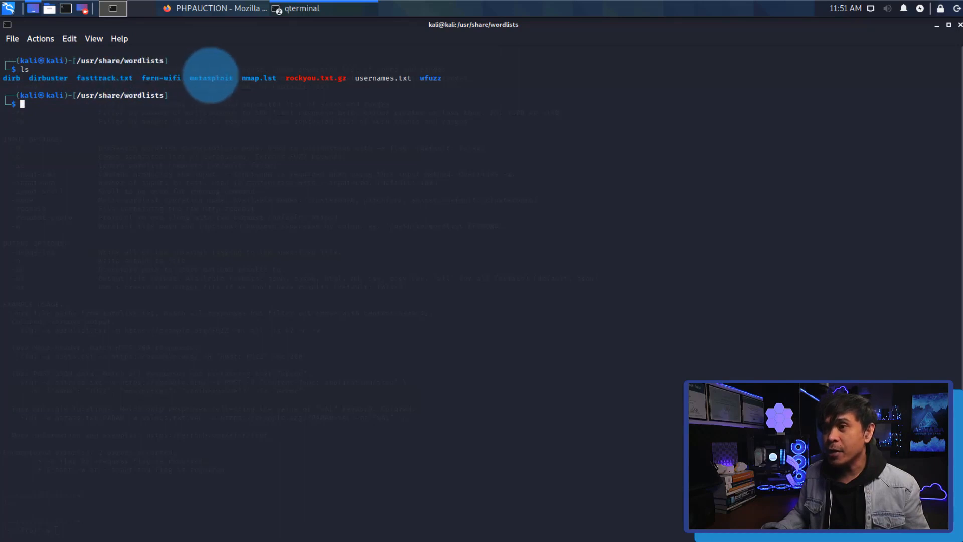
pyautogui.moveTo(418, 95)
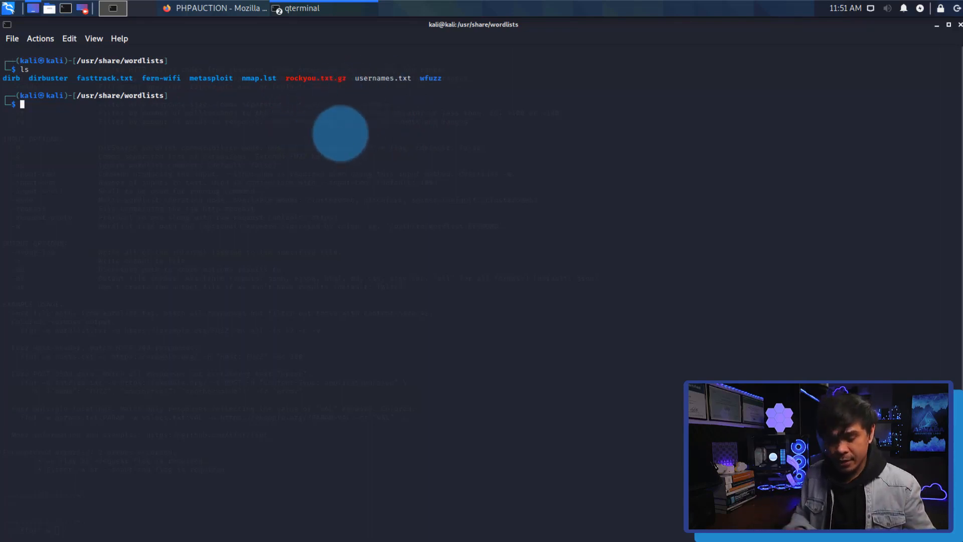
pyautogui.write('cat use')
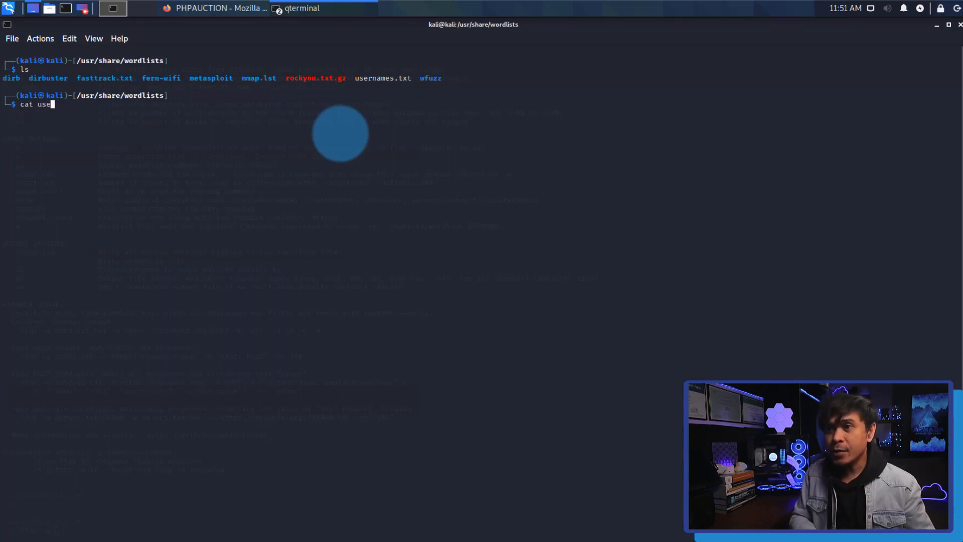
pyautogui.press('Return')
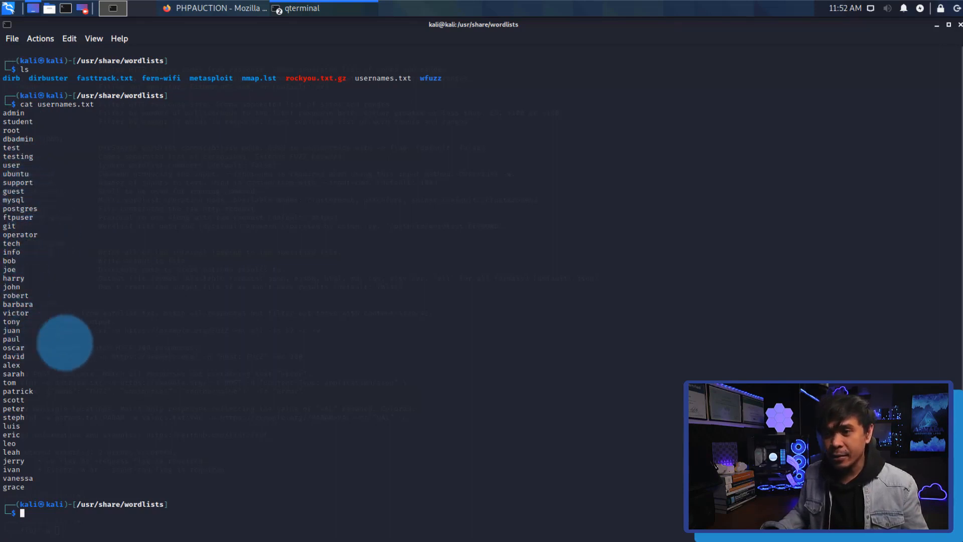
pyautogui.moveTo(43, 313)
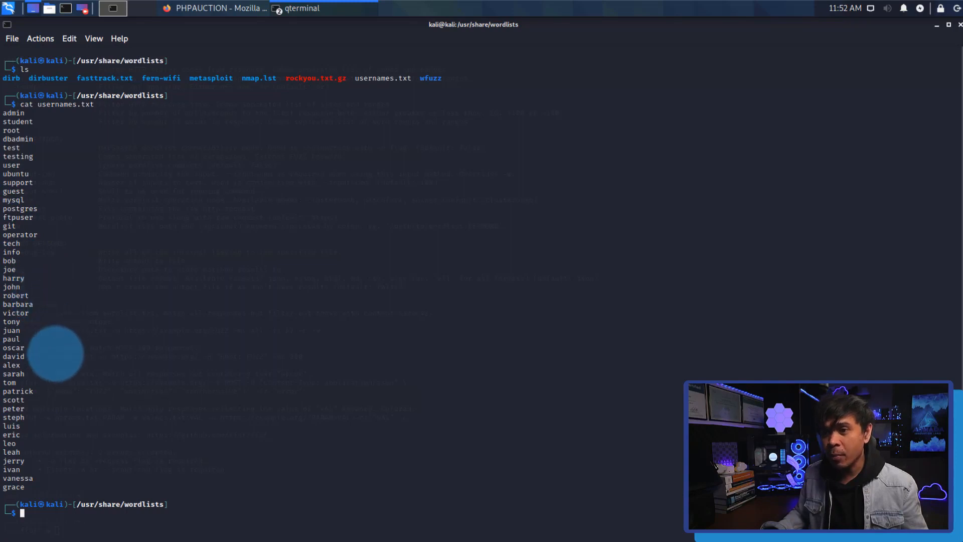
pyautogui.moveTo(69, 354)
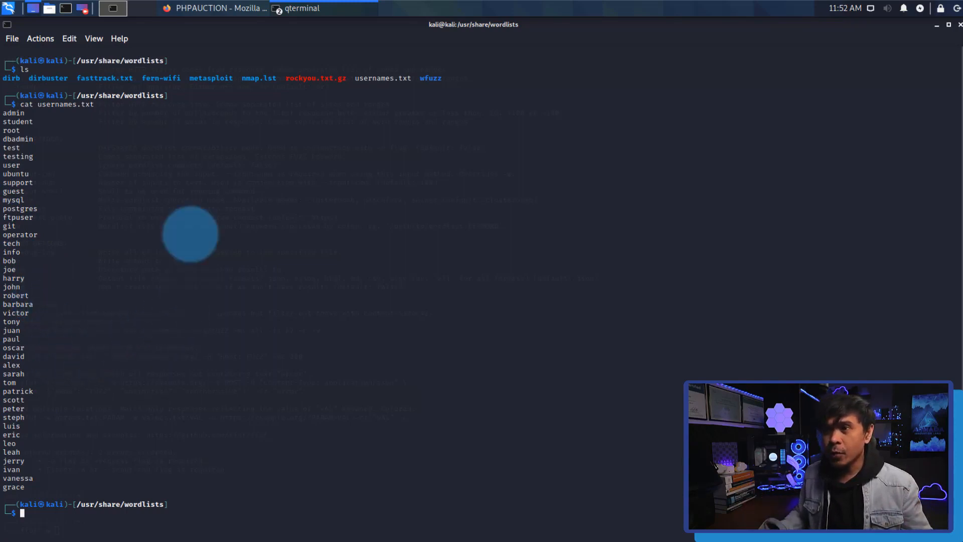
pyautogui.doubleClick(120, 95)
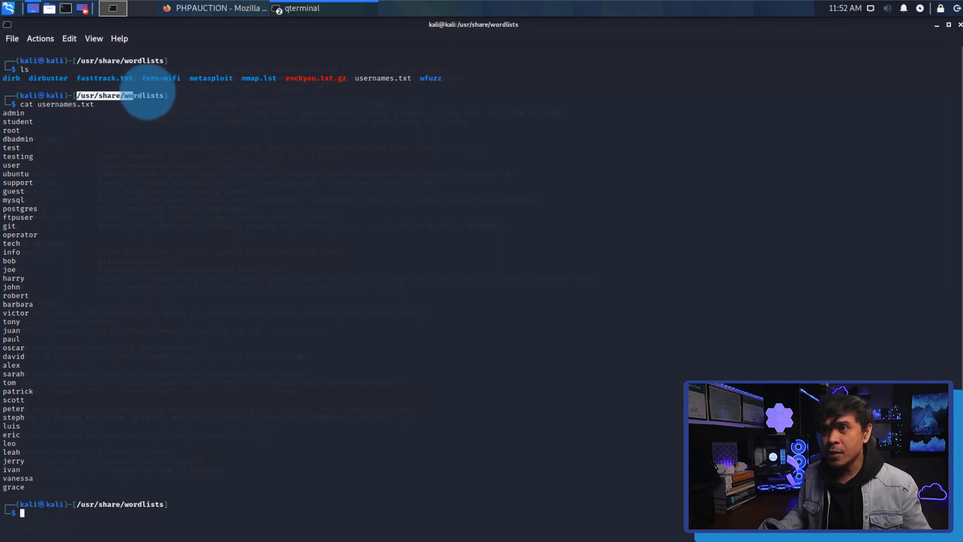
pyautogui.rightClick(142, 96)
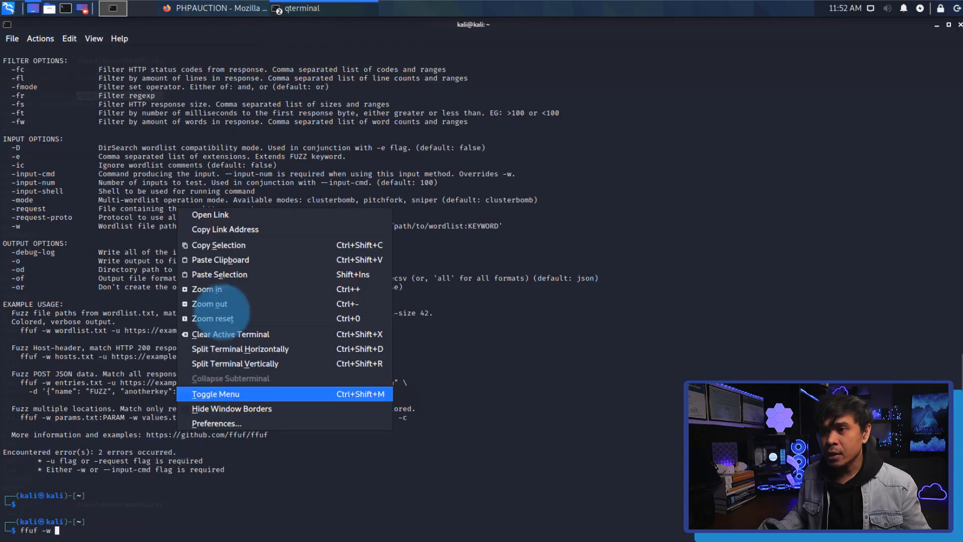
pyautogui.moveTo(219, 259)
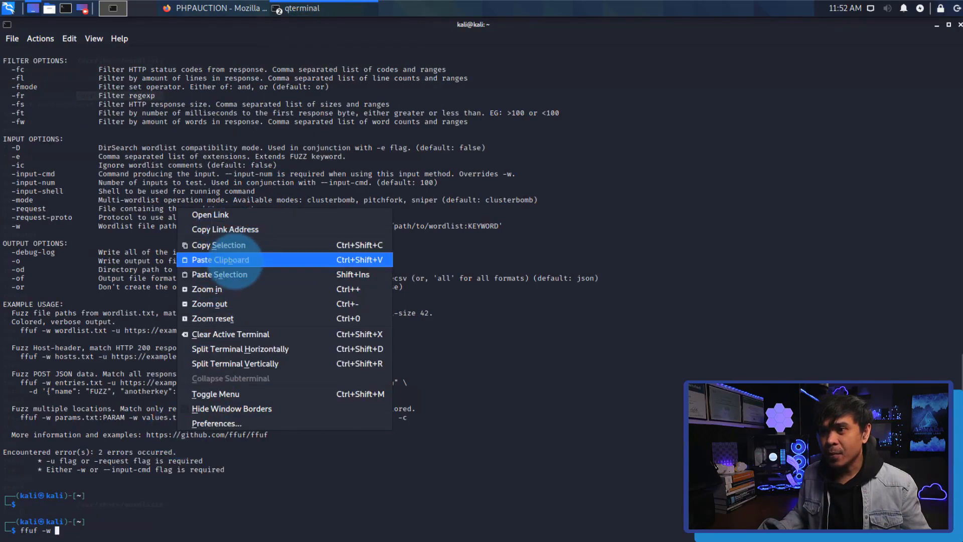
pyautogui.click(219, 259)
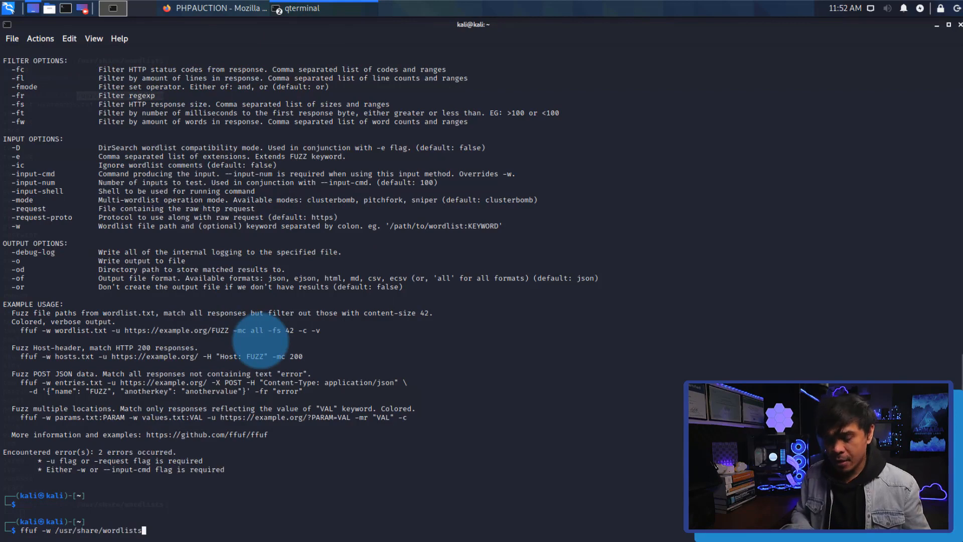
pyautogui.write('user')
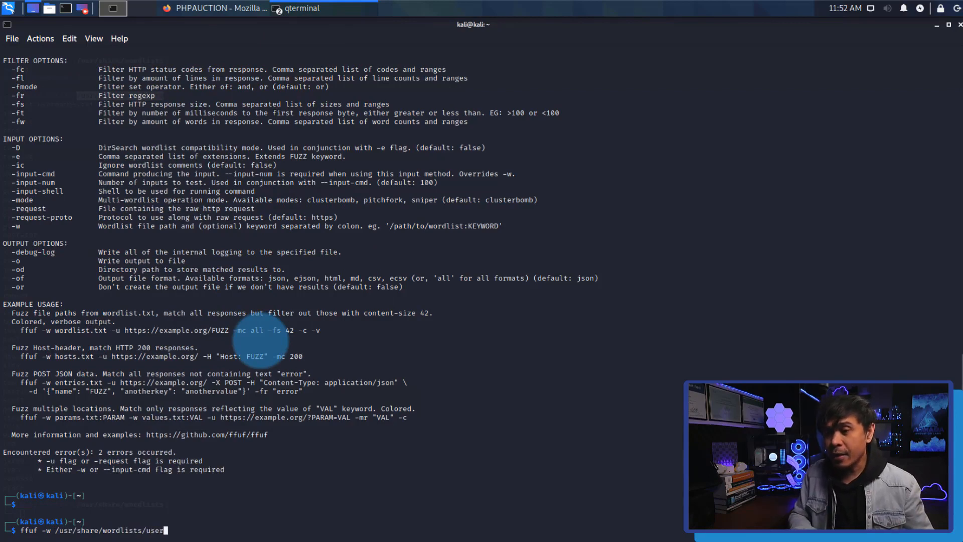
pyautogui.write('names.txt')
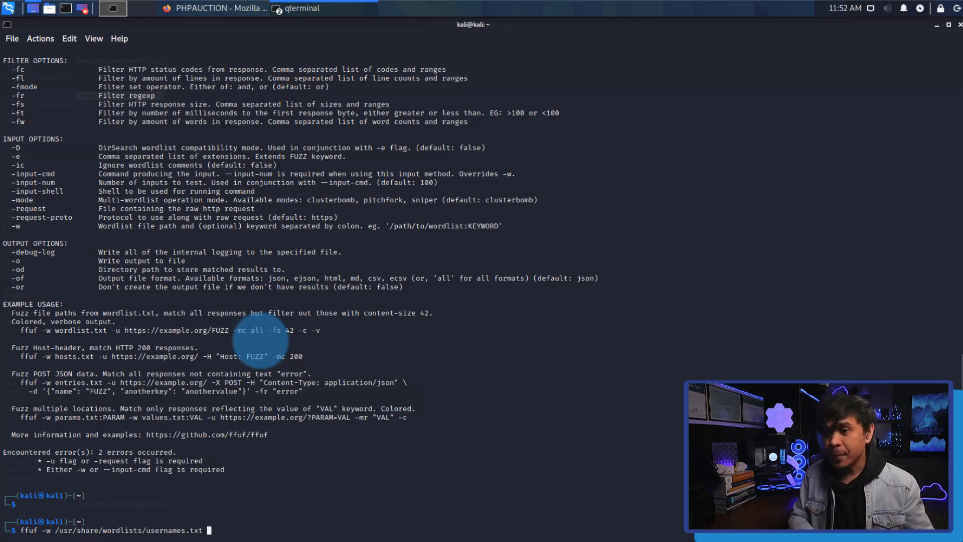
pyautogui.write('-')
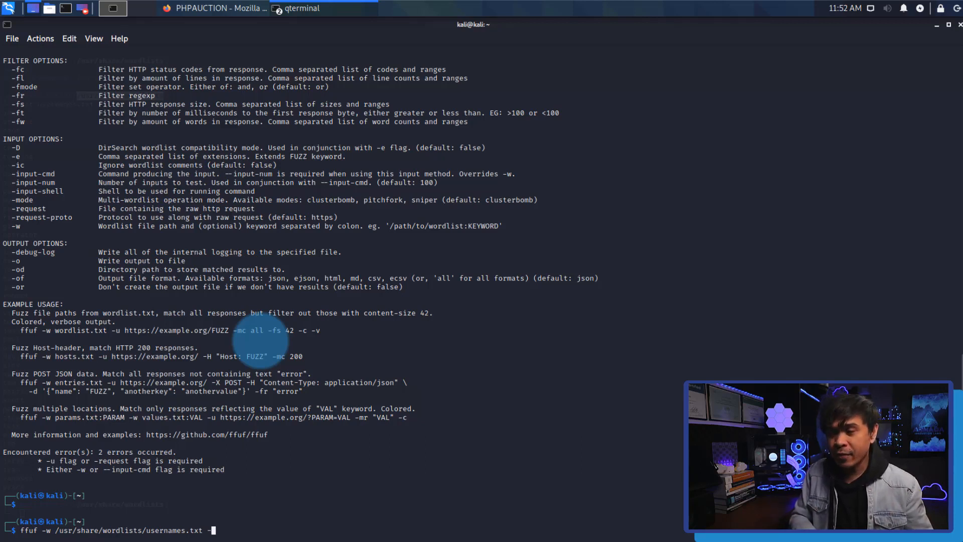
pyautogui.write('u')
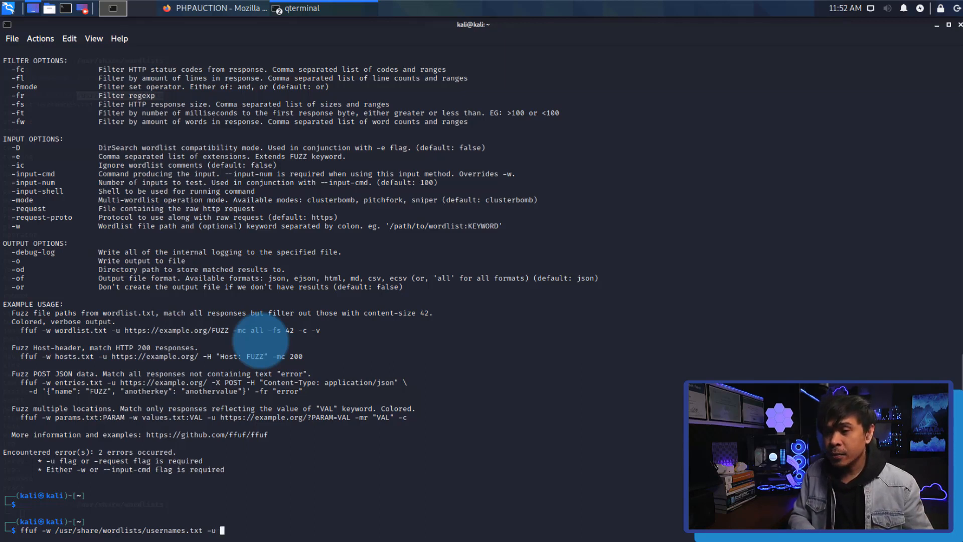
pyautogui.write('http:')
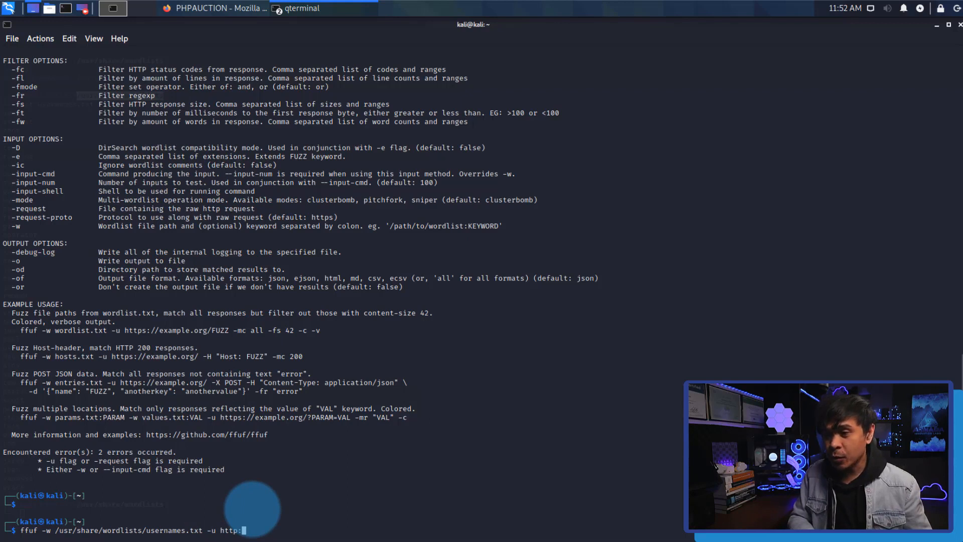
pyautogui.write('//192.168')
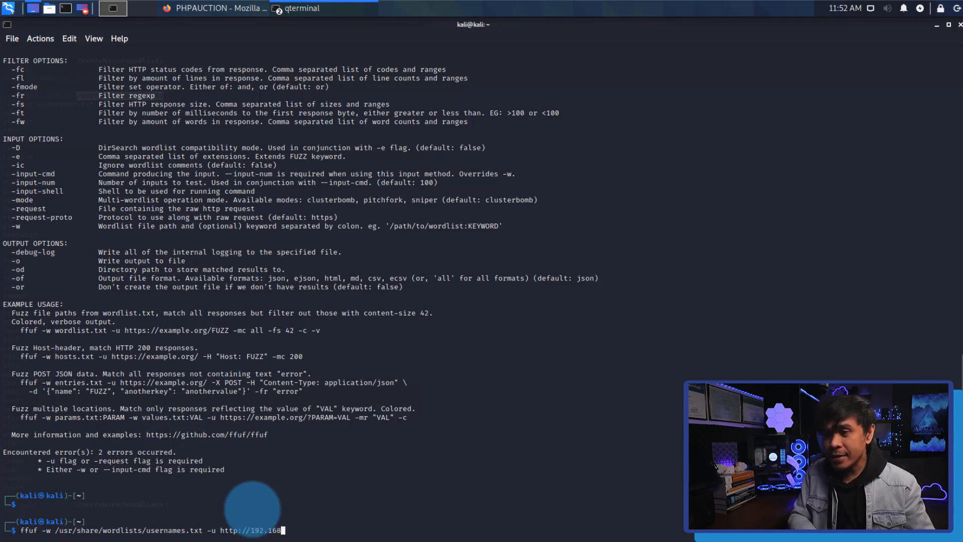
pyautogui.write('.254.70')
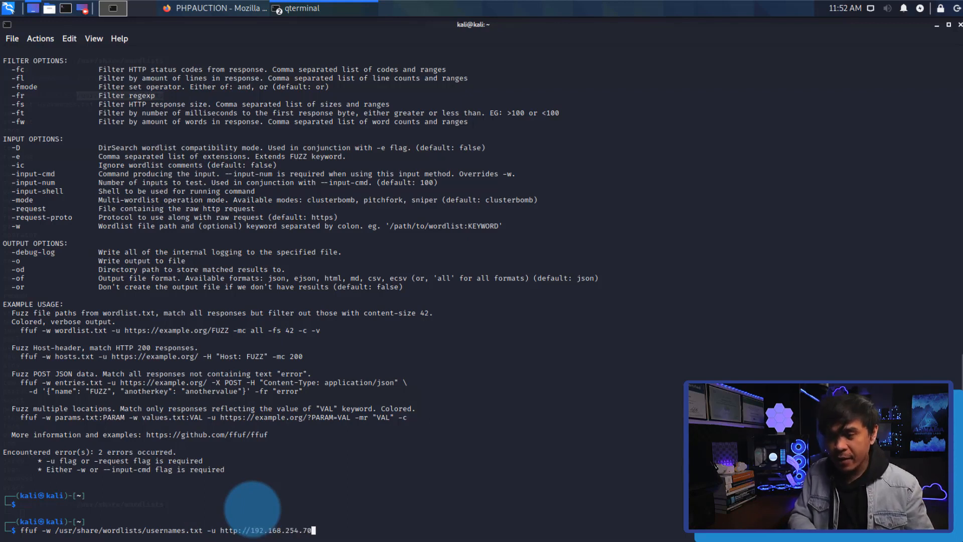
pyautogui.write('/')
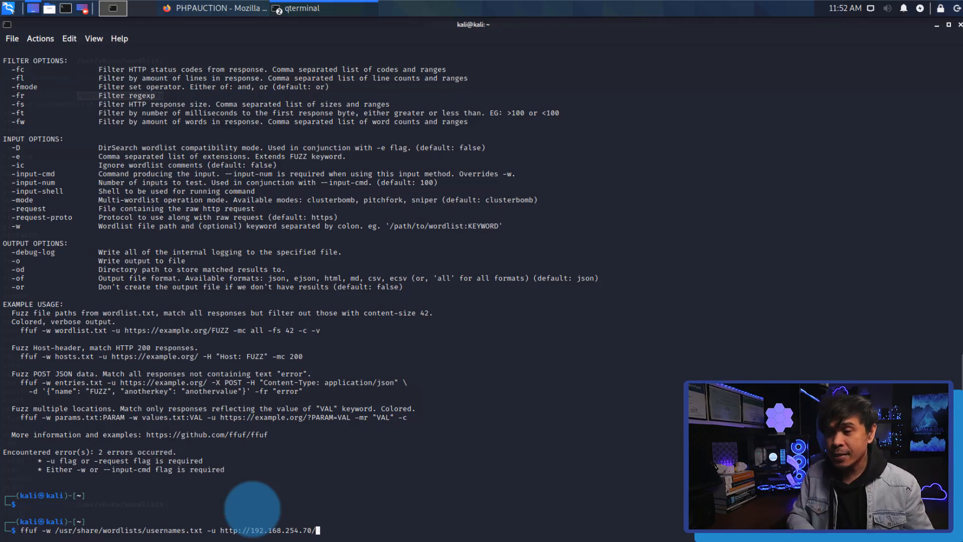
# Step: Finish the URL with user_menu.php?nick=FUZZ and run the ffuf scan
pyautogui.write('user_')
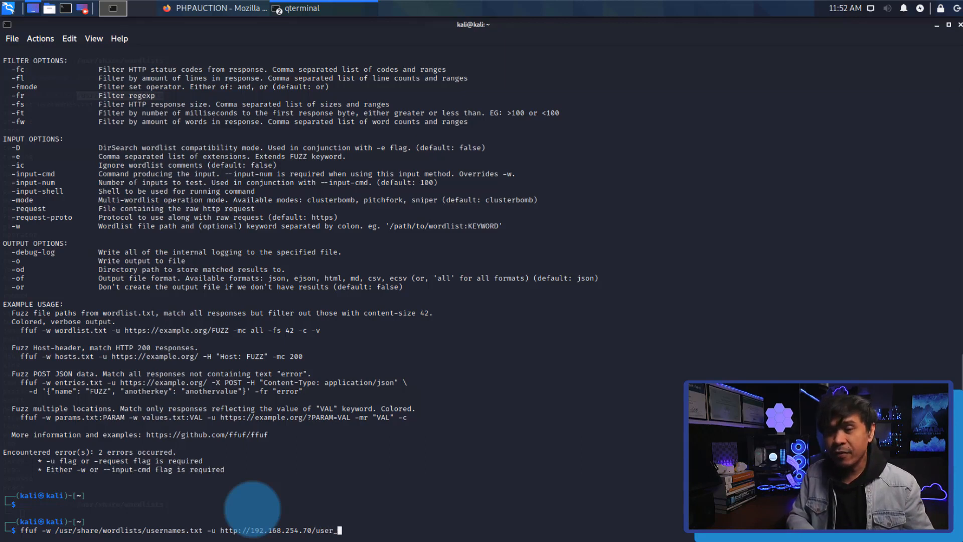
pyautogui.write('meu')
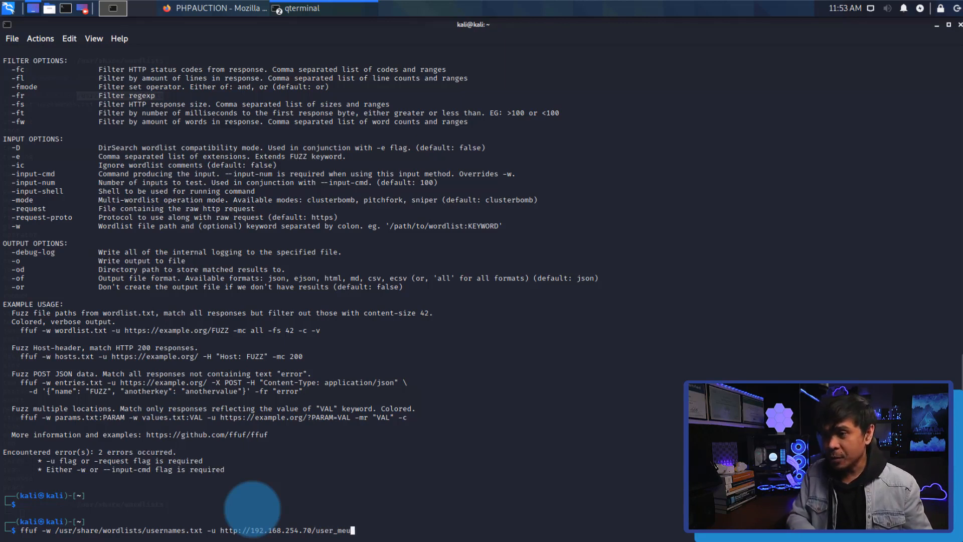
pyautogui.write('n')
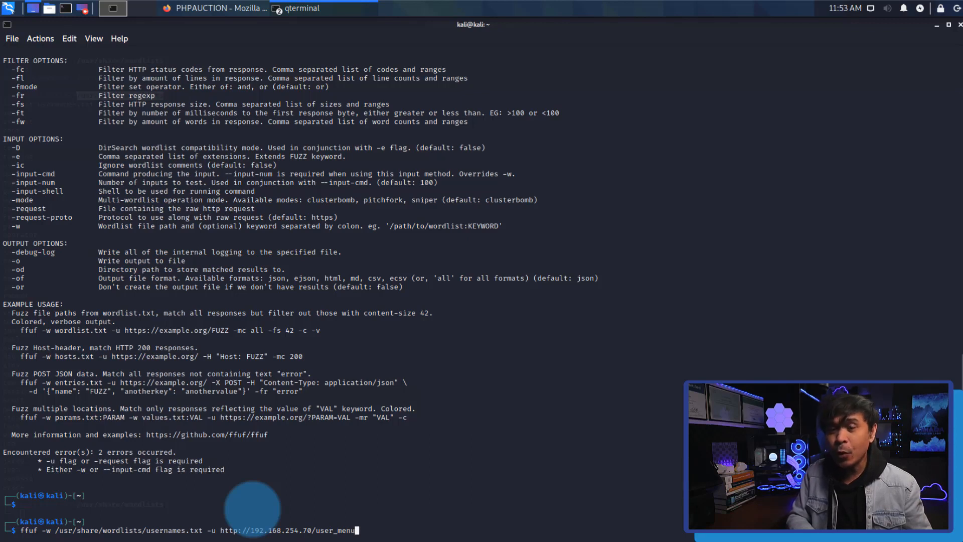
pyautogui.write('.php?')
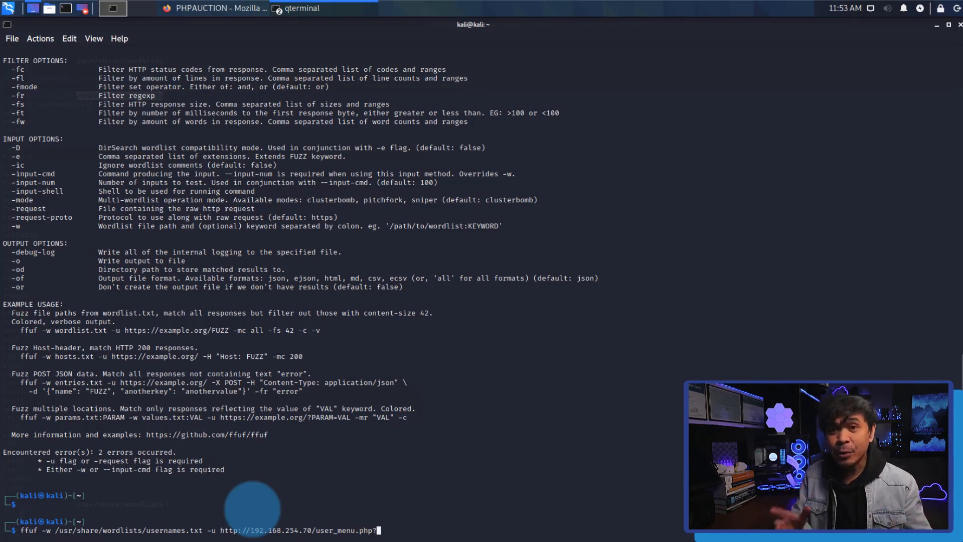
pyautogui.write('nick')
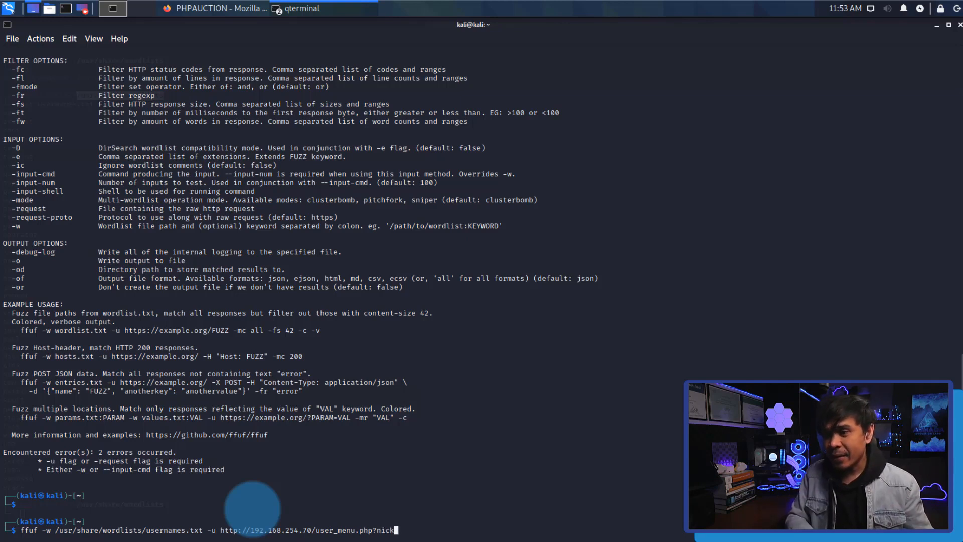
pyautogui.write('=')
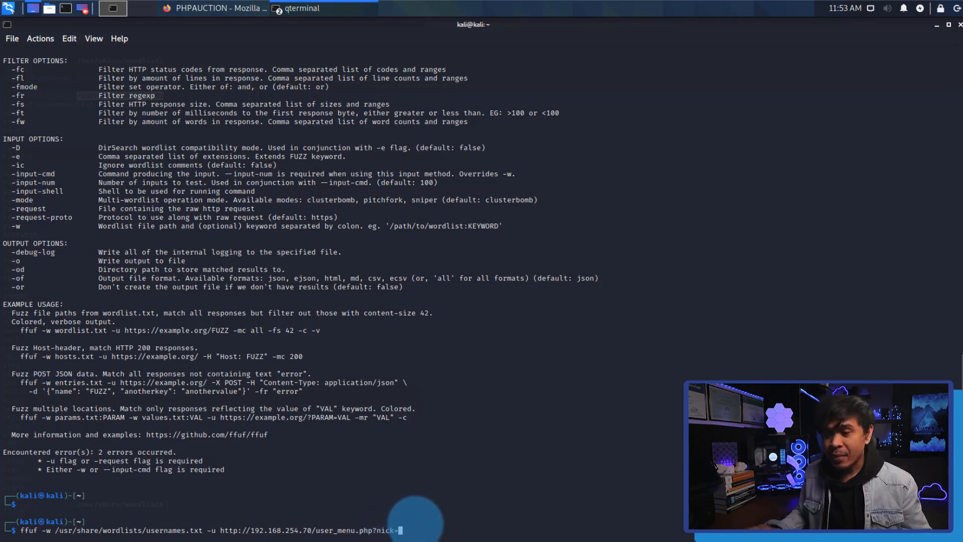
pyautogui.write('FUZZ')
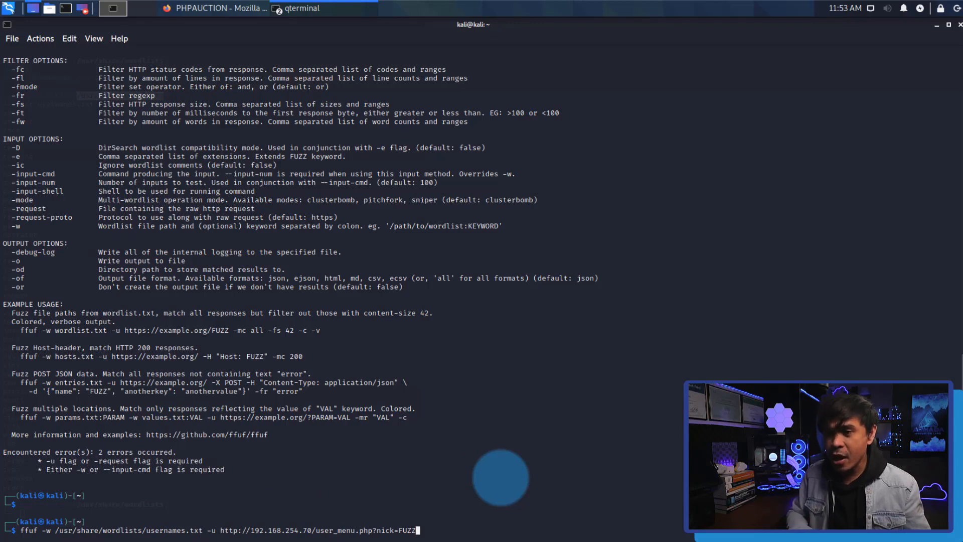
pyautogui.press('Return')
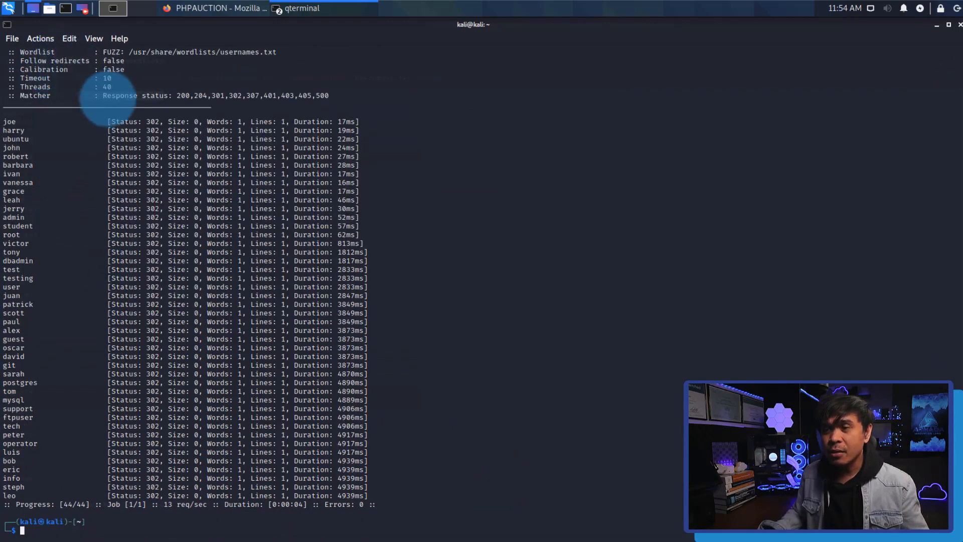
# Step: Scroll up through the ffuf results listing usernames, including testing, with 302 responses
pyautogui.scroll(3)
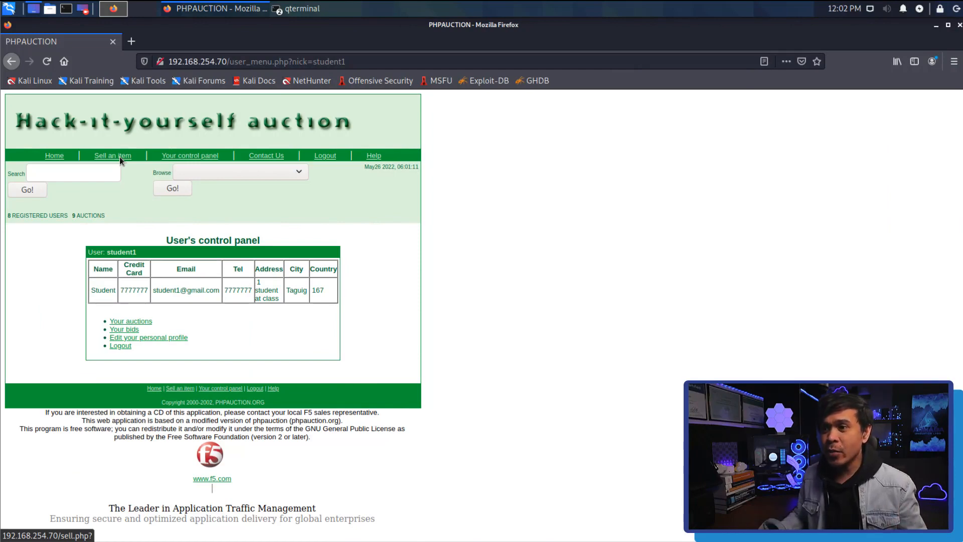
pyautogui.moveTo(195, 241)
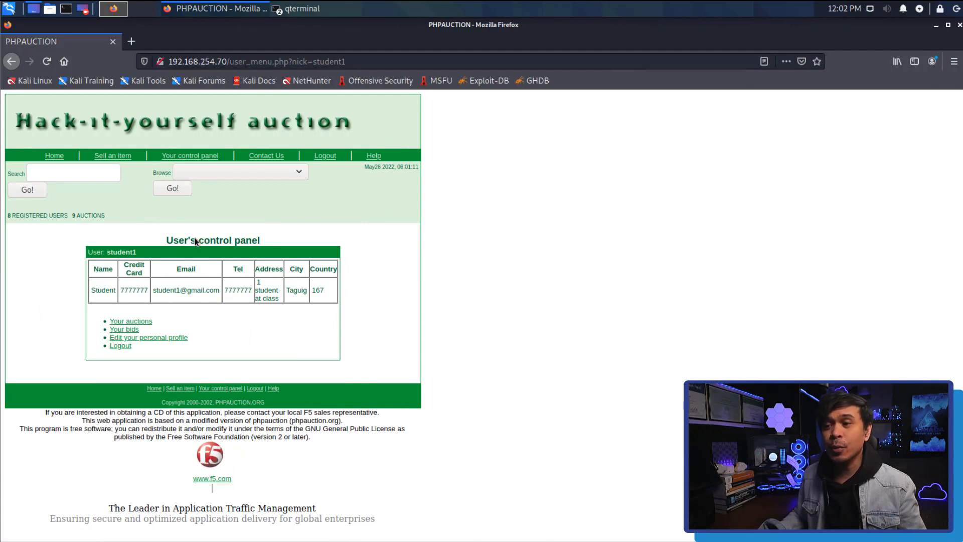
# Step: Copy student1's control panel URL, visit Help and Home, then return to the control panel
pyautogui.click(46, 61)
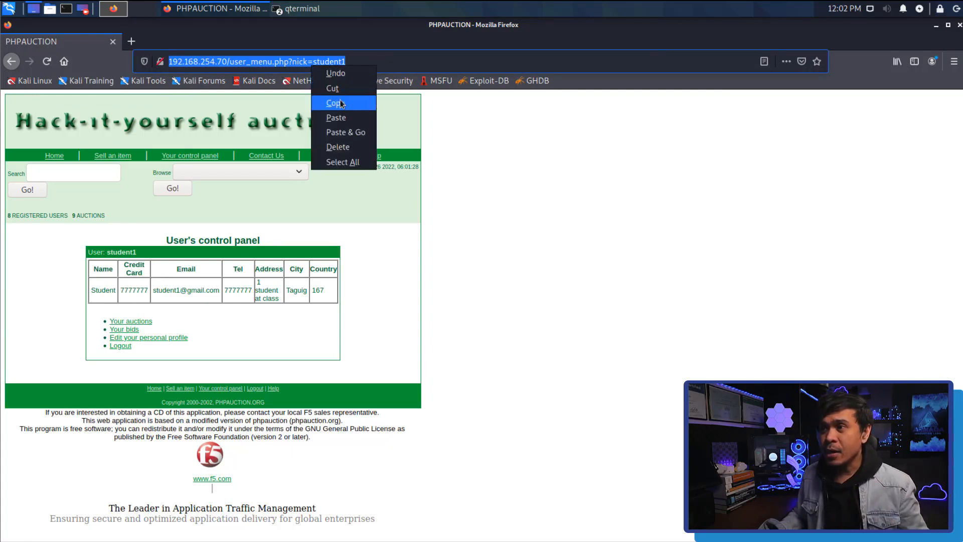
pyautogui.click(336, 102)
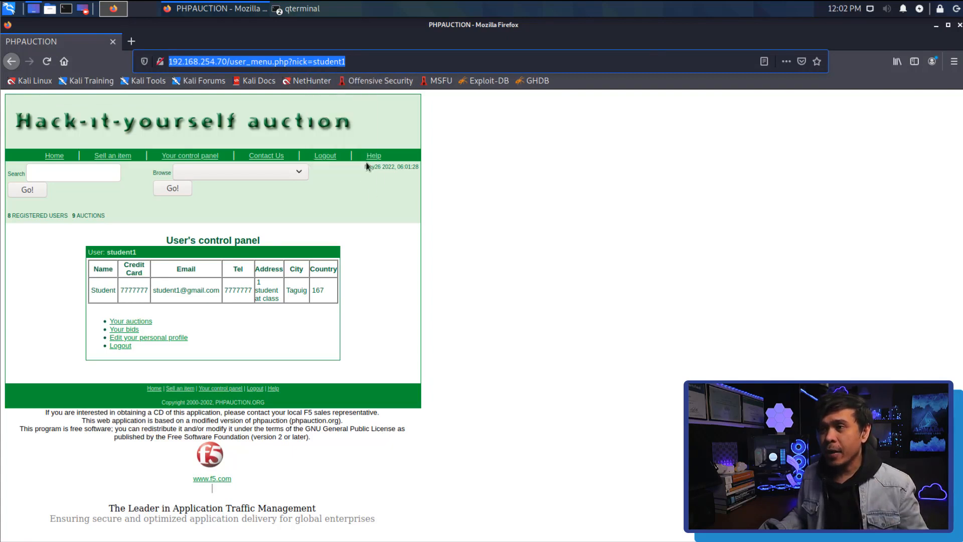
pyautogui.click(372, 155)
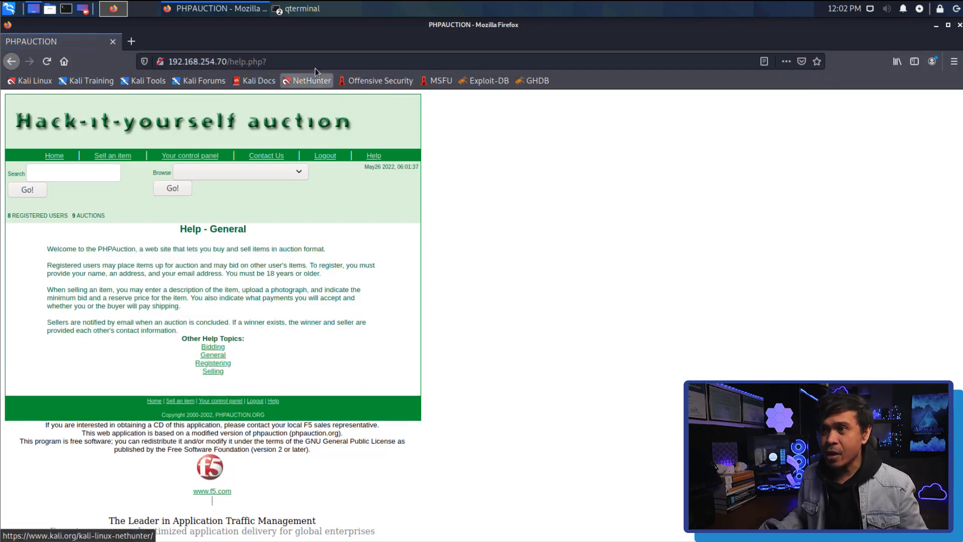
pyautogui.click(189, 154)
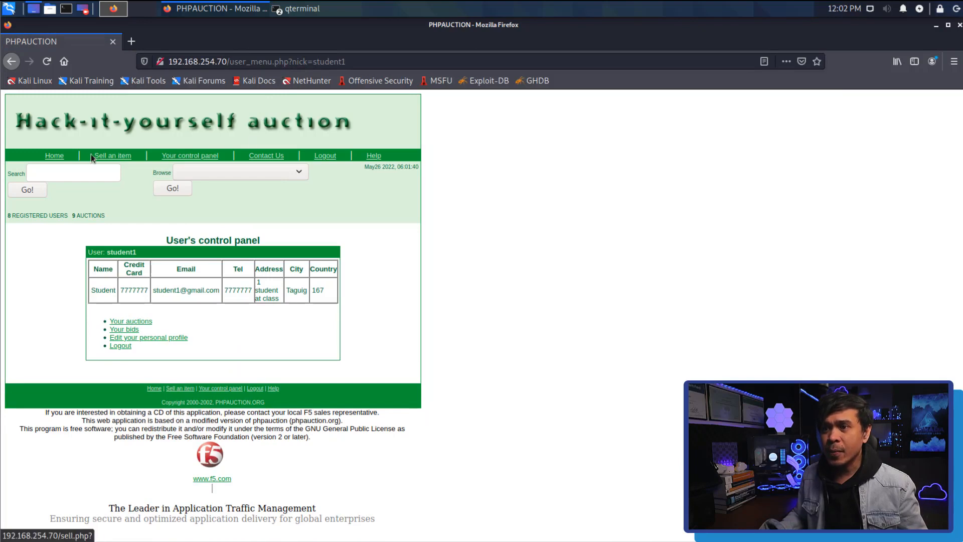
pyautogui.moveTo(54, 159)
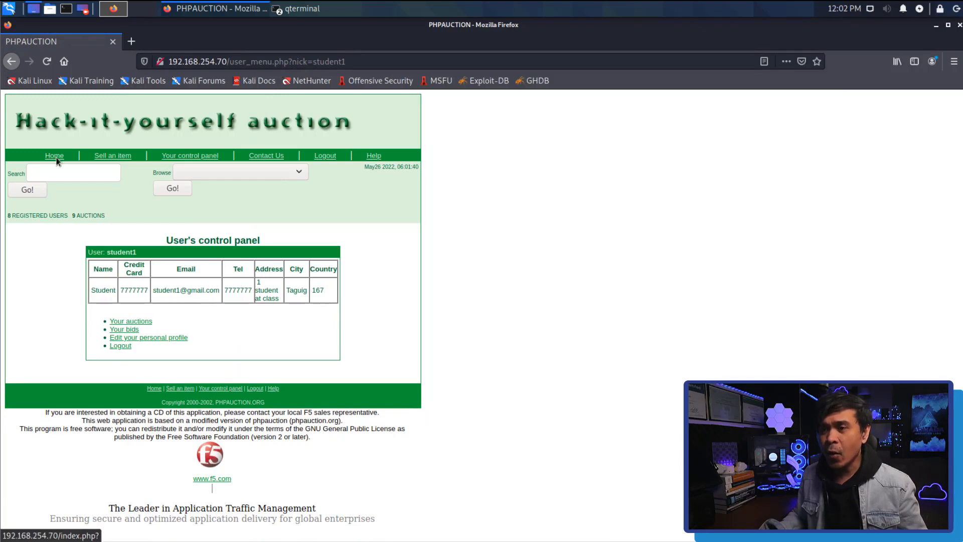
pyautogui.click(55, 155)
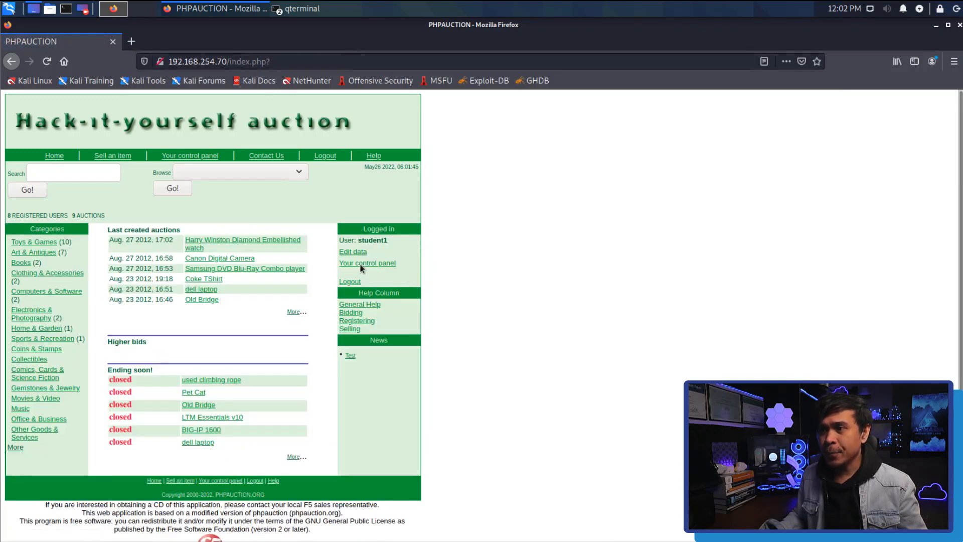
pyautogui.click(367, 262)
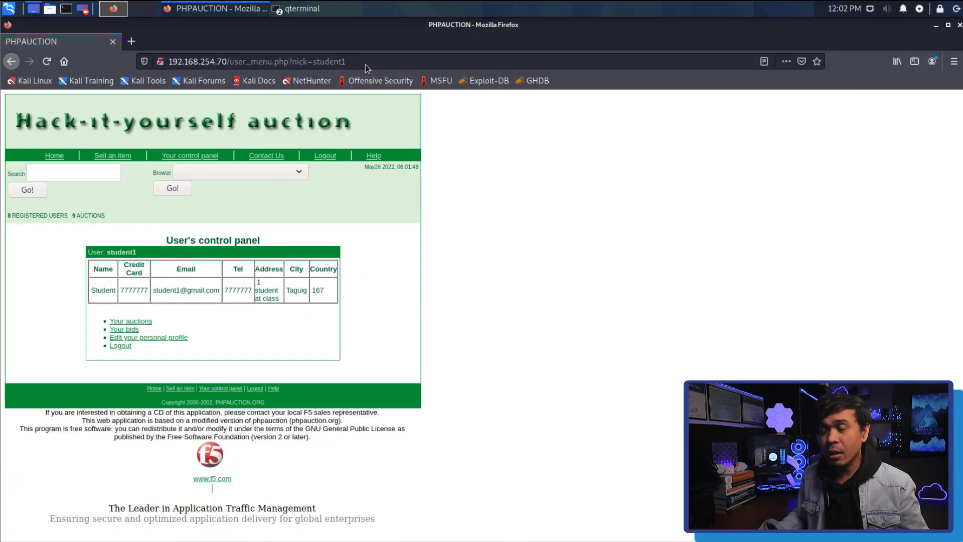
pyautogui.moveTo(243, 63)
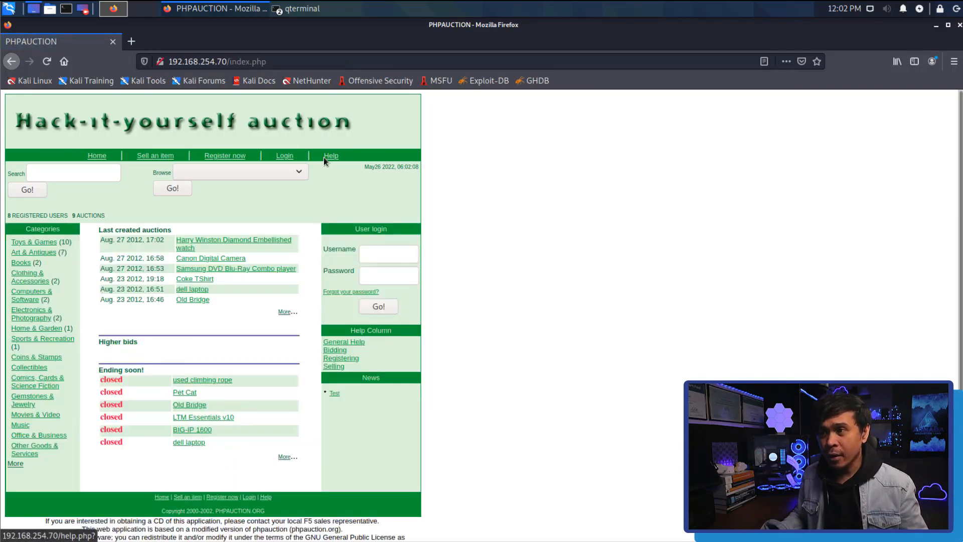
pyautogui.moveTo(306, 80)
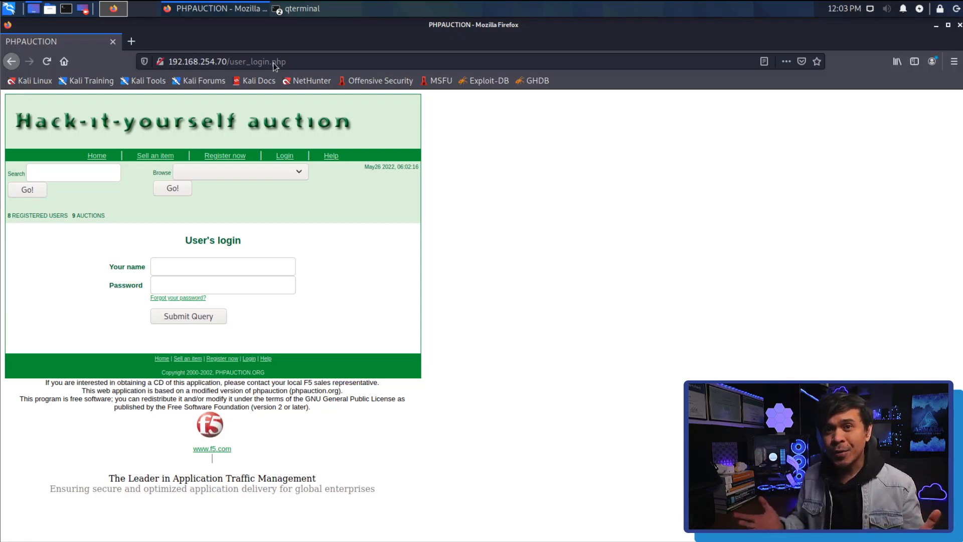
pyautogui.moveTo(306, 63)
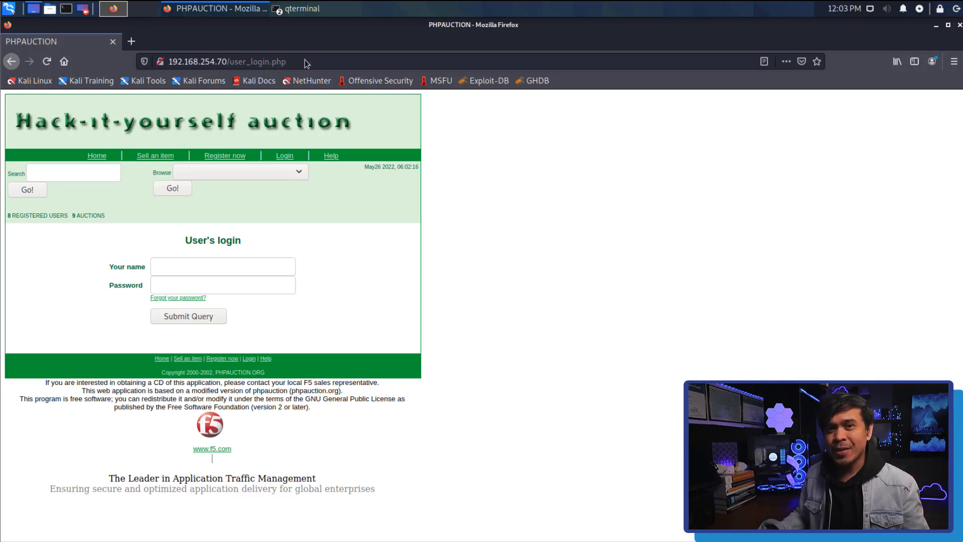
pyautogui.moveTo(282, 213)
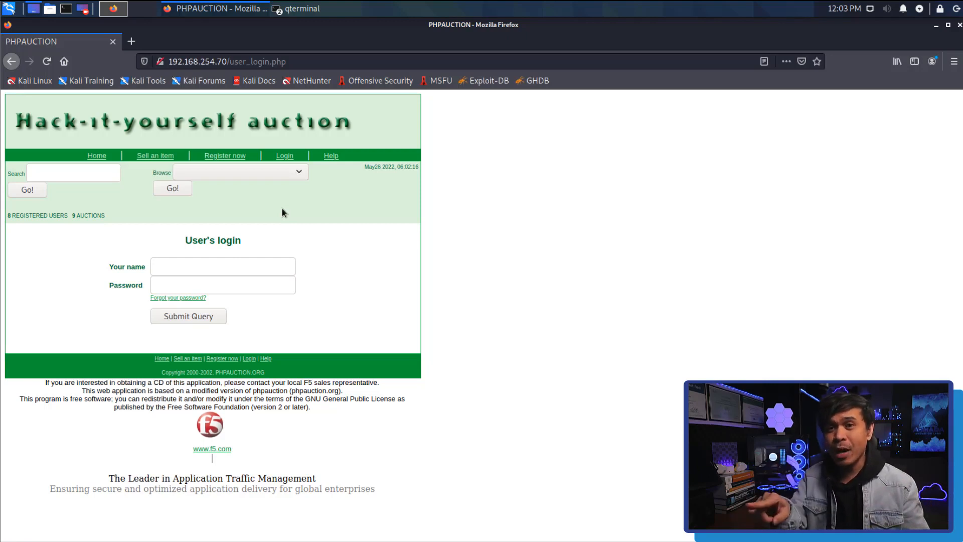
pyautogui.moveTo(506, 282)
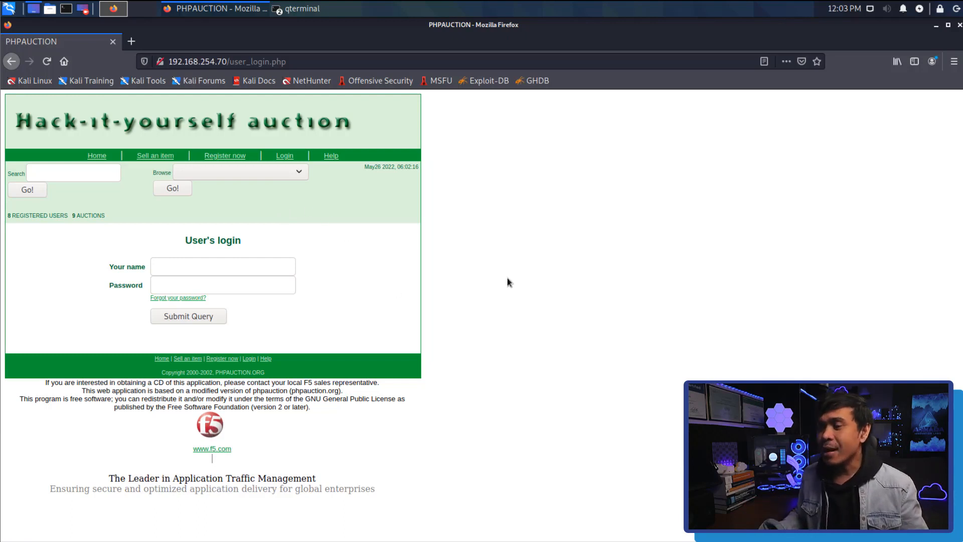
# Step: Inspect the login page, open the Network panel, and reload to capture requests like user_login.php
pyautogui.rightClick(507, 281)
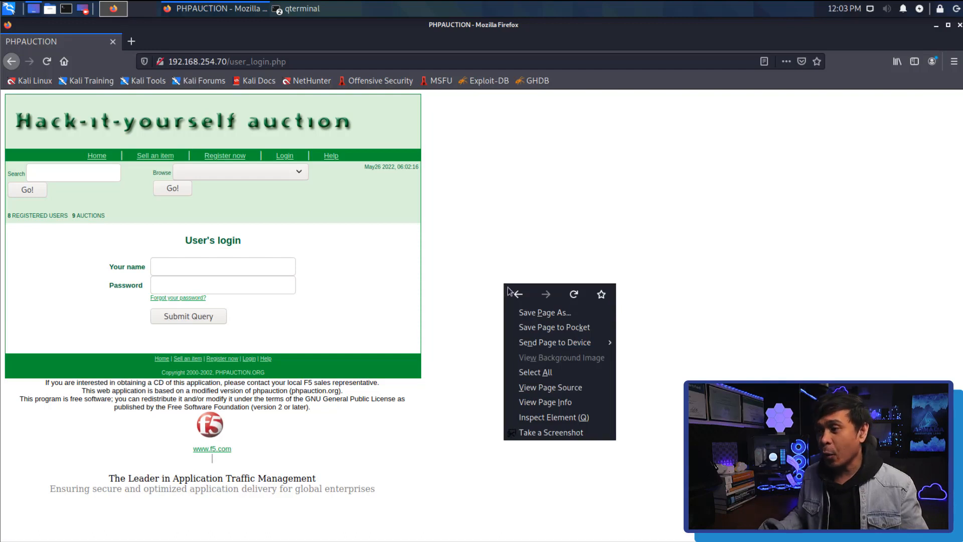
pyautogui.moveTo(558, 387)
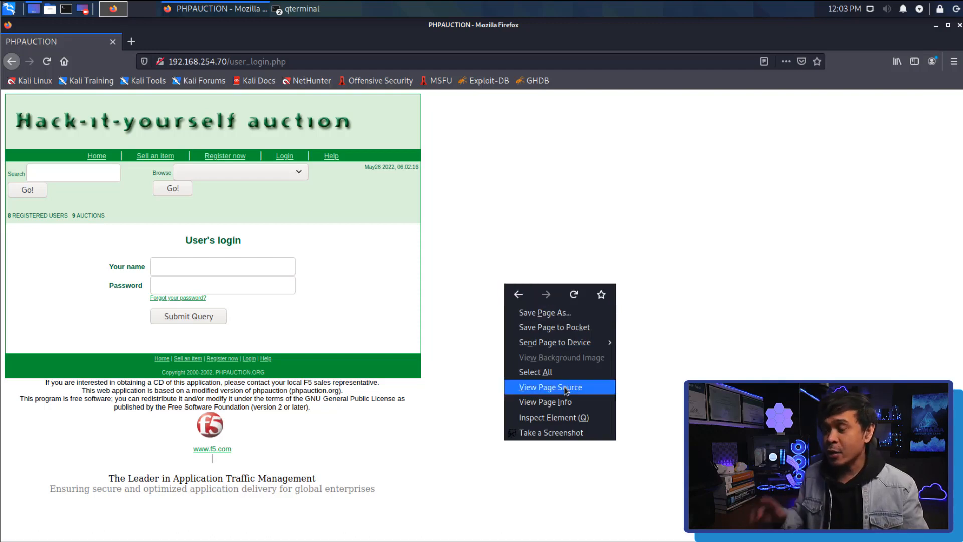
pyautogui.moveTo(522, 307)
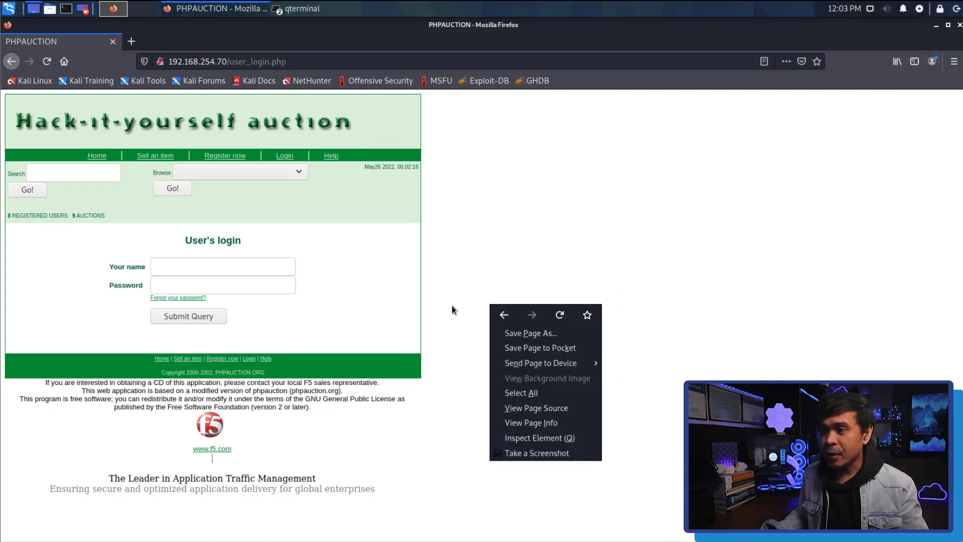
pyautogui.moveTo(457, 318)
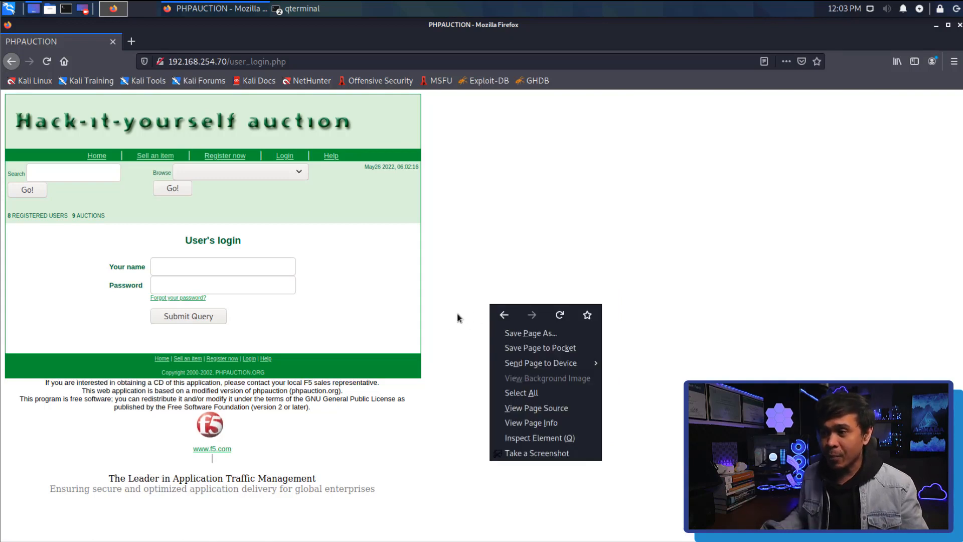
pyautogui.moveTo(539, 438)
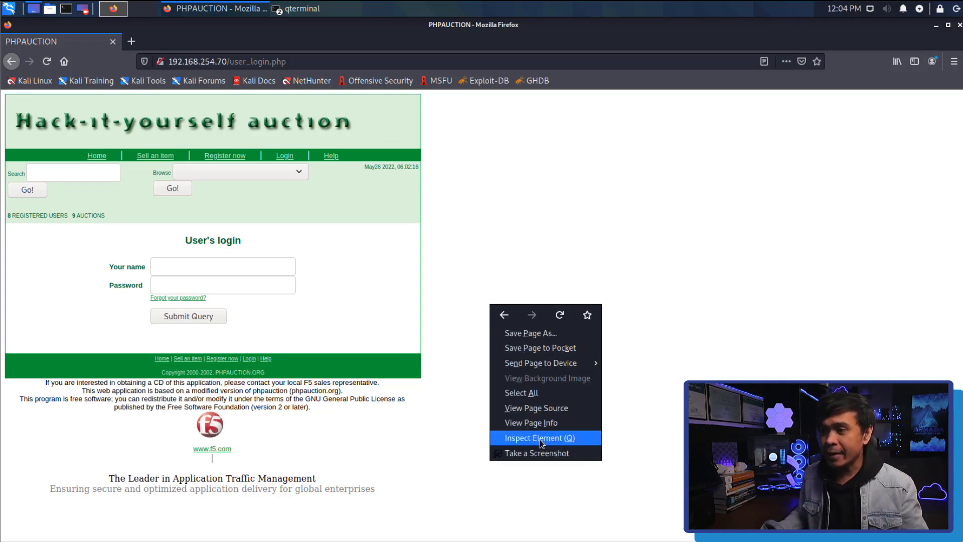
pyautogui.click(538, 437)
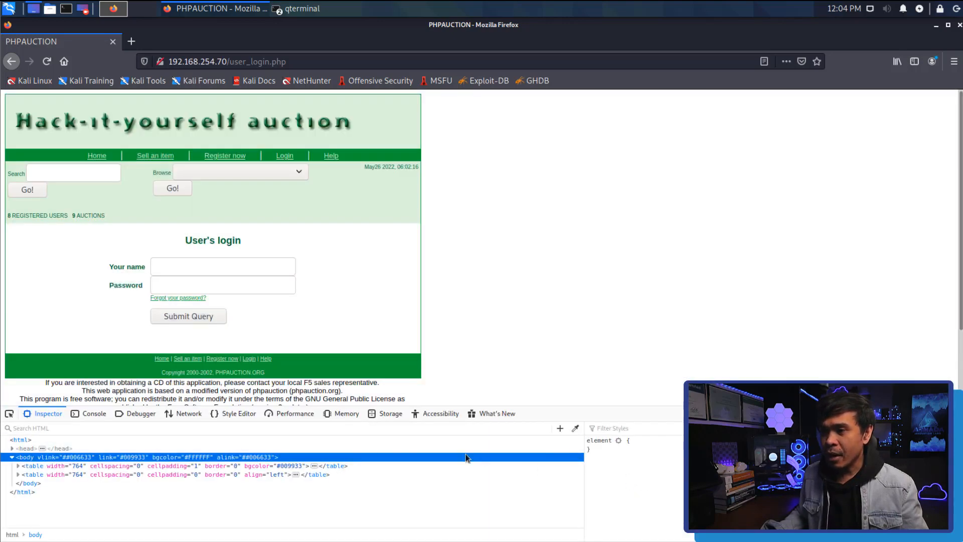
pyautogui.click(188, 412)
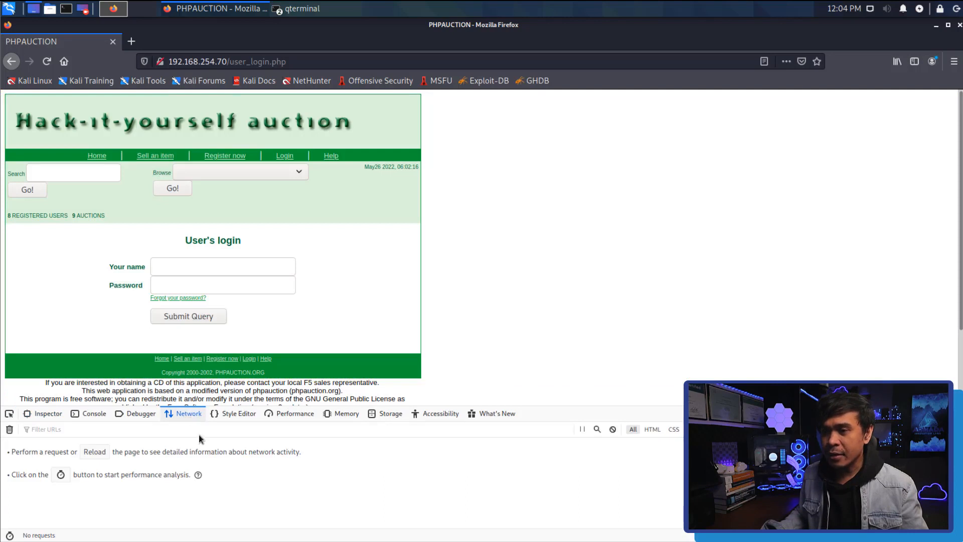
pyautogui.moveTo(99, 456)
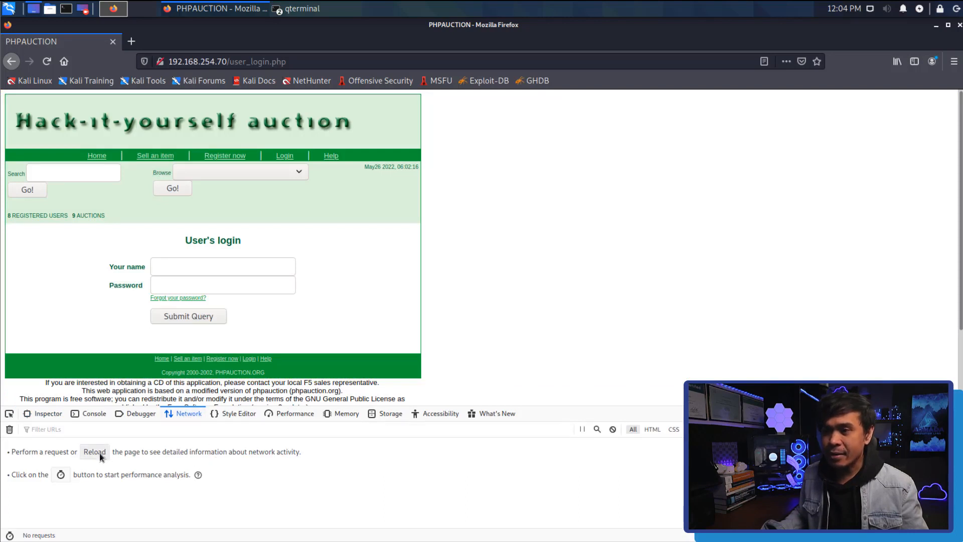
pyautogui.click(93, 451)
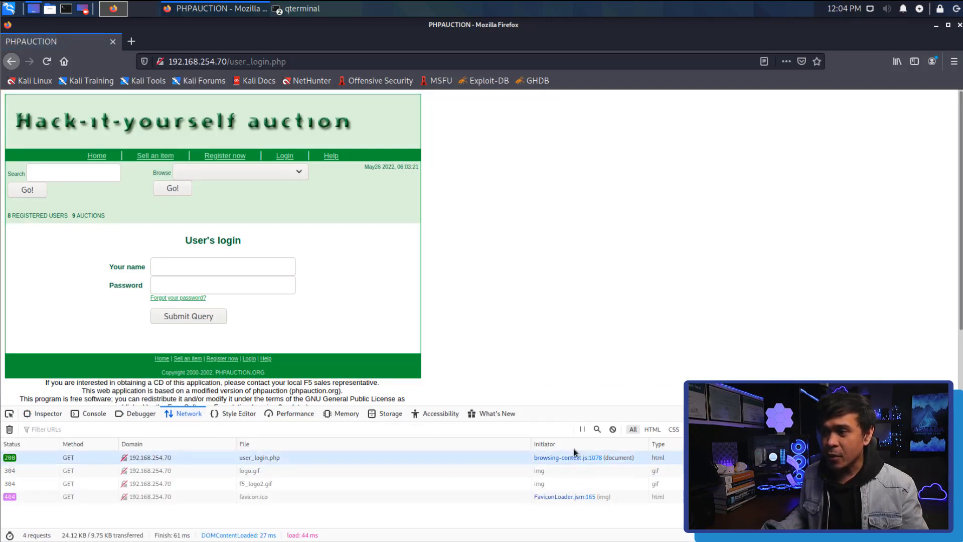
pyautogui.moveTo(250, 470)
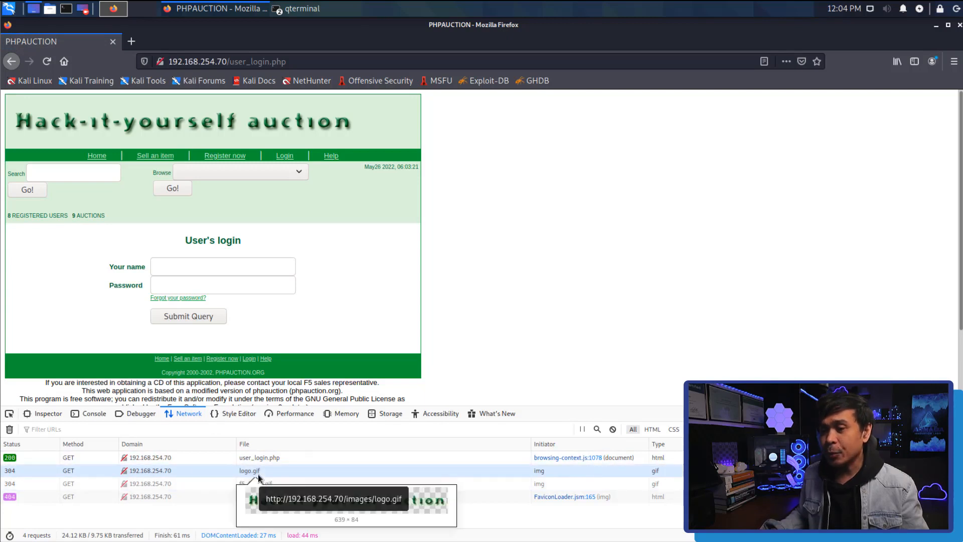
pyautogui.moveTo(41, 483)
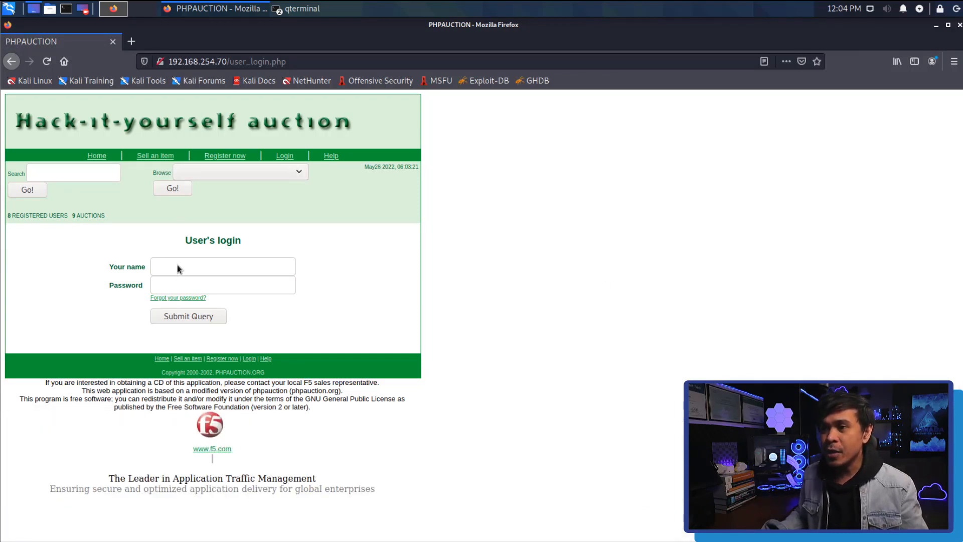
pyautogui.write('student')
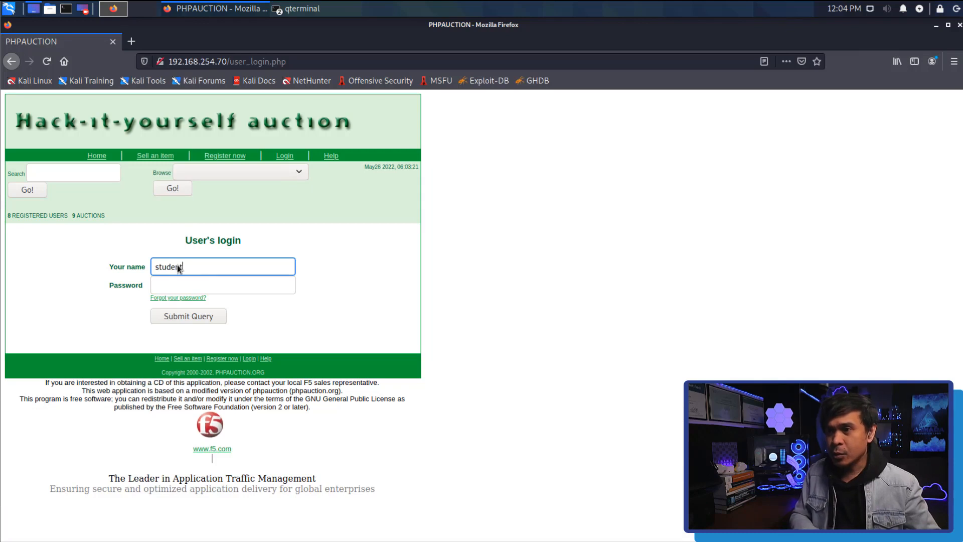
pyautogui.write('password')
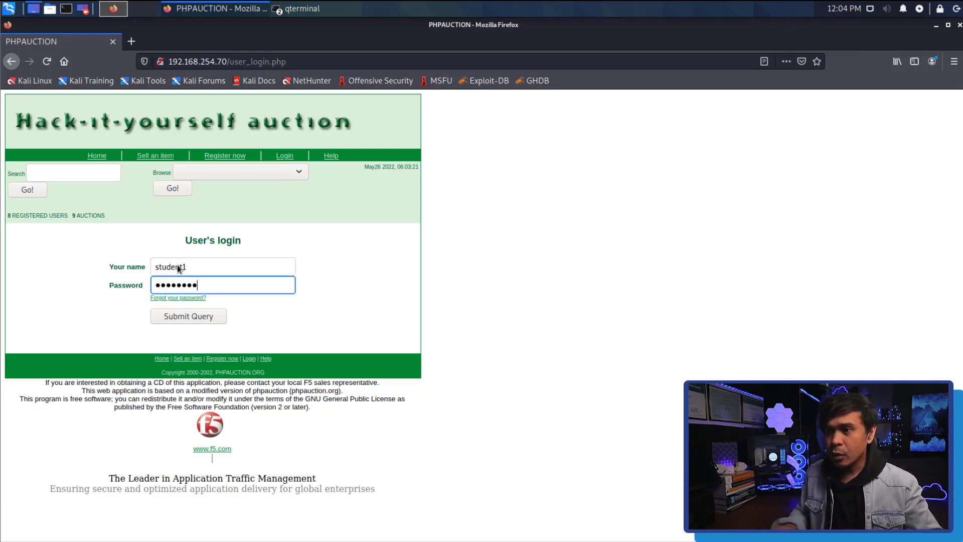
pyautogui.click(188, 315)
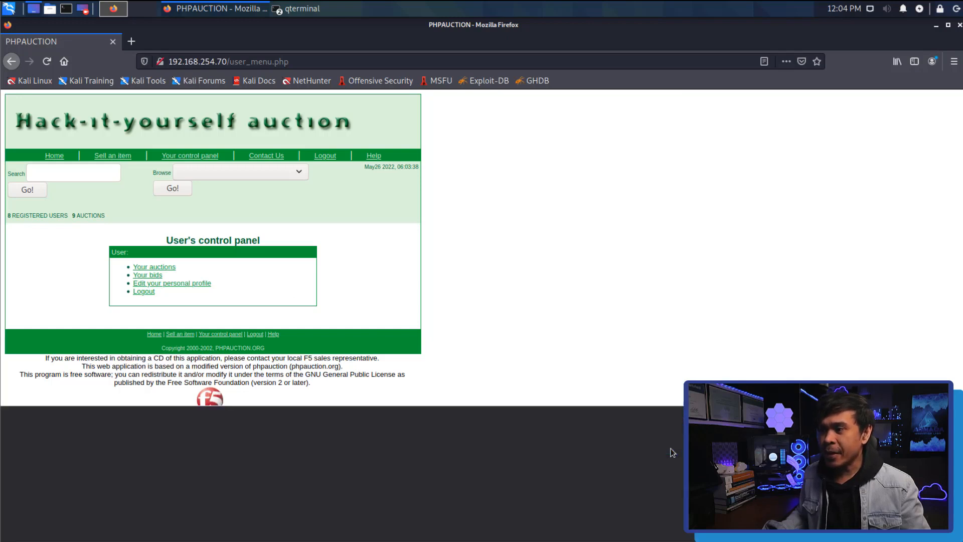
# Step: Show the user_menu.php request's headers in the Network developer tools, down to the Cookie line
pyautogui.press('F12')
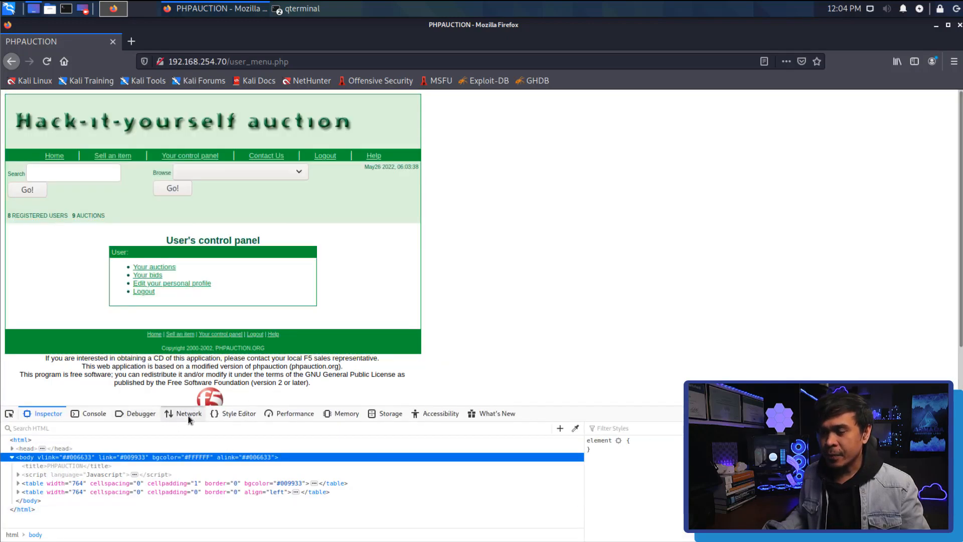
pyautogui.click(188, 412)
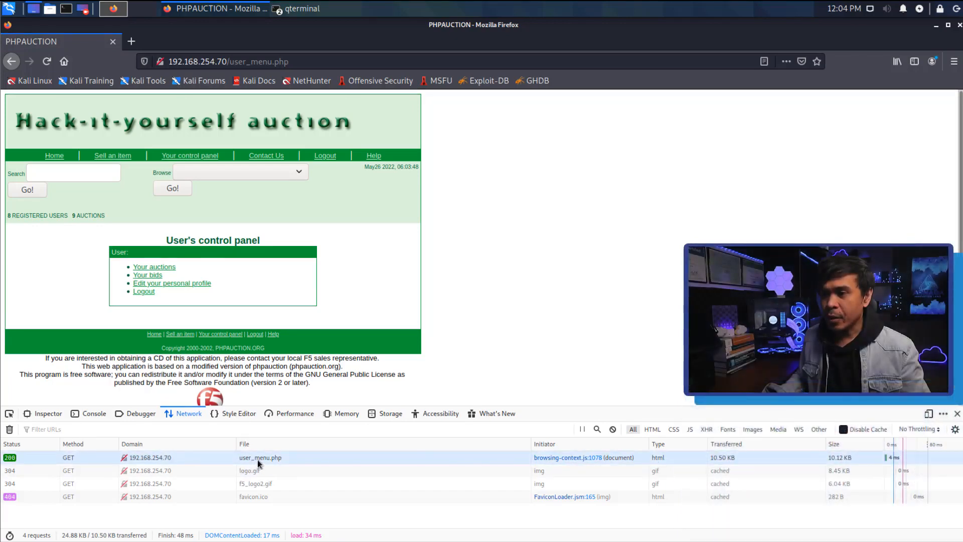
pyautogui.click(260, 456)
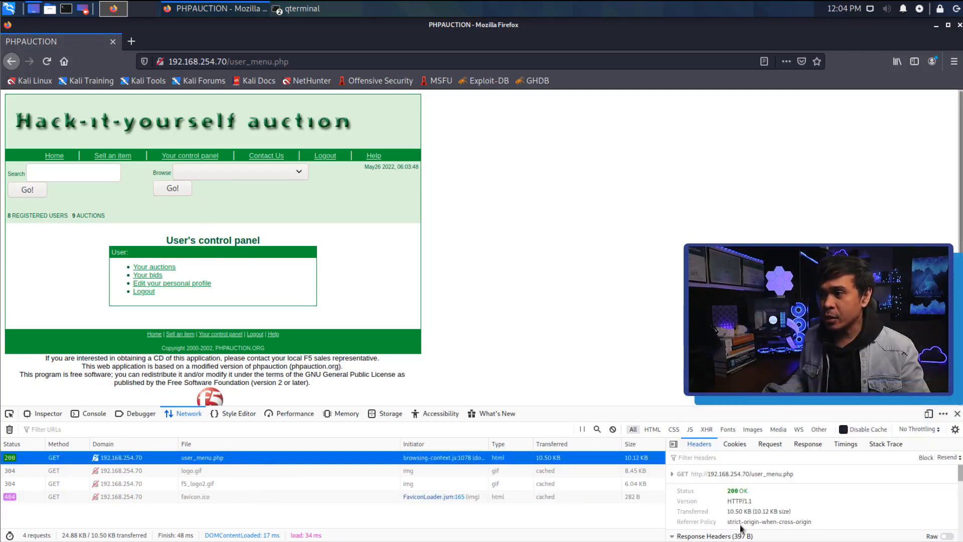
pyautogui.scroll(-3)
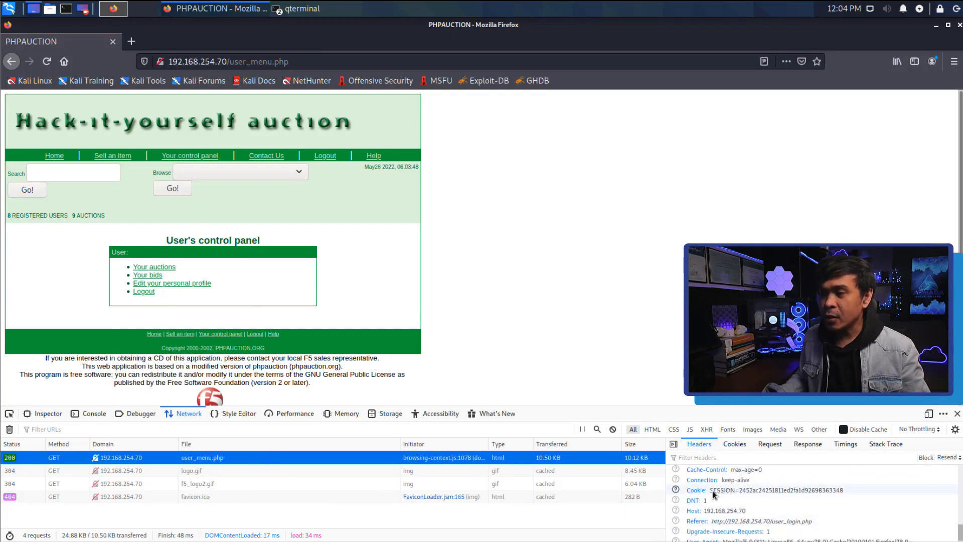
pyautogui.moveTo(736, 493)
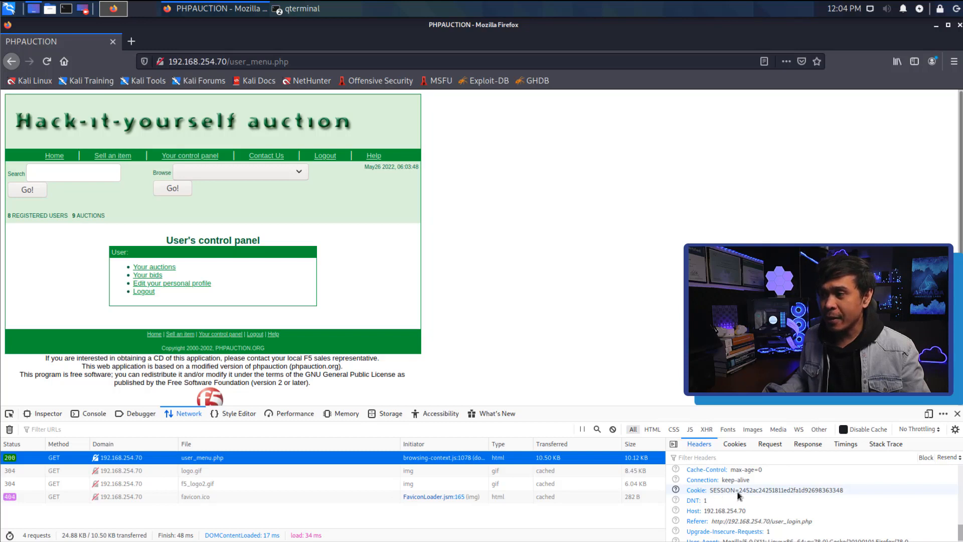
pyautogui.moveTo(843, 499)
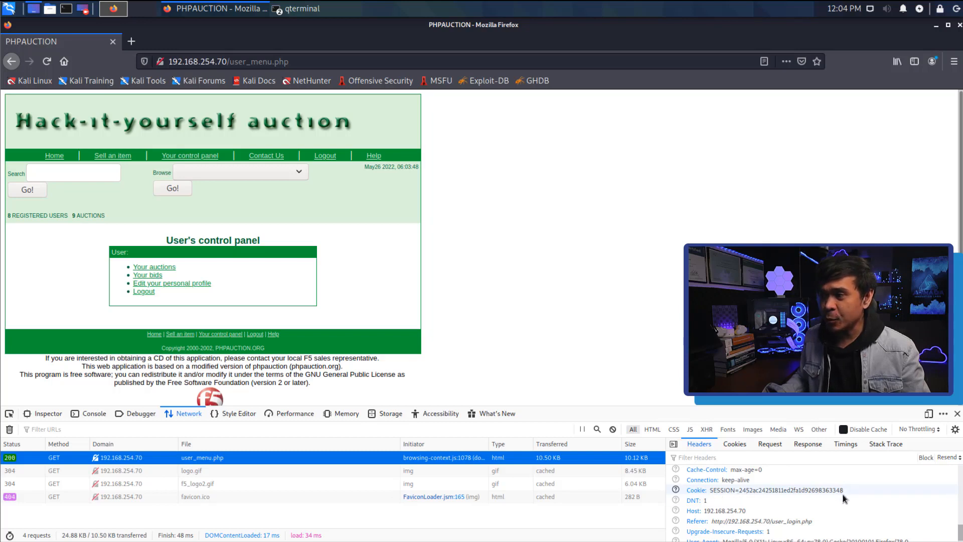
pyautogui.moveTo(175, 287)
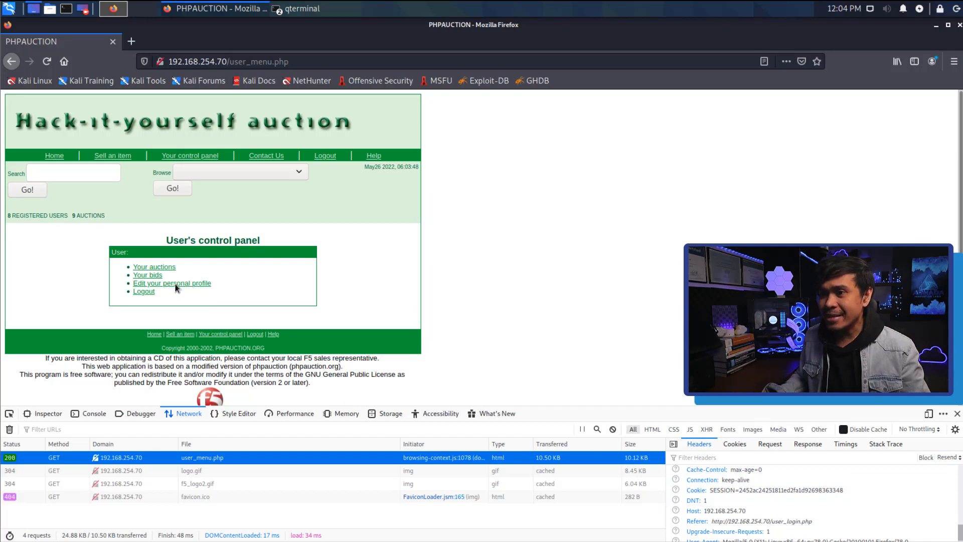
# Step: Open 'Edit your personal profile' and copy the SESSION cookie from edit_data.php's headers
pyautogui.click(171, 283)
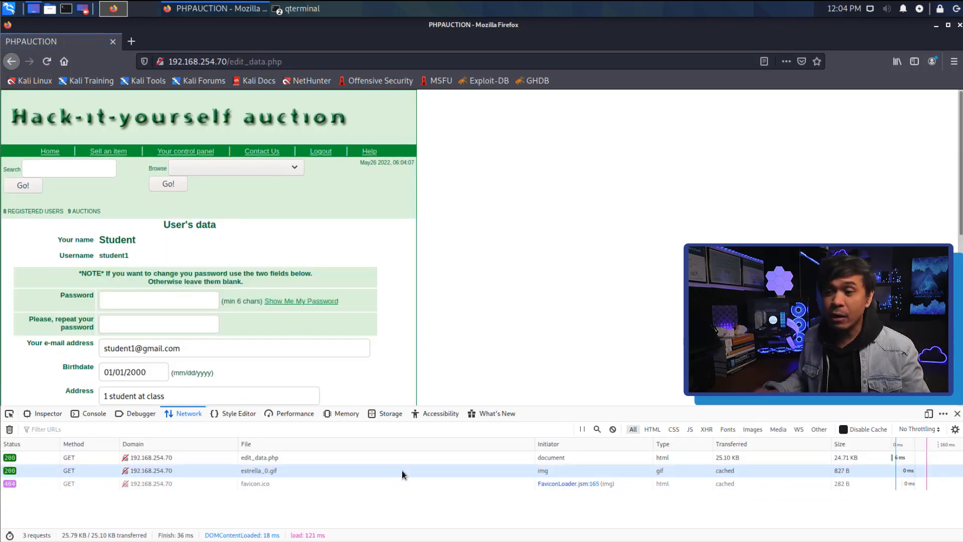
pyautogui.moveTo(293, 495)
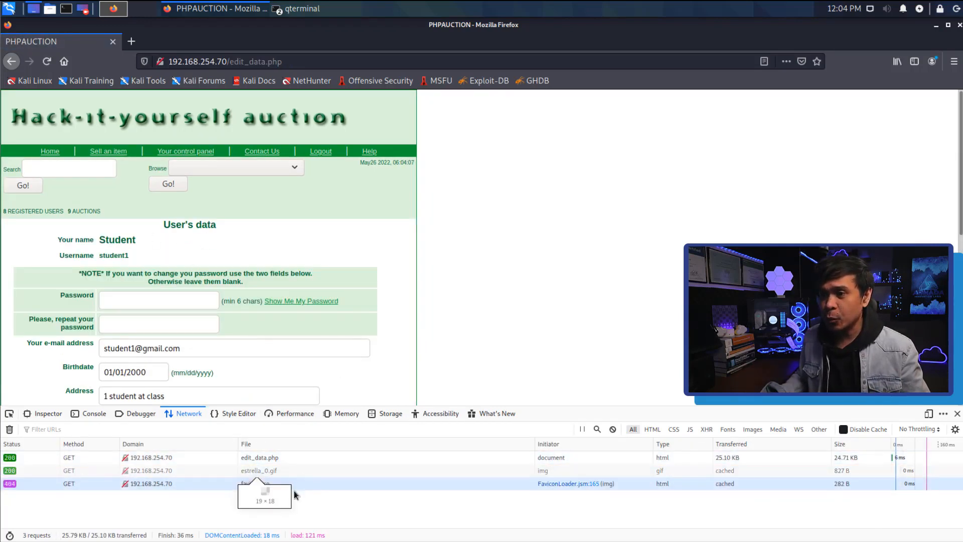
pyautogui.moveTo(398, 479)
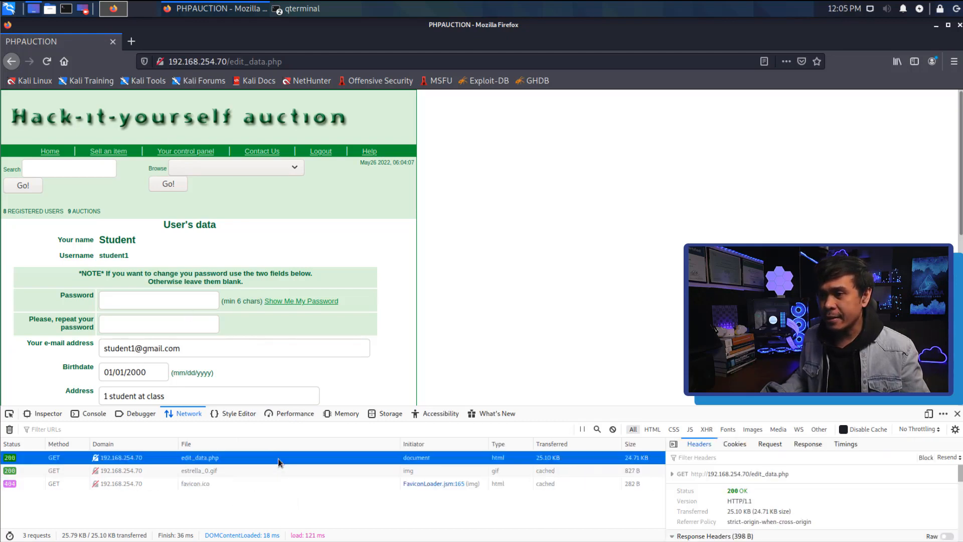
pyautogui.scroll(-3)
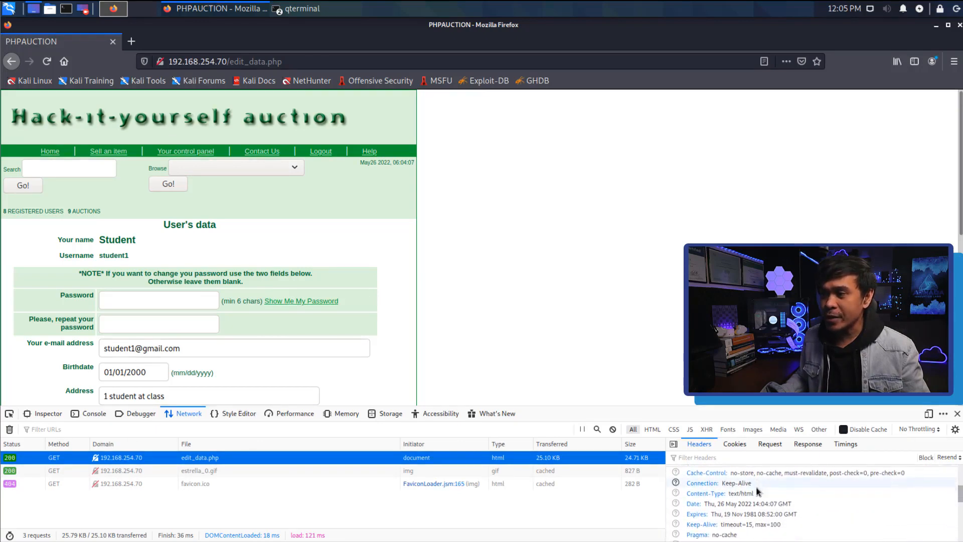
pyautogui.scroll(-3)
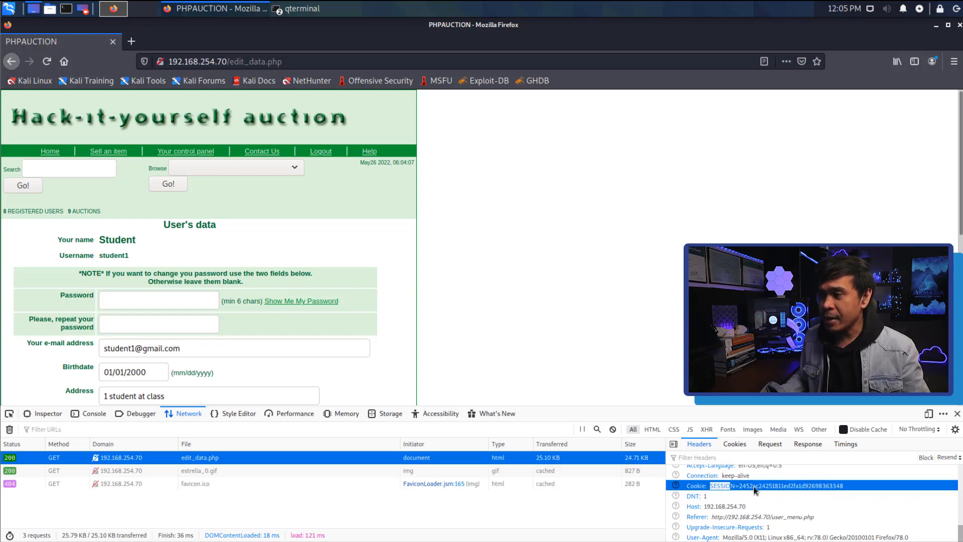
pyautogui.rightClick(768, 485)
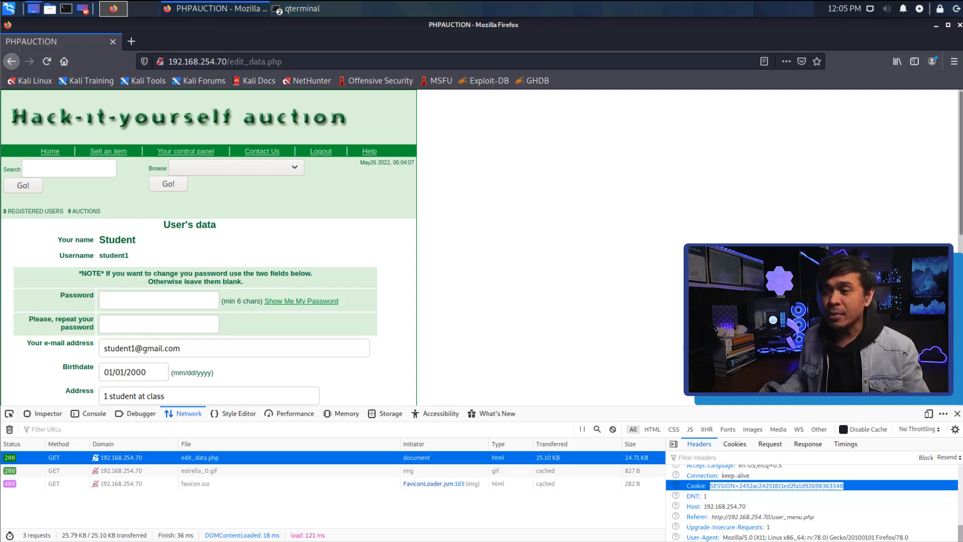
pyautogui.moveTo(575, 321)
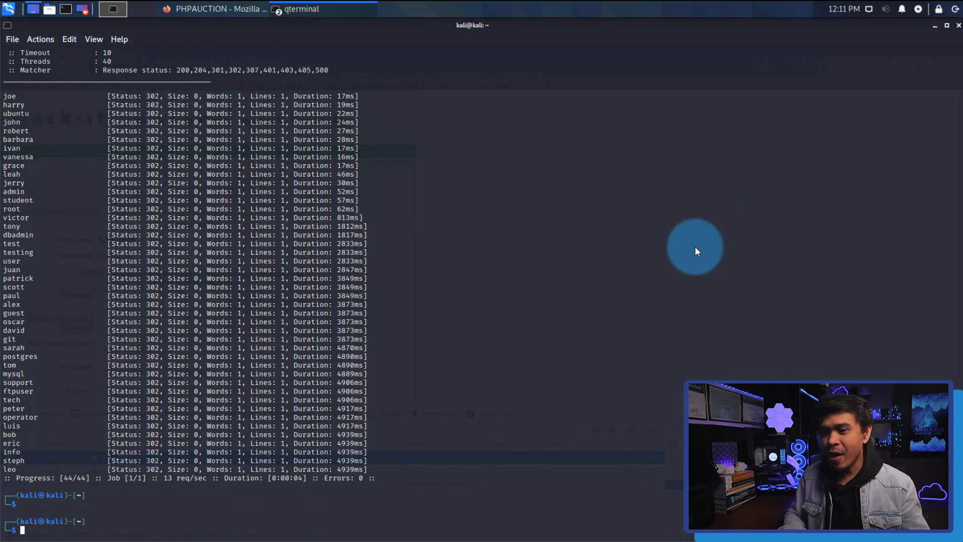
# Step: Compose the ffuf command: usernames.txt wordlist, user_menu.php?nick=FUZZ URL, and -b flag
pyautogui.write('ffuf -w /usr/share/wordlists/usernames.txt -u http://192.168.254.70/user_menu.php?nick=FUZZ')
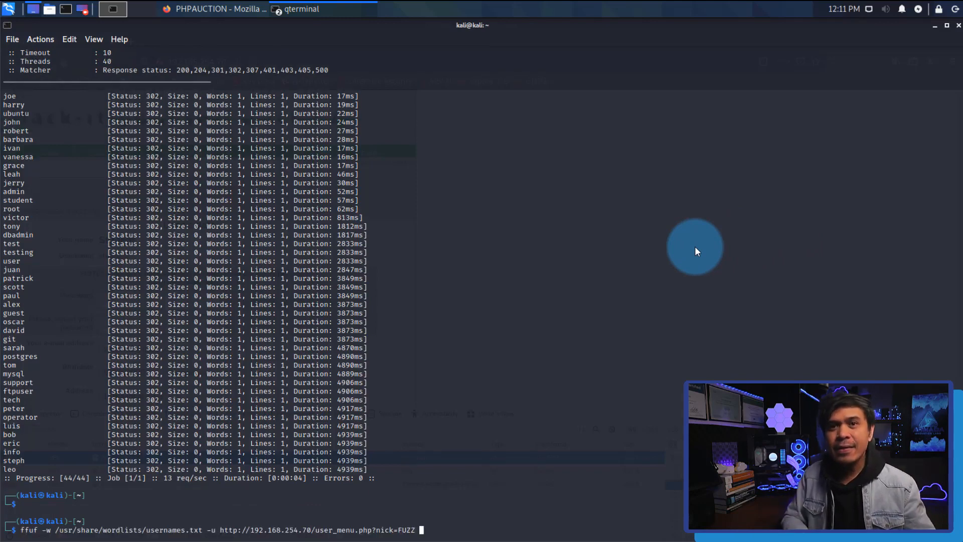
pyautogui.write('-b')
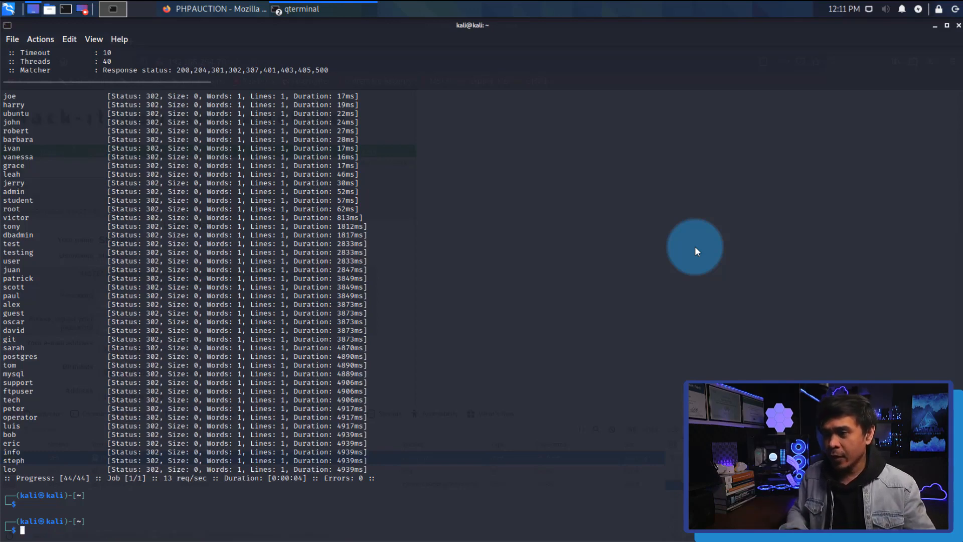
pyautogui.write('ffuf -w /usr/share/wordlists/usernames.txt -u http://192.168.254.70/user_menu.php?nick=FUZZ -b "')
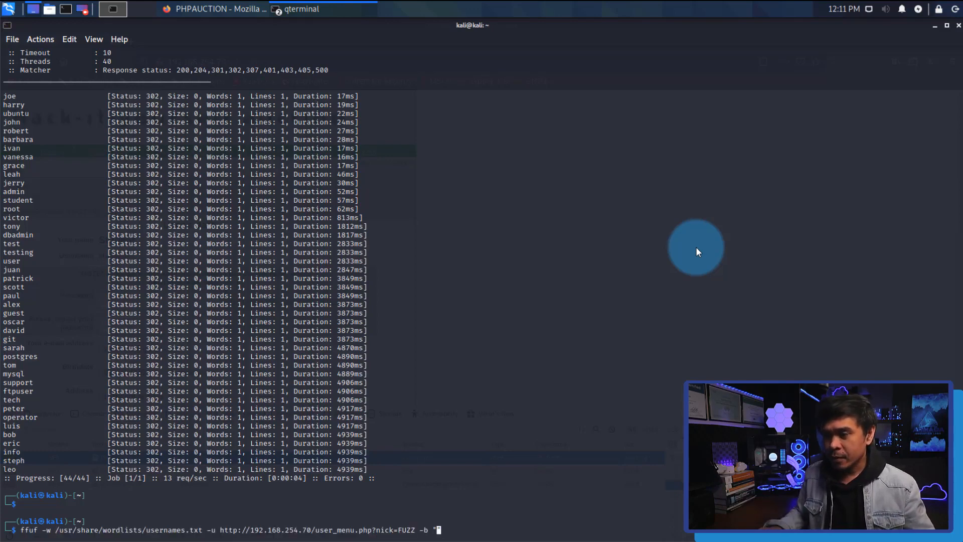
# Step: Paste the copied SESSION cookie after -b and run the fuzz
pyautogui.rightClick(696, 248)
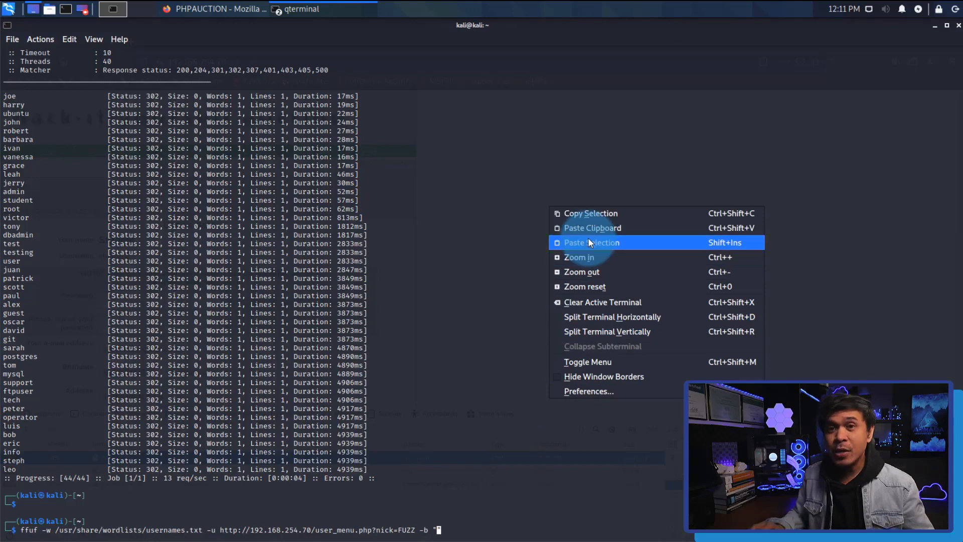
pyautogui.moveTo(620, 235)
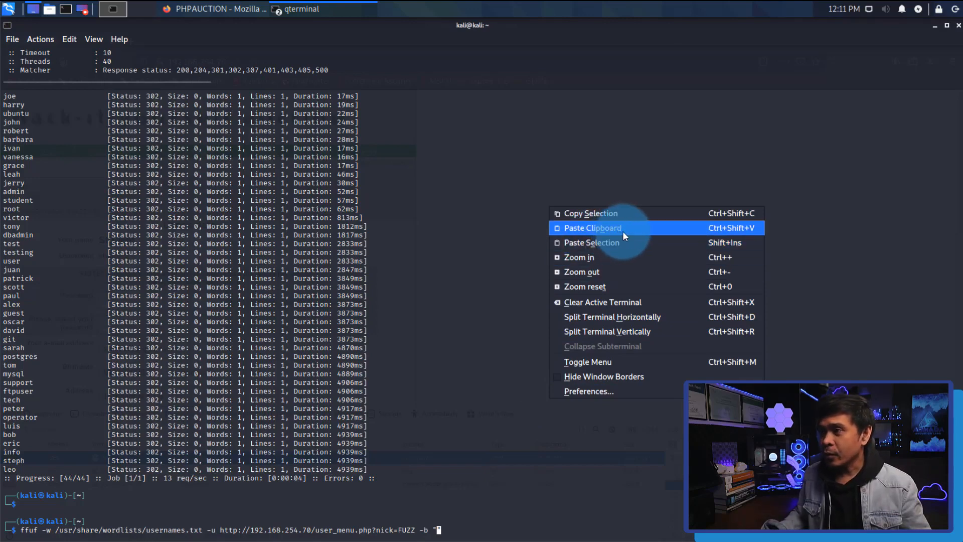
pyautogui.click(592, 228)
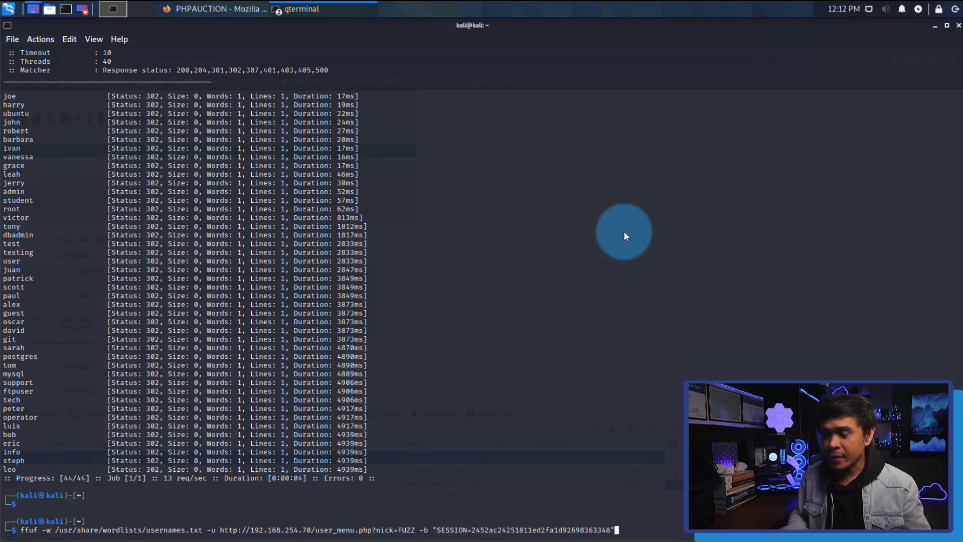
pyautogui.moveTo(347, 530)
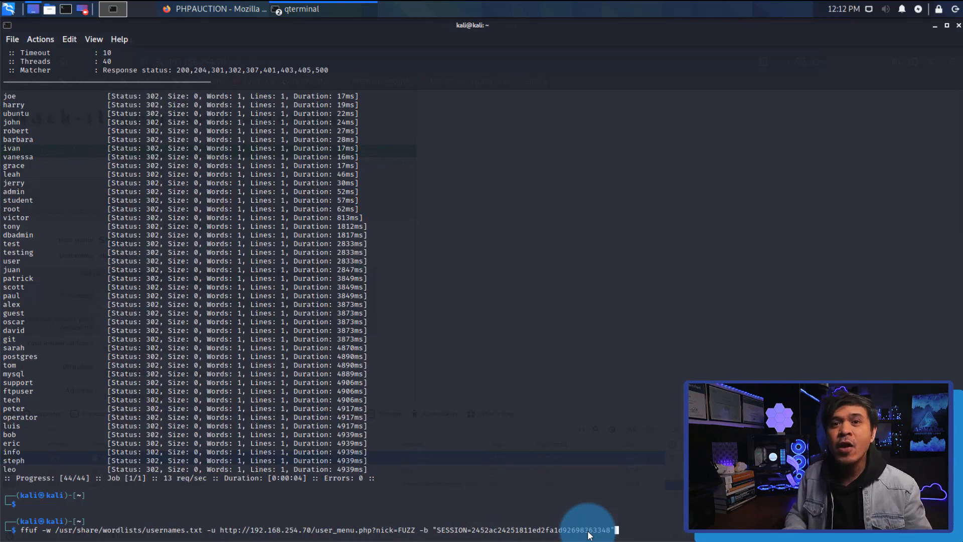
pyautogui.press('Return')
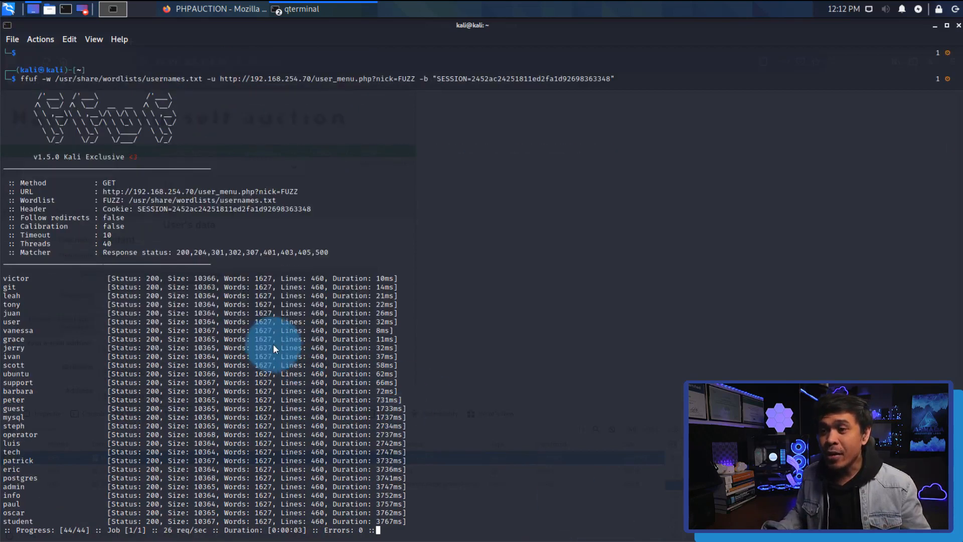
# Step: Scroll the ffuf results to find 'testing' with its larger 12176-byte response
pyautogui.scroll(-3)
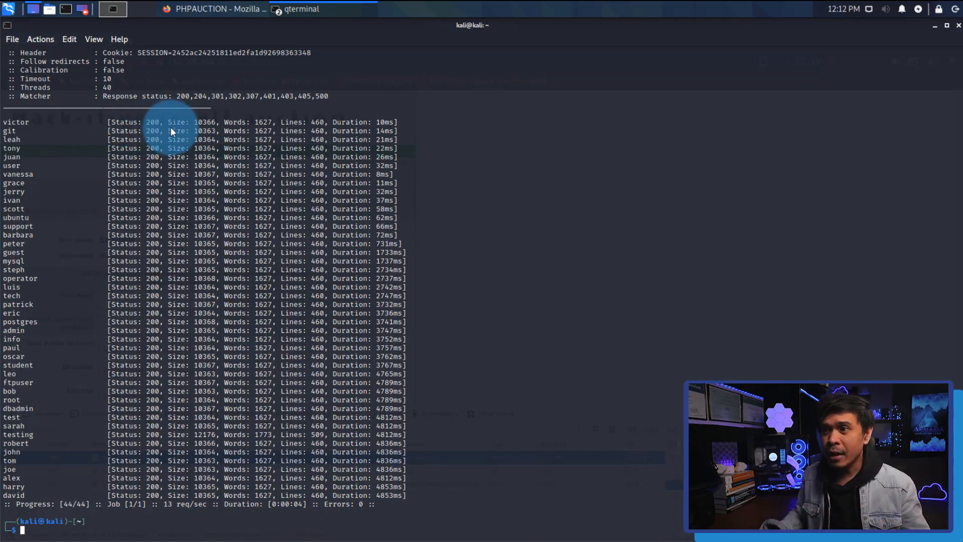
pyautogui.scroll(3)
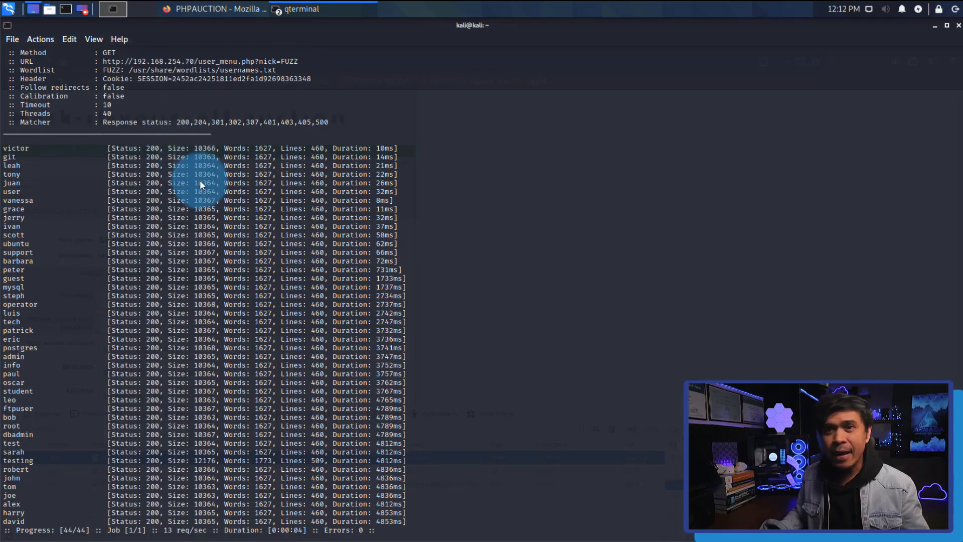
pyautogui.scroll(-3)
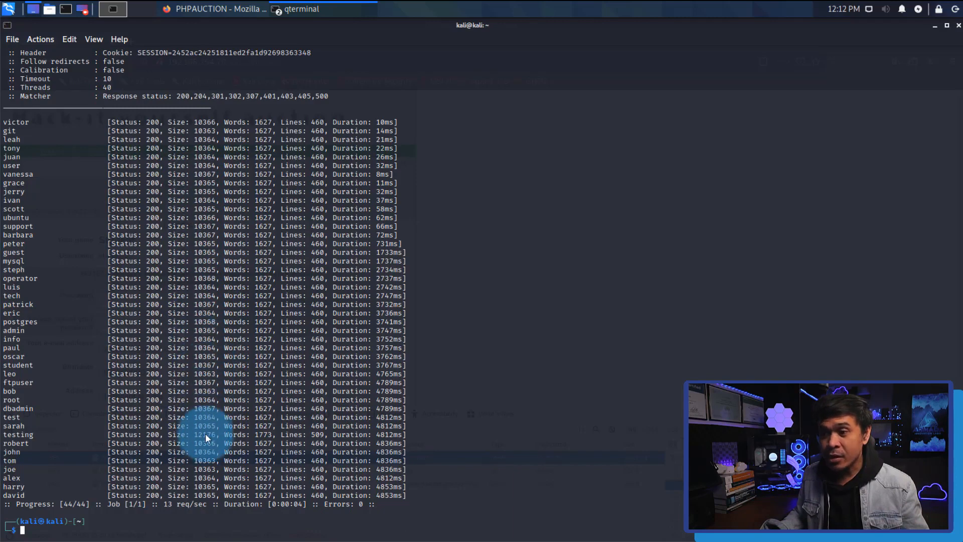
pyautogui.moveTo(199, 264)
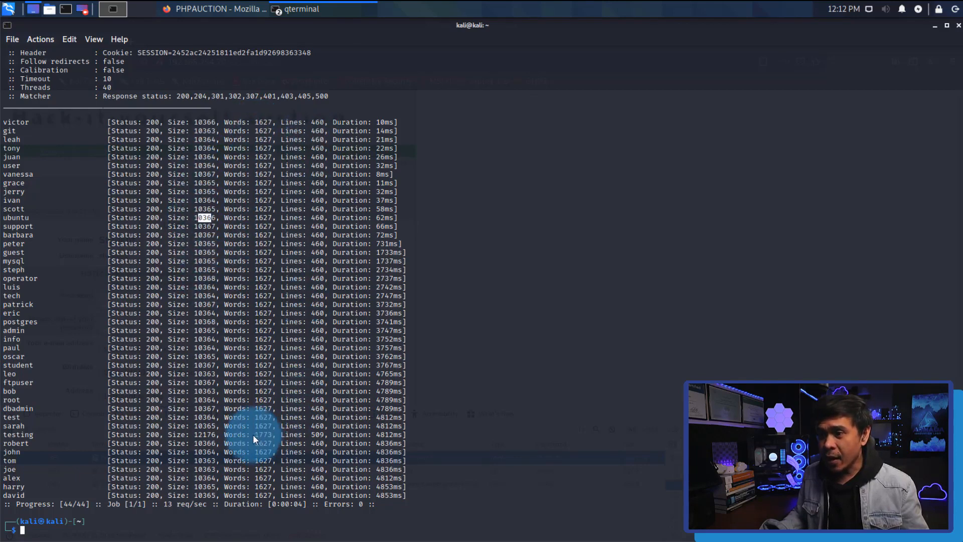
pyautogui.moveTo(268, 195)
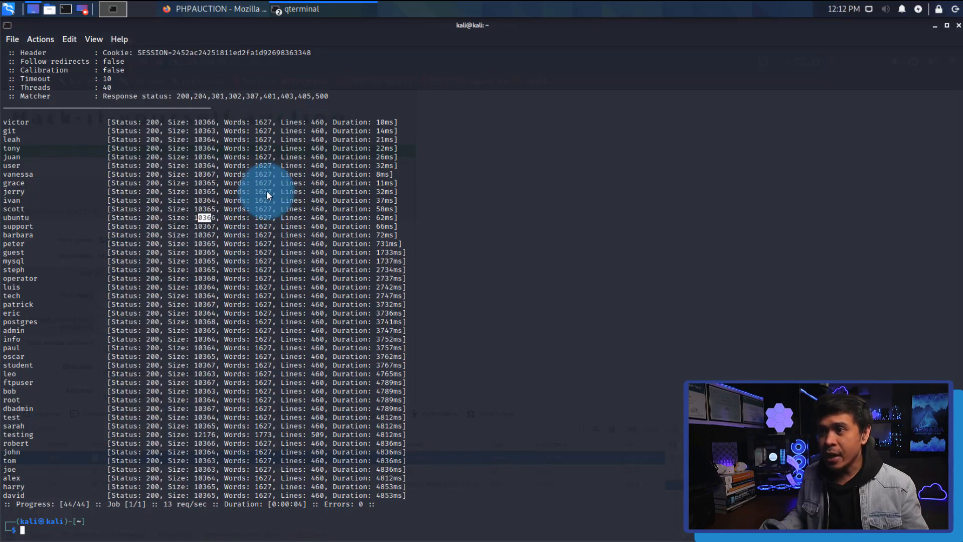
pyautogui.moveTo(264, 128)
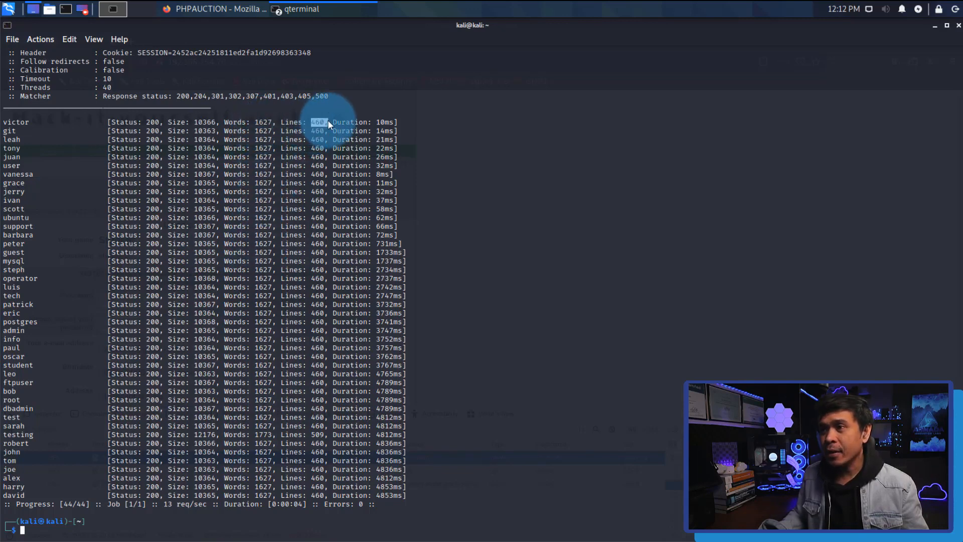
pyautogui.moveTo(319, 270)
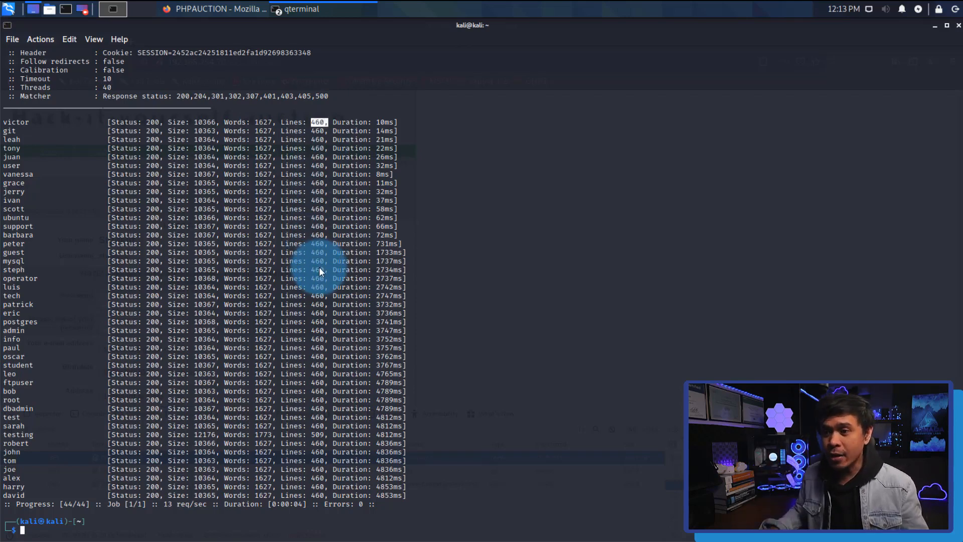
pyautogui.moveTo(111, 437)
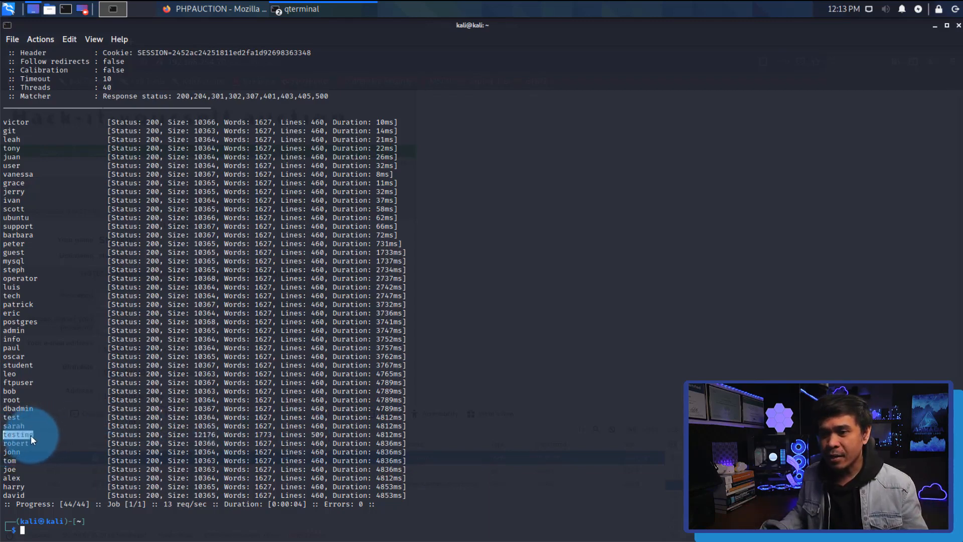
pyautogui.moveTo(79, 251)
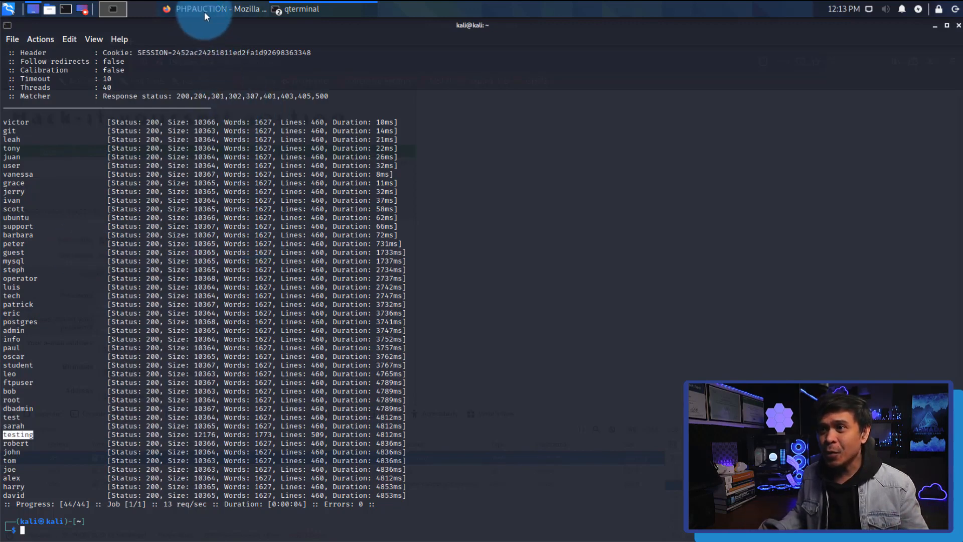
# Step: Load the control panel URL with nick changed from student1 to 'testing'
pyautogui.click(211, 9)
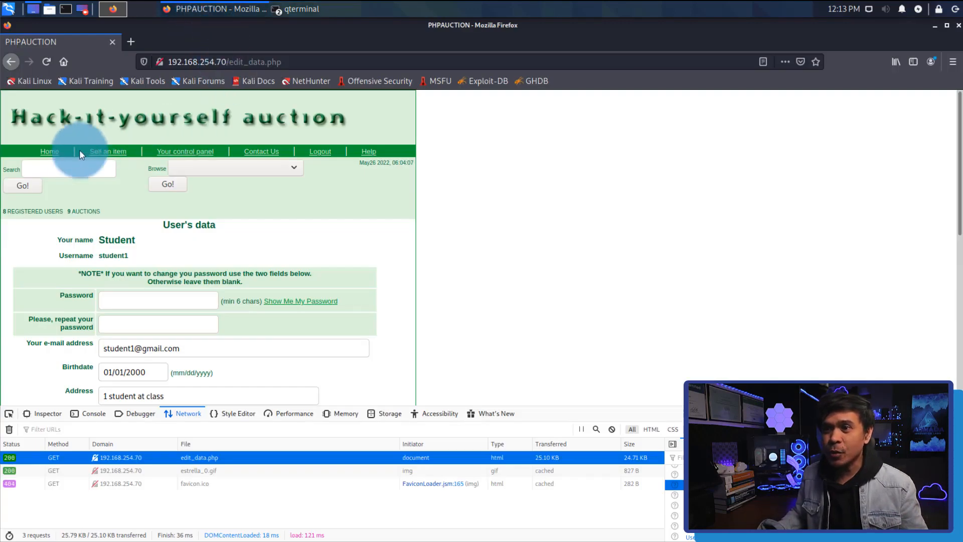
pyautogui.click(49, 151)
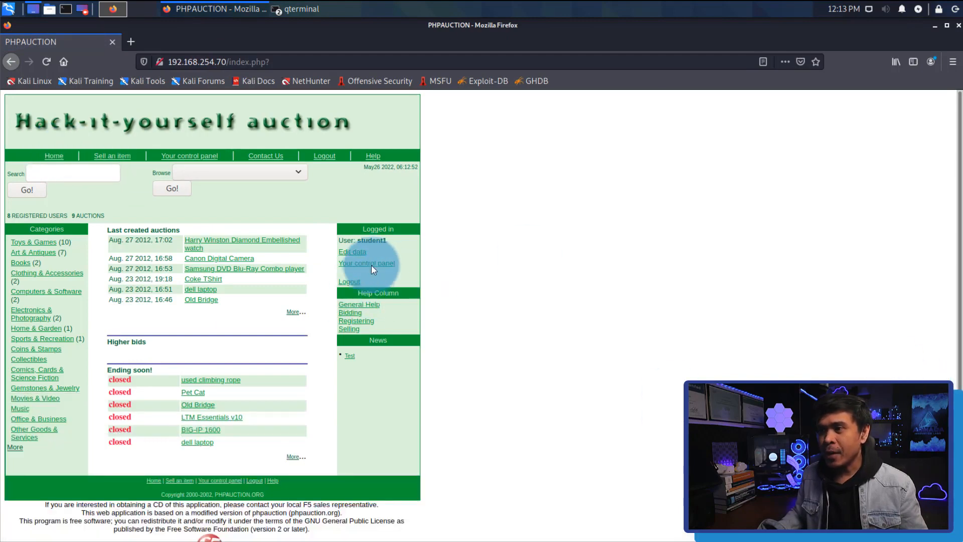
pyautogui.click(366, 263)
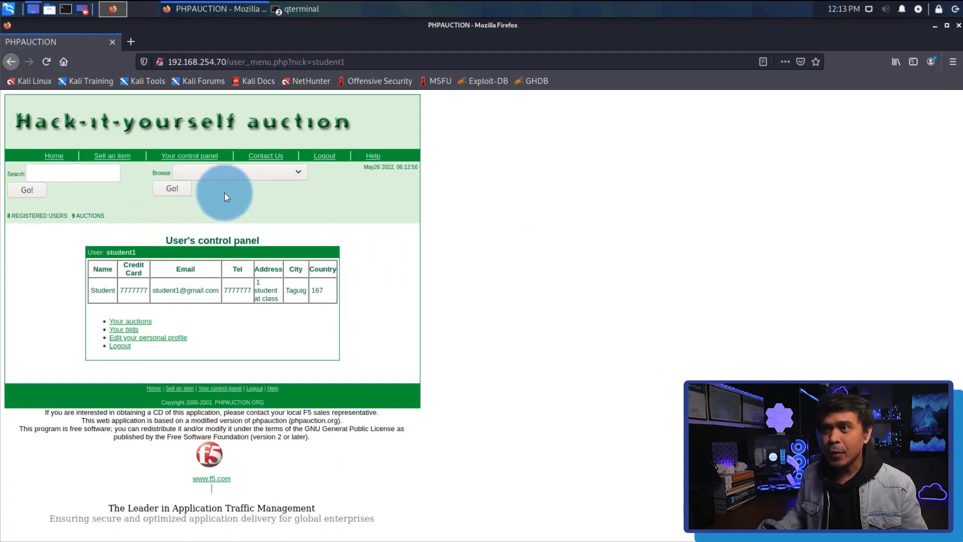
pyautogui.moveTo(293, 100)
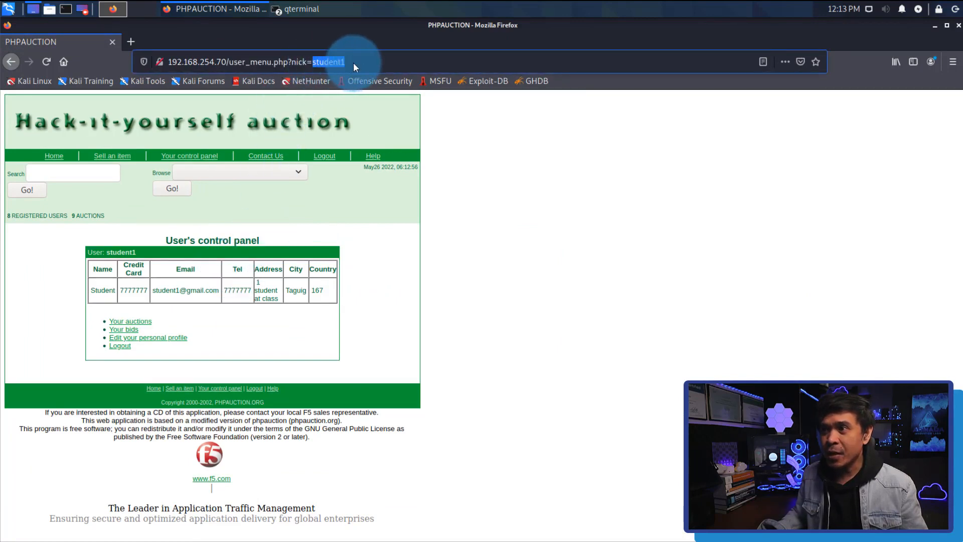
pyautogui.rightClick(328, 61)
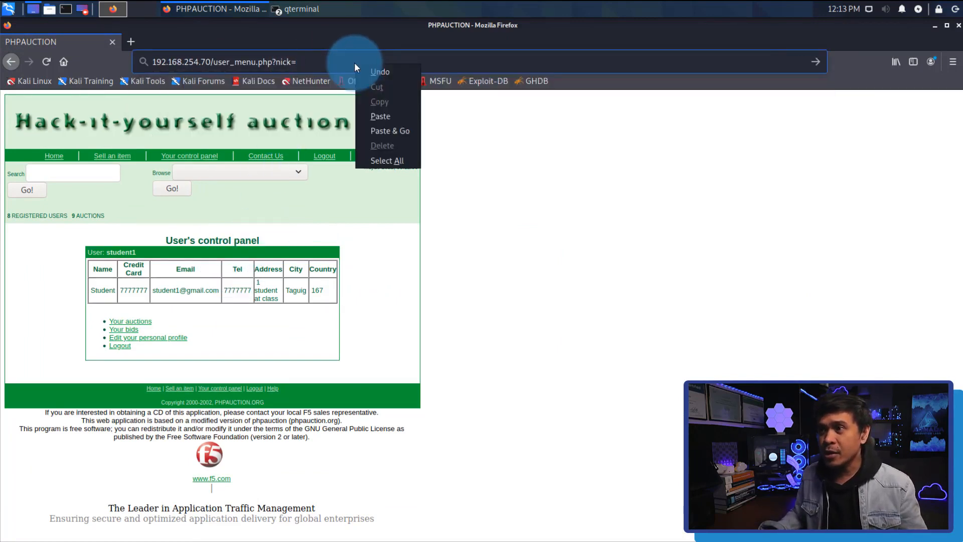
pyautogui.moveTo(380, 116)
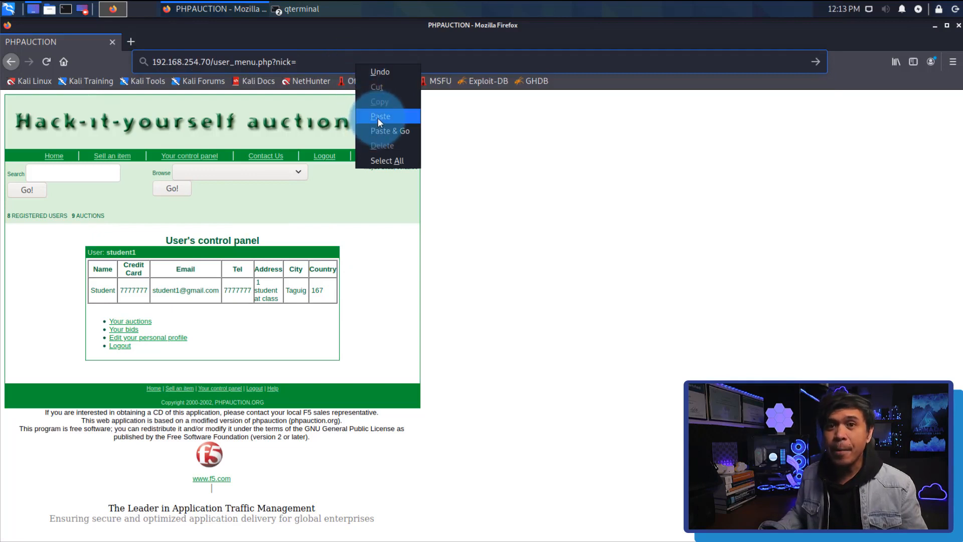
pyautogui.click(380, 116)
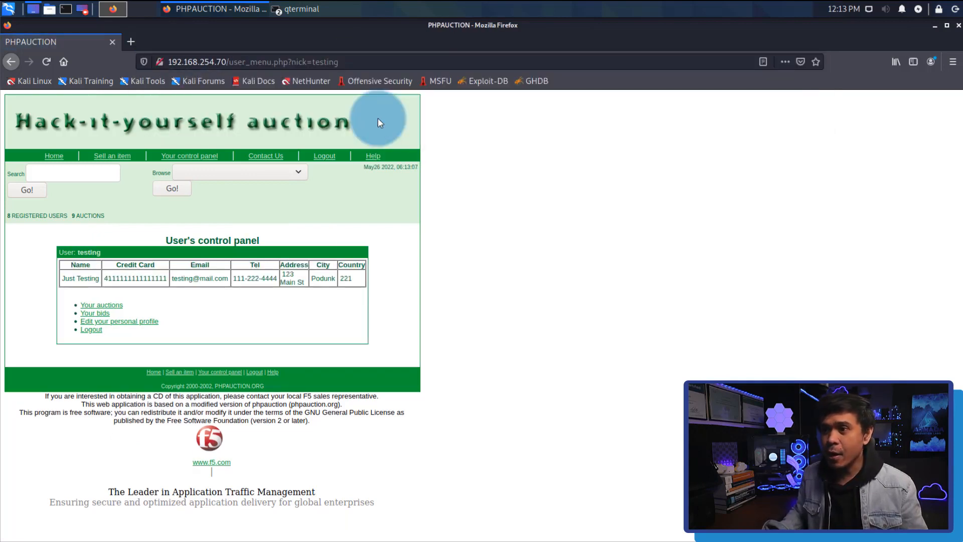
pyautogui.moveTo(337, 82)
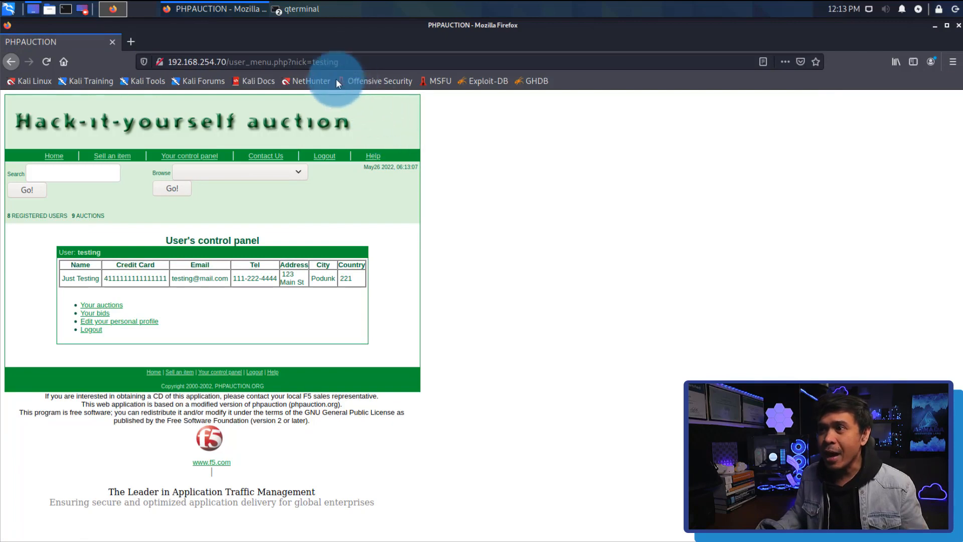
pyautogui.moveTo(299, 67)
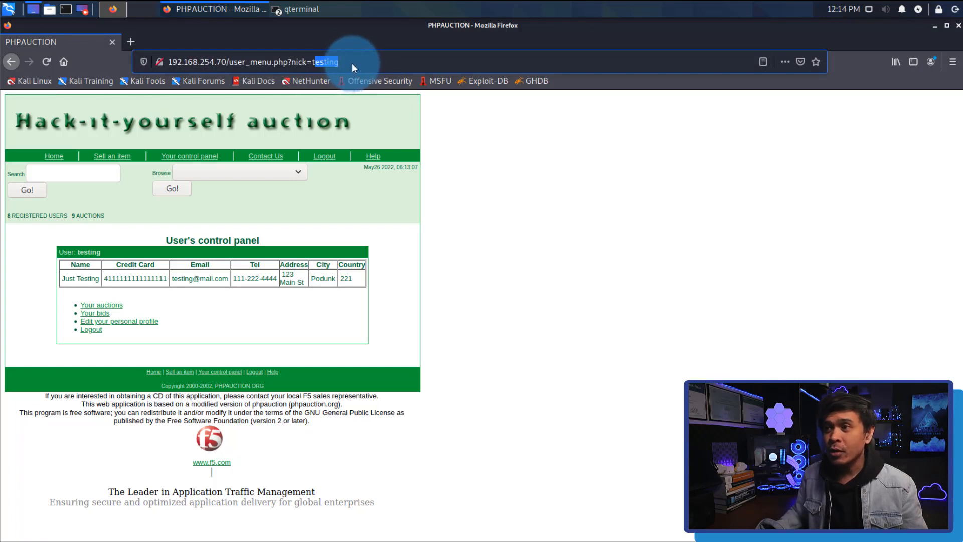
pyautogui.moveTo(262, 270)
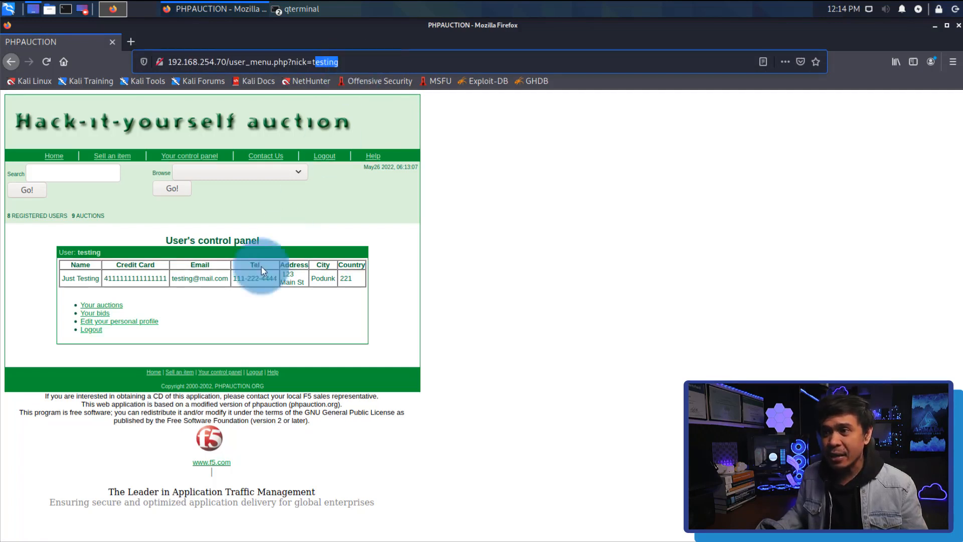
pyautogui.moveTo(231, 294)
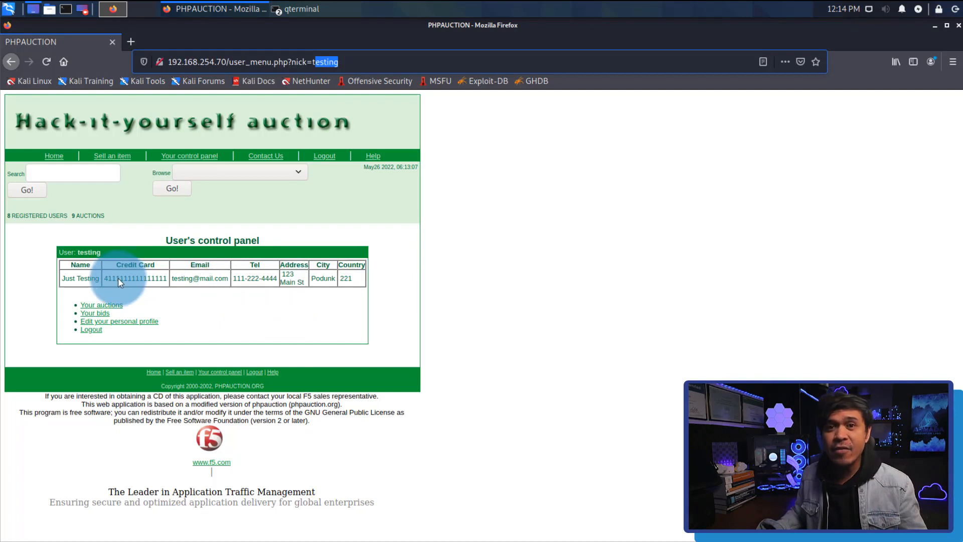
pyautogui.moveTo(129, 284)
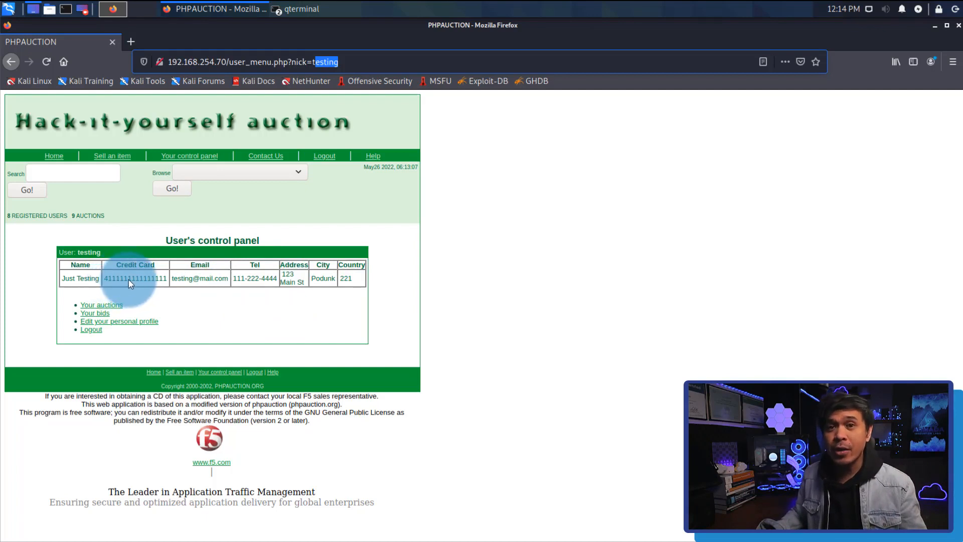